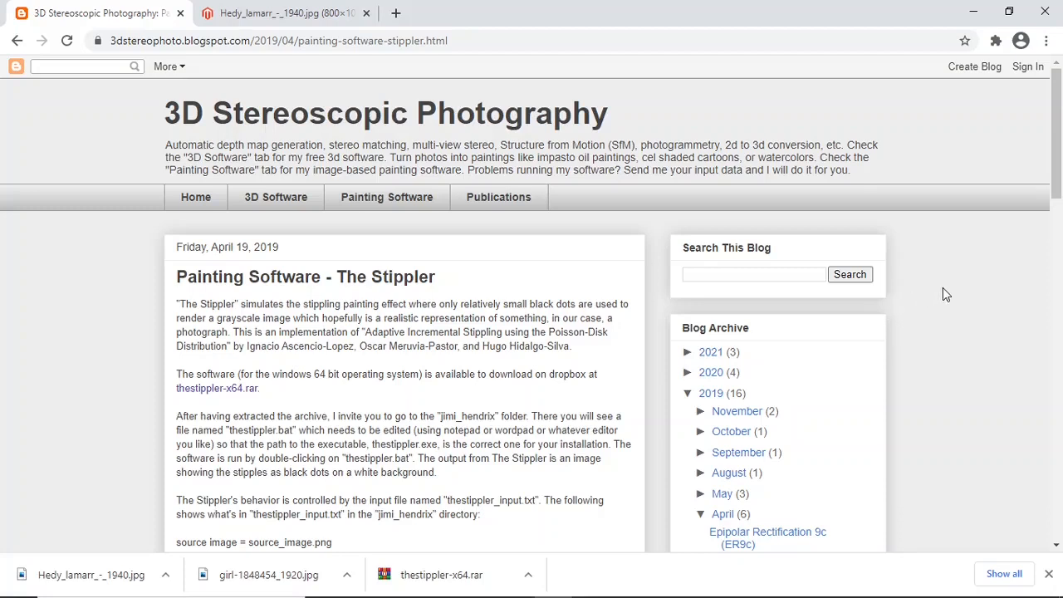
{"action": "mouse_move", "coordinate": [519, 260]}
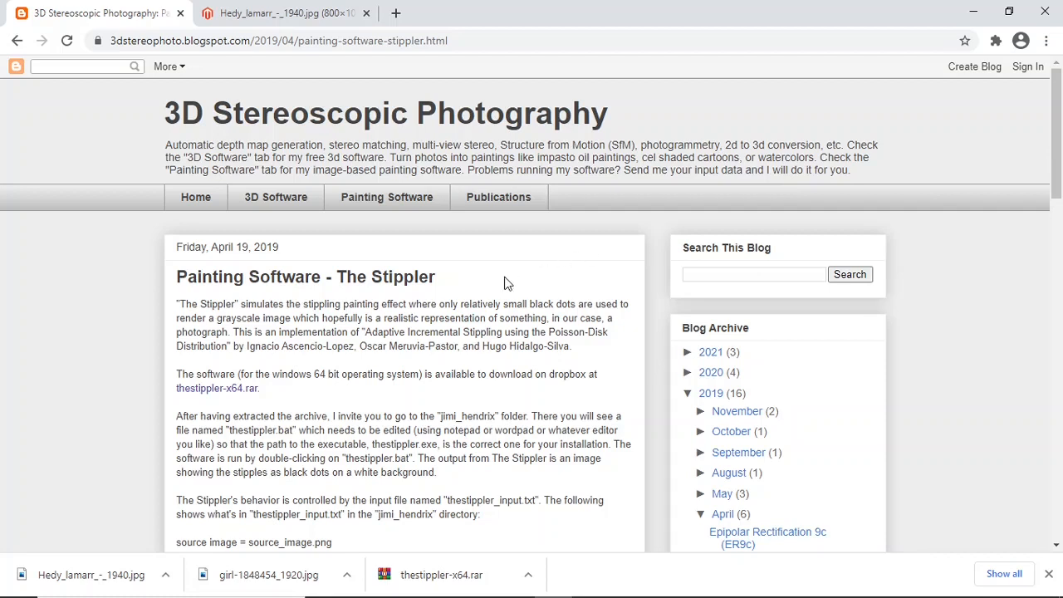
{"action": "mouse_move", "coordinate": [274, 280]}
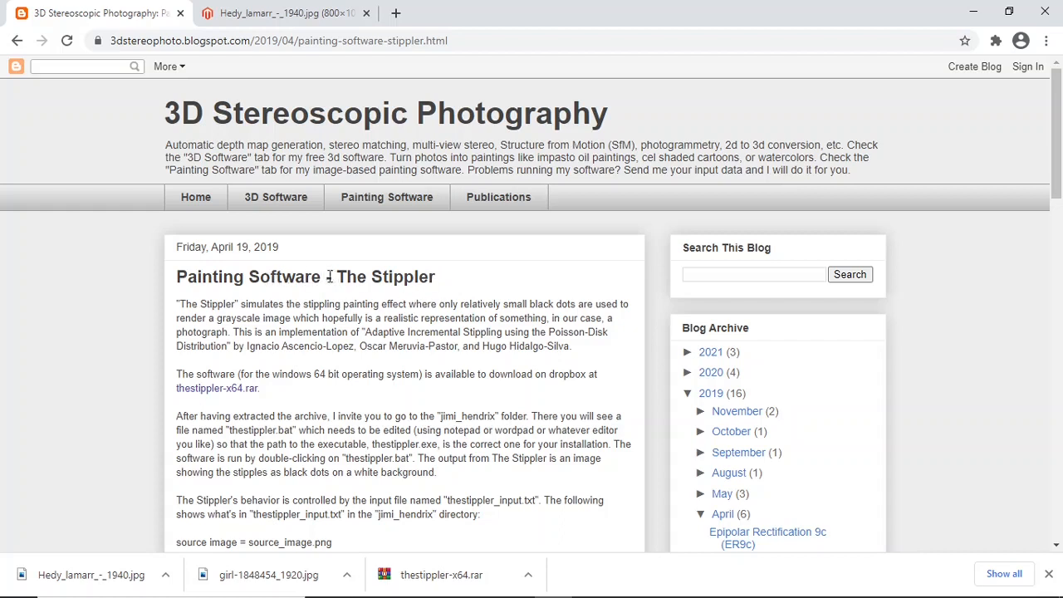
{"action": "mouse_move", "coordinate": [482, 286]}
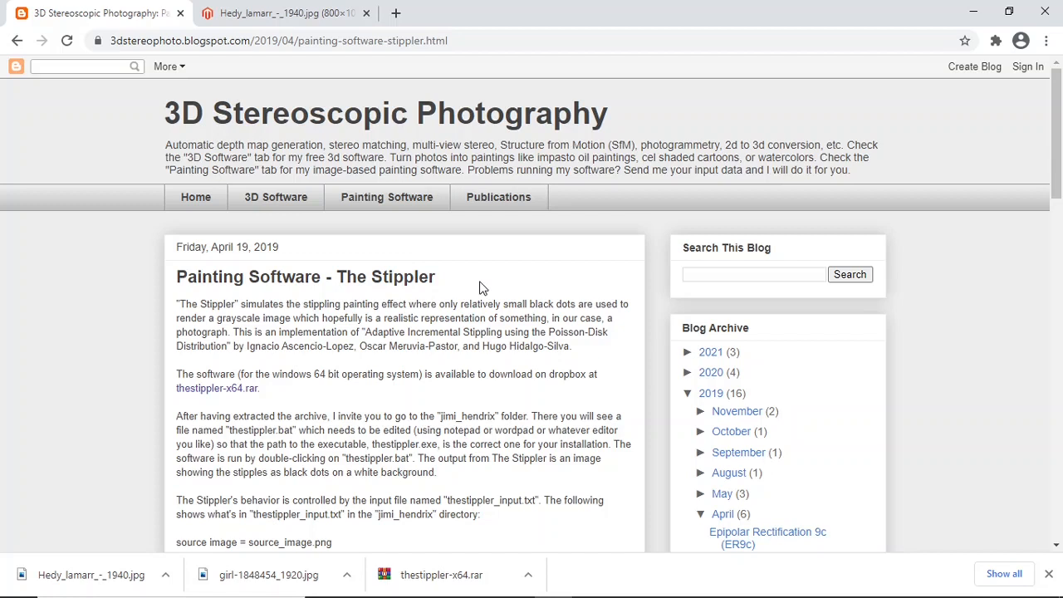
{"action": "mouse_move", "coordinate": [488, 286]}
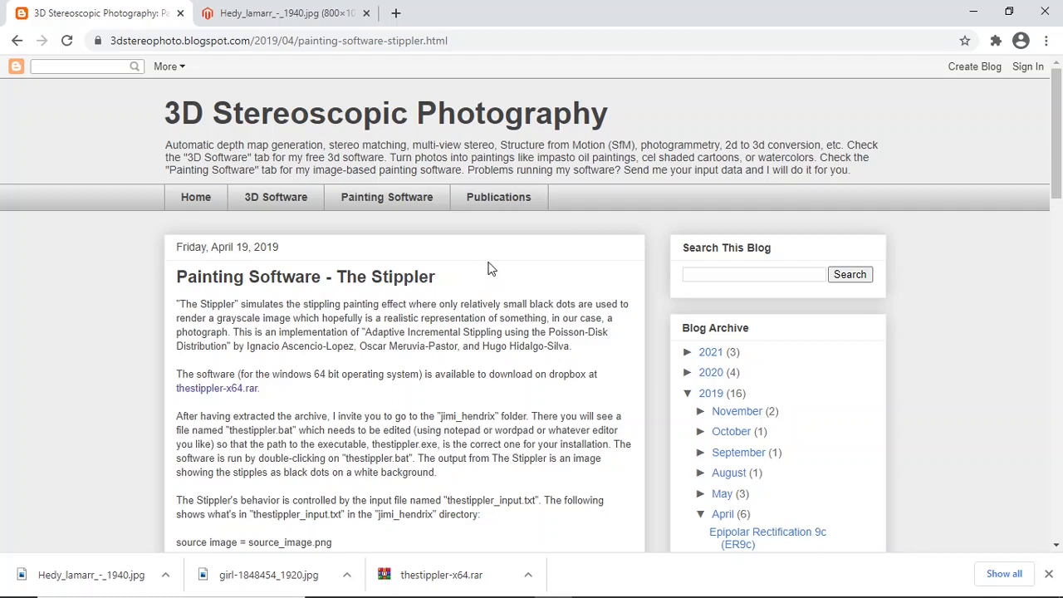
{"action": "mouse_move", "coordinate": [502, 279]}
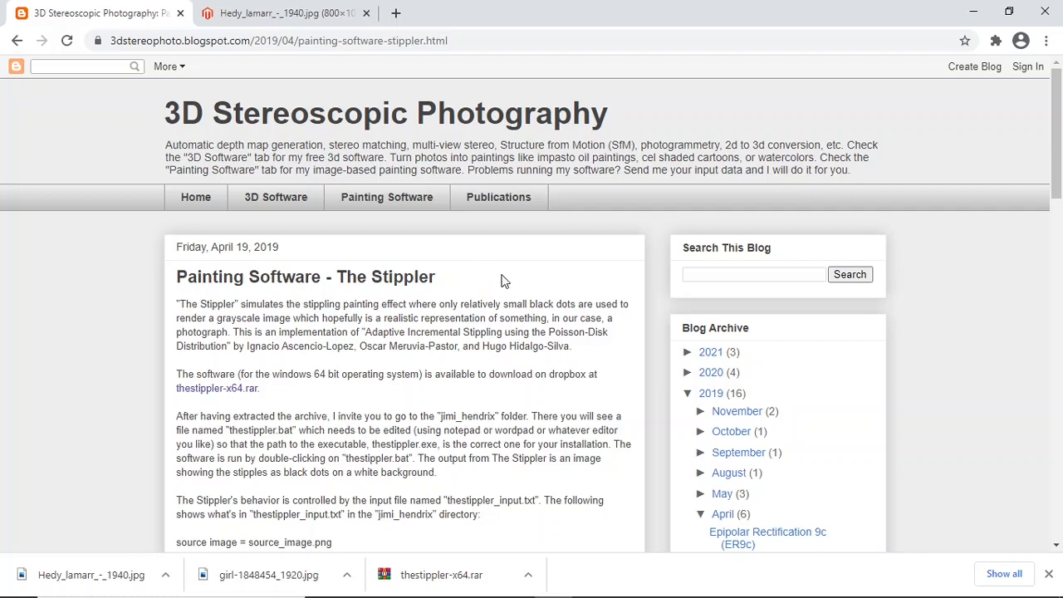
{"action": "mouse_move", "coordinate": [531, 283]}
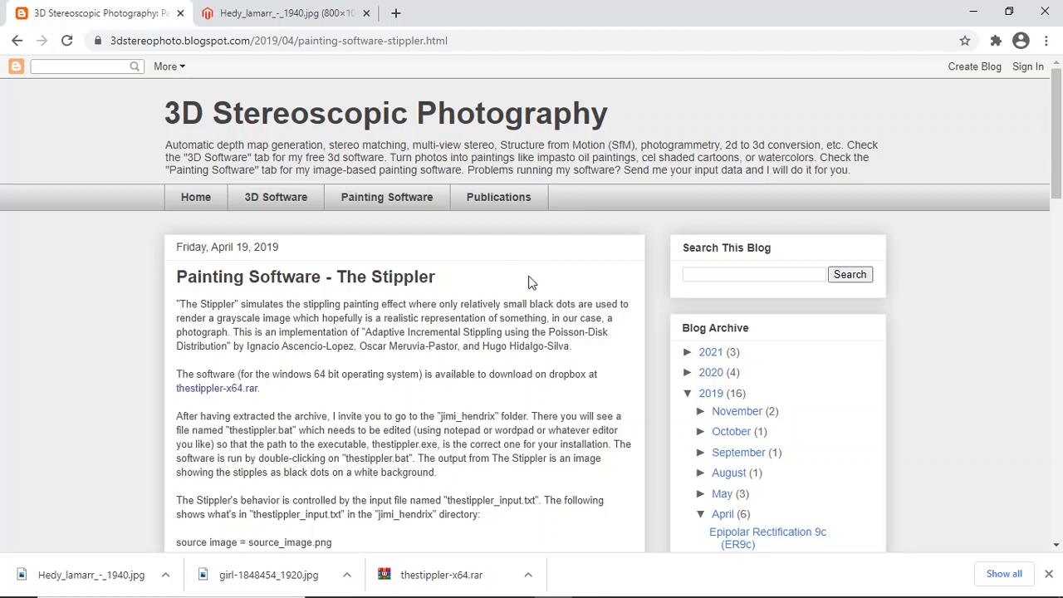
{"action": "mouse_move", "coordinate": [509, 255]}
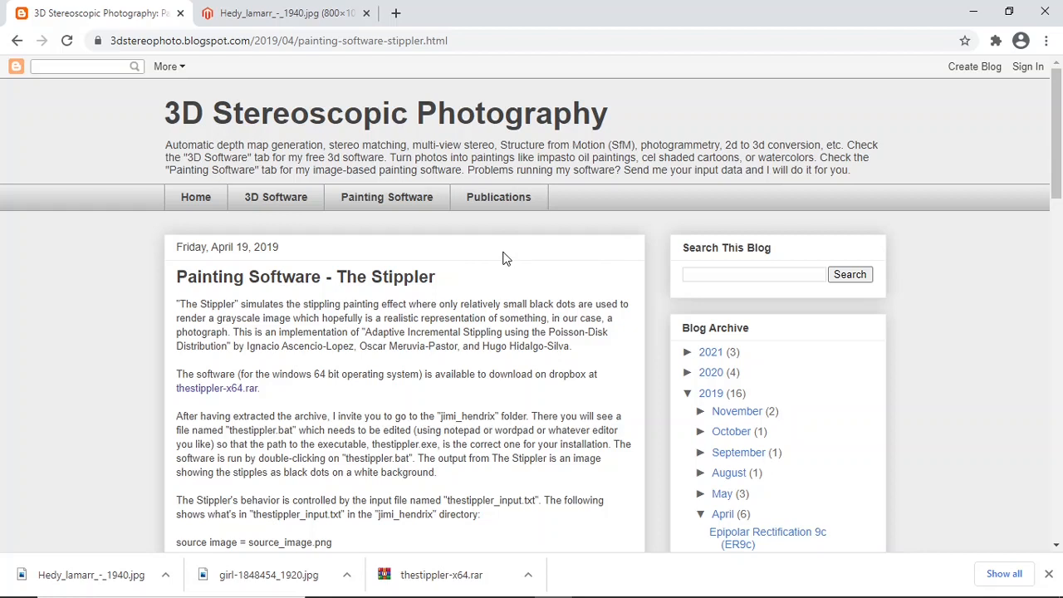
{"action": "mouse_move", "coordinate": [479, 259]}
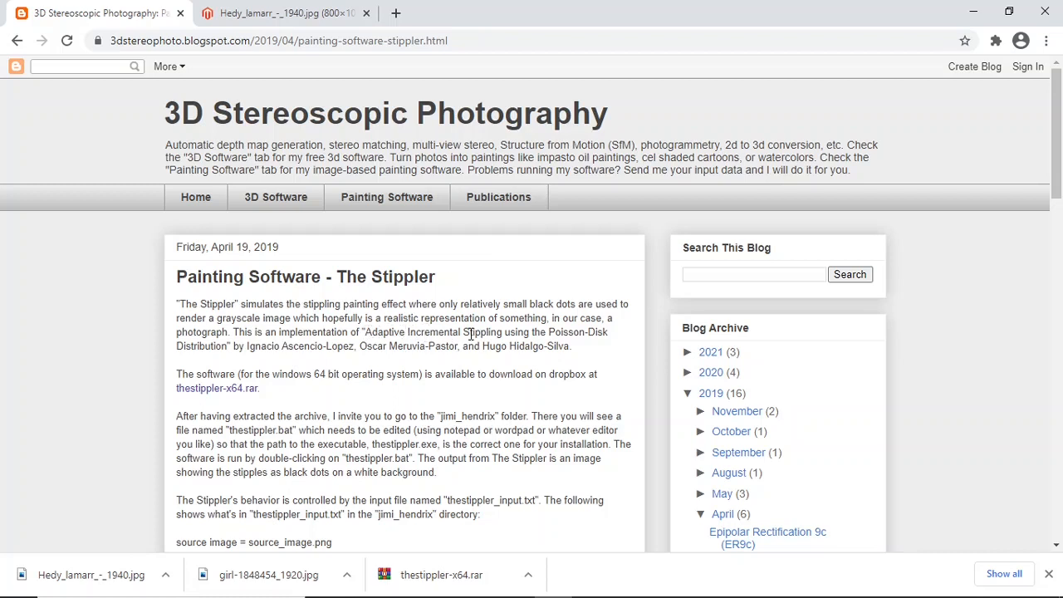
{"action": "mouse_move", "coordinate": [501, 332]}
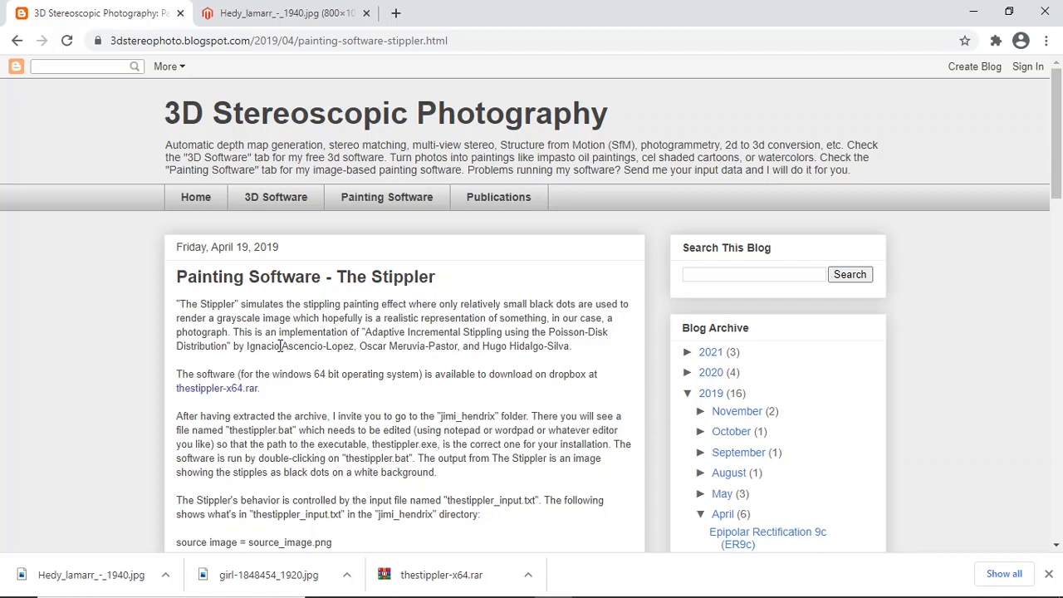
{"action": "mouse_move", "coordinate": [333, 344]}
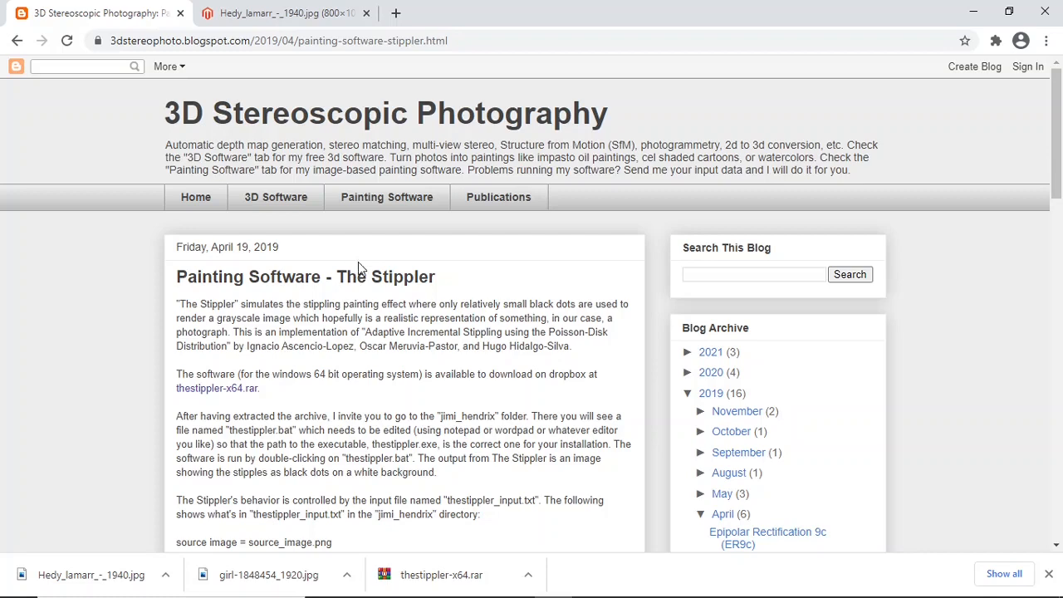
Scroll the Stippler post past the thestippler_input.txt parameters to the Jimi Hendrix source image
{"action": "scroll", "scroll_direction": "down", "scroll_amount": 3}
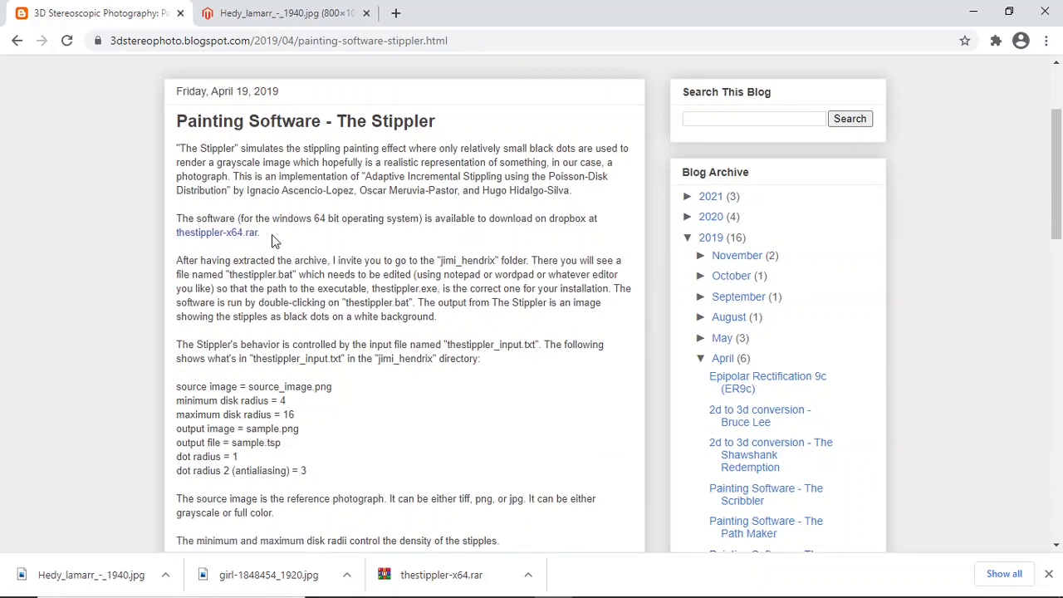
{"action": "mouse_move", "coordinate": [291, 110]}
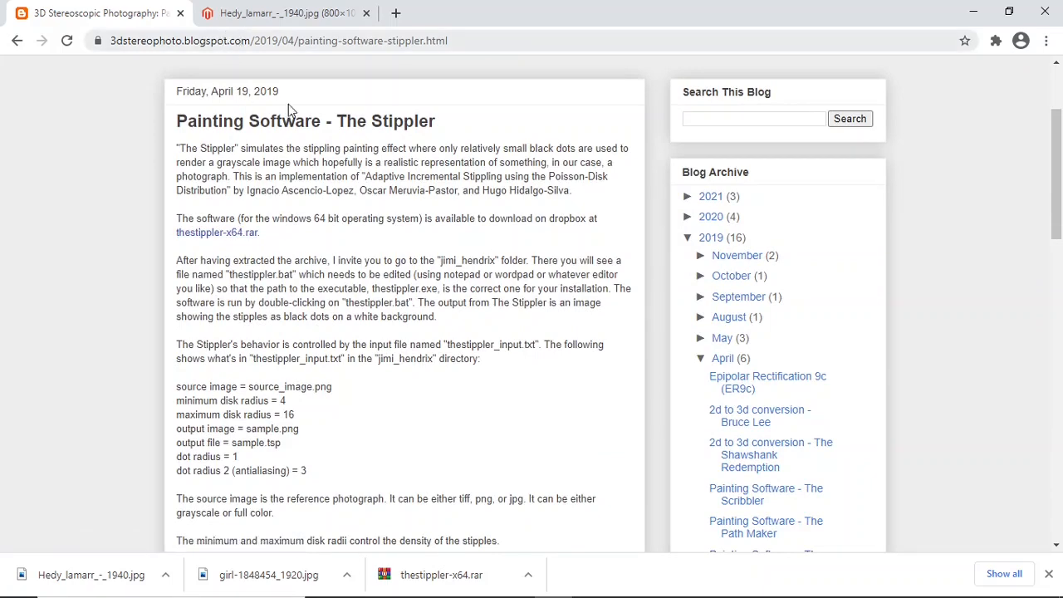
{"action": "scroll", "scroll_direction": "down", "scroll_amount": 3}
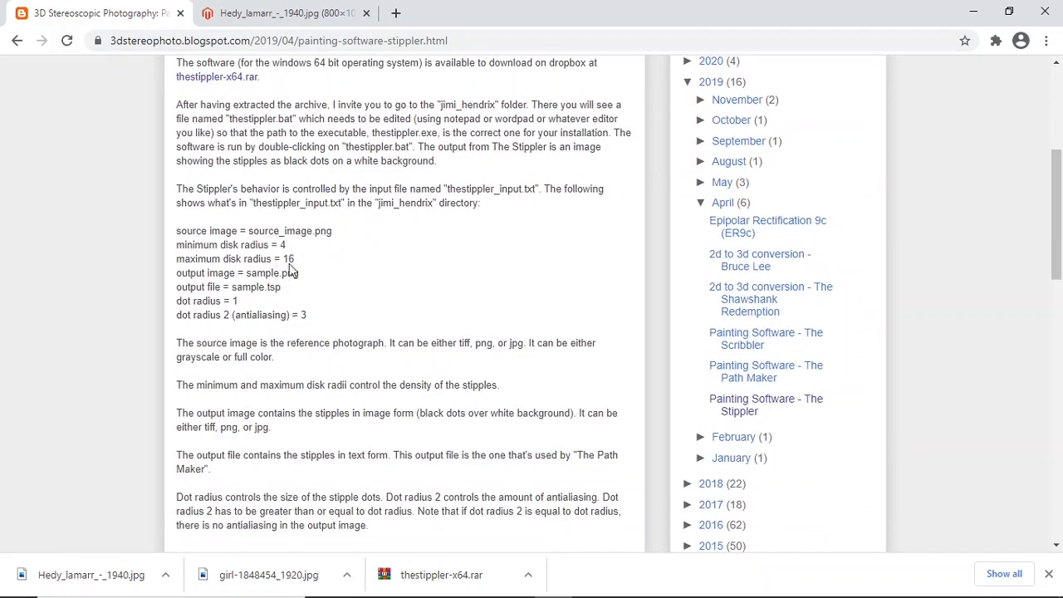
{"action": "mouse_move", "coordinate": [369, 249]}
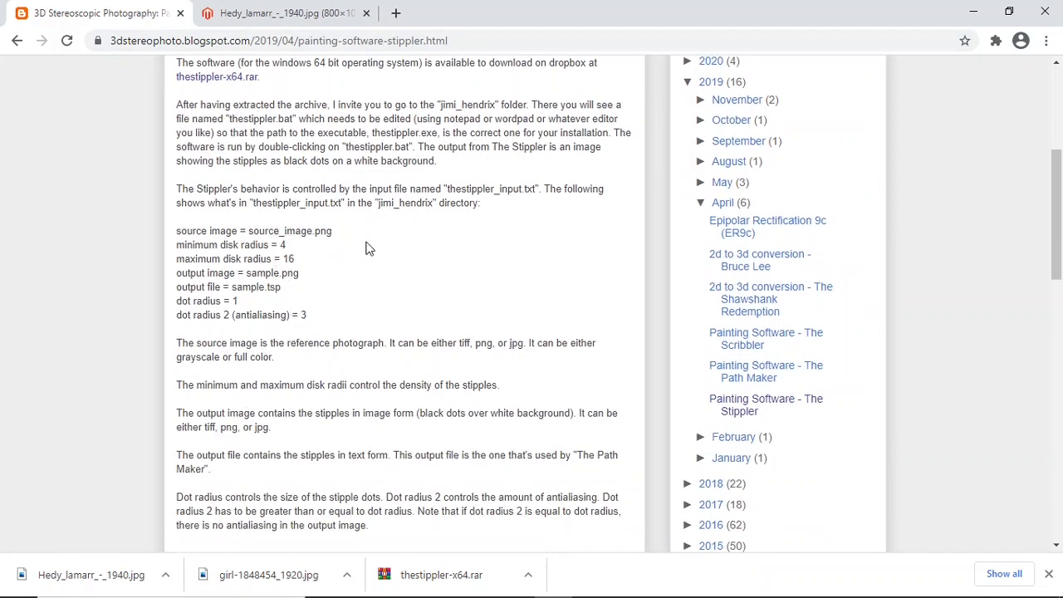
{"action": "scroll", "scroll_direction": "down", "scroll_amount": 3}
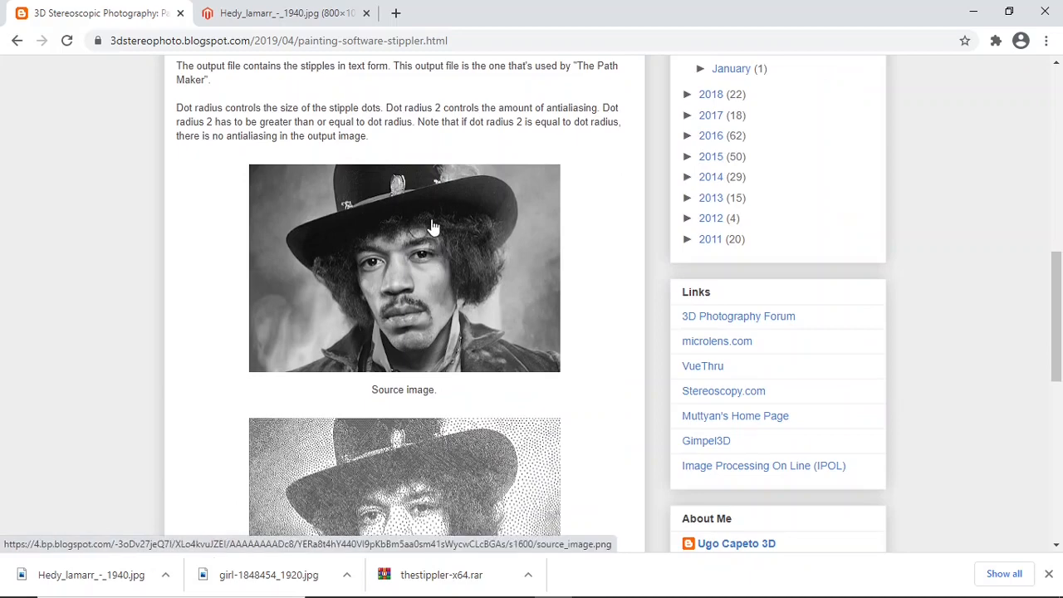
Scroll further so the Jimi Hendrix source photo and stippled output image show together
{"action": "scroll", "scroll_direction": "down", "scroll_amount": 3}
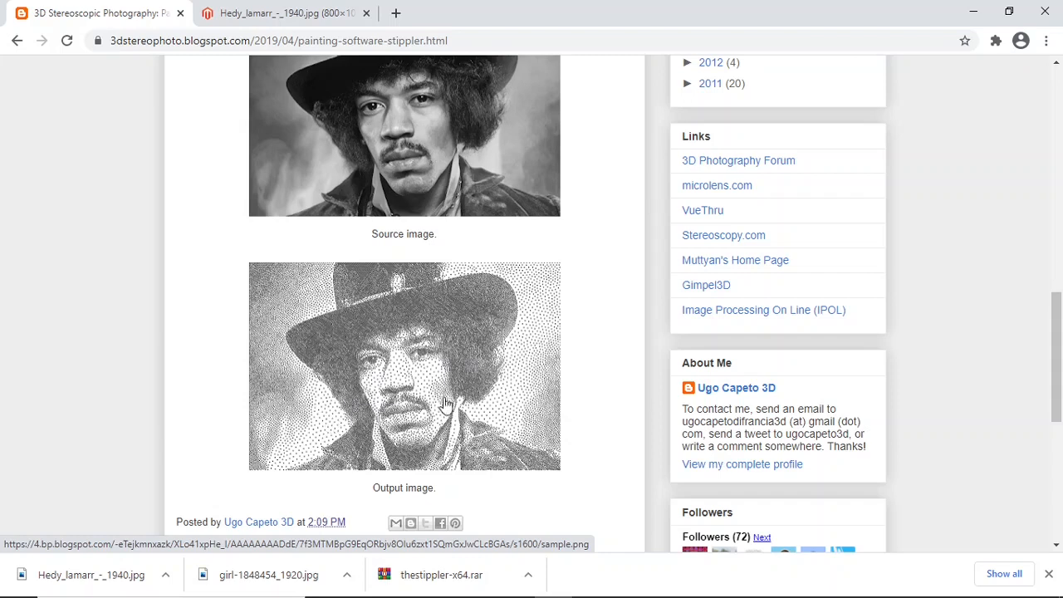
{"action": "mouse_move", "coordinate": [480, 318]}
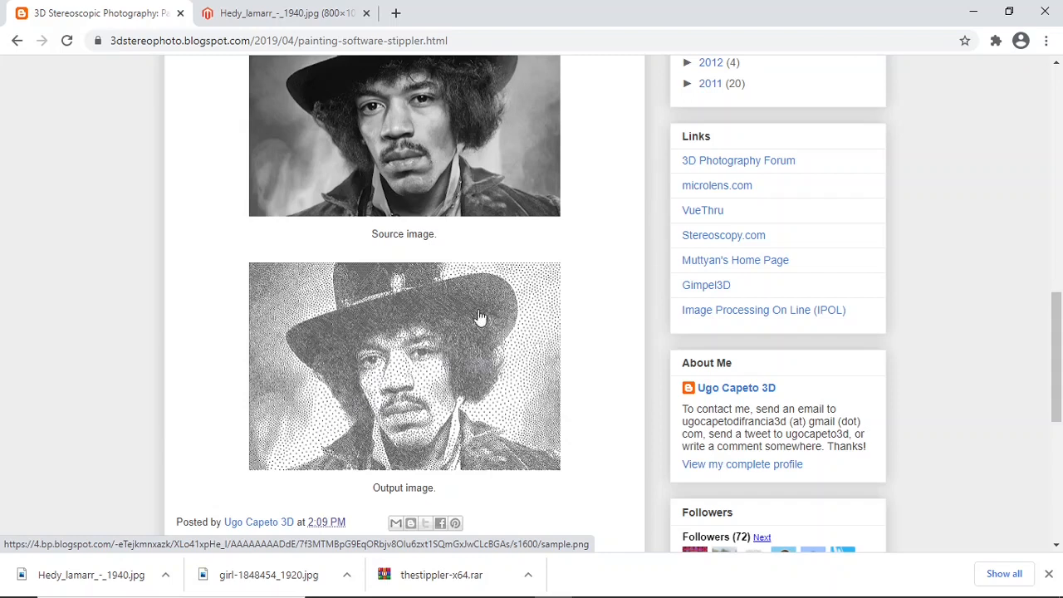
{"action": "mouse_move", "coordinate": [325, 432]}
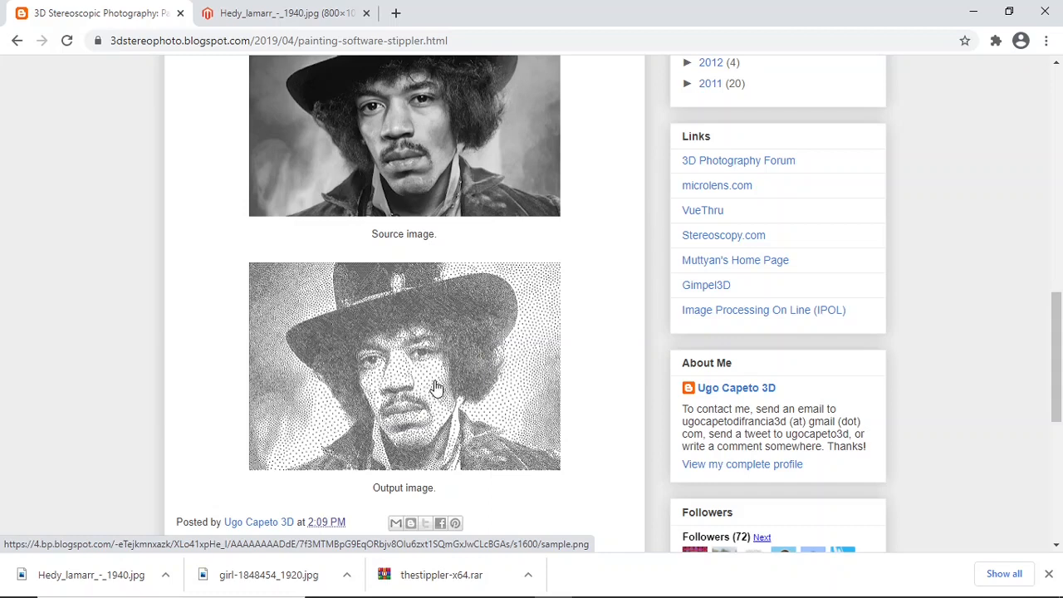
{"action": "mouse_move", "coordinate": [355, 439]}
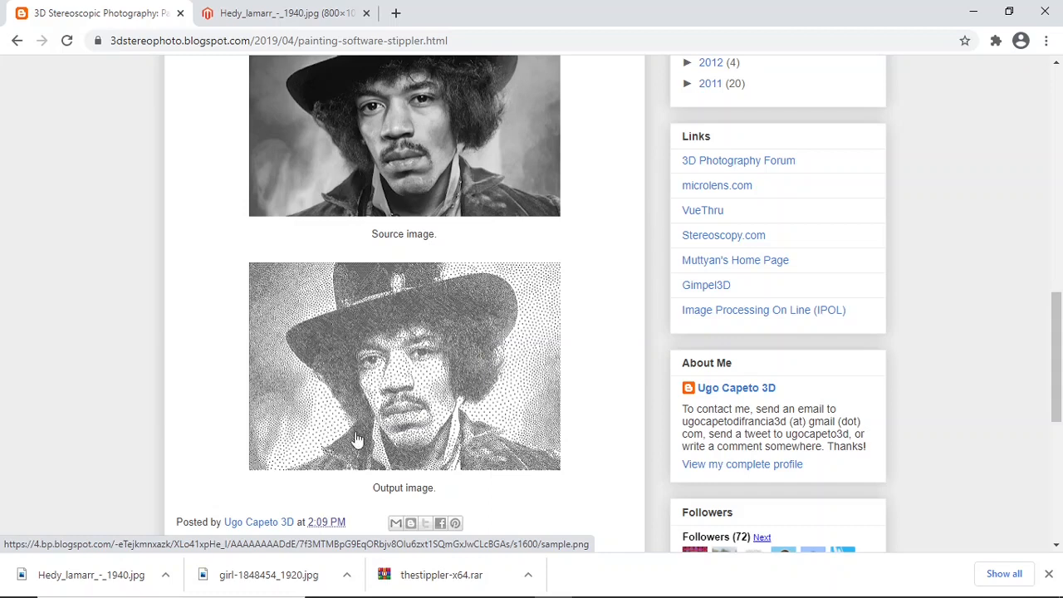
{"action": "mouse_move", "coordinate": [425, 406]}
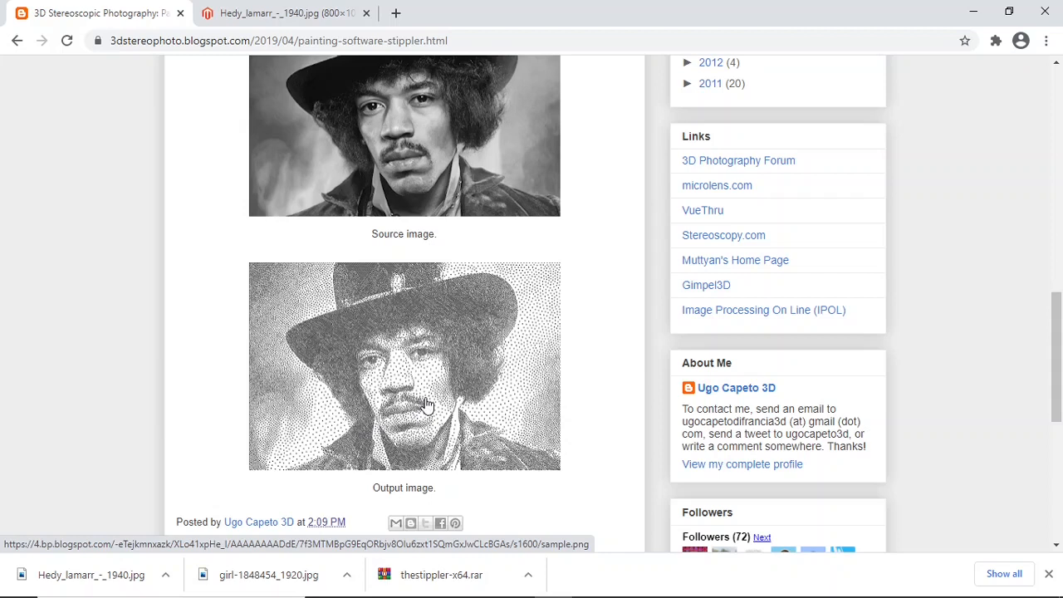
{"action": "mouse_move", "coordinate": [472, 306]}
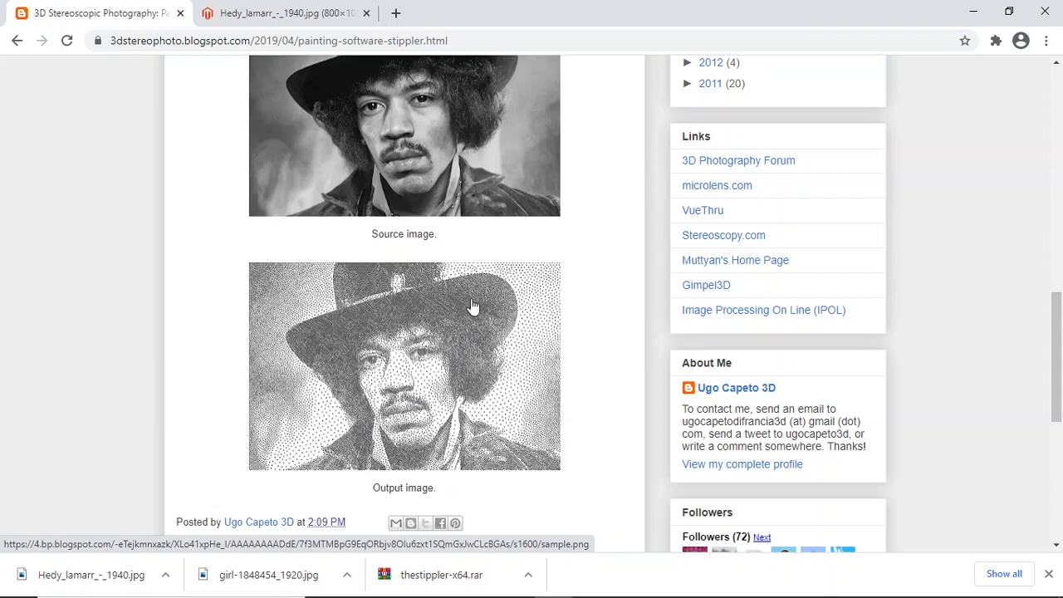
{"action": "mouse_move", "coordinate": [392, 319]}
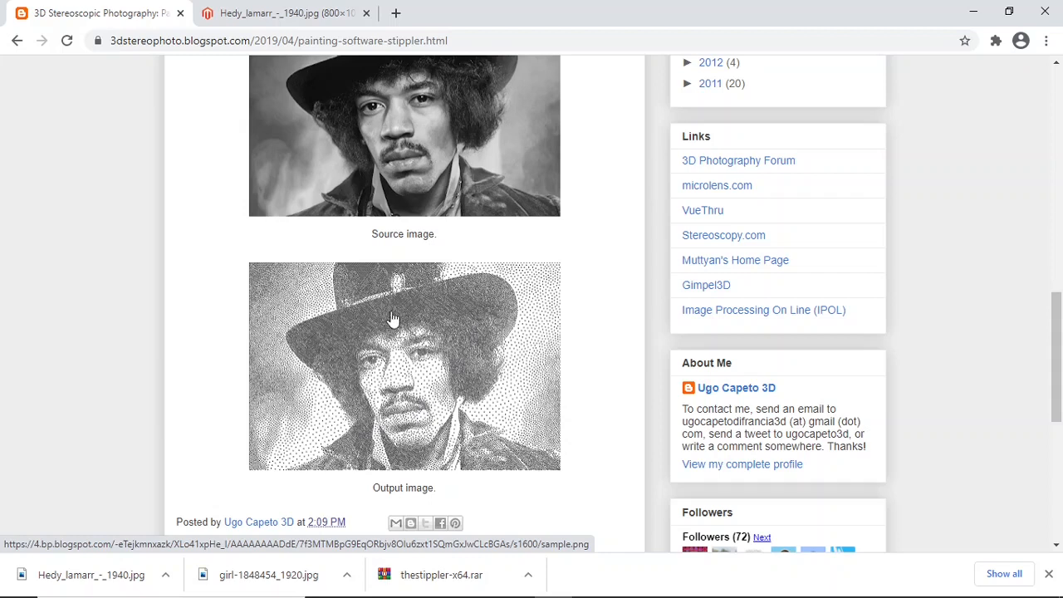
{"action": "mouse_move", "coordinate": [477, 314]}
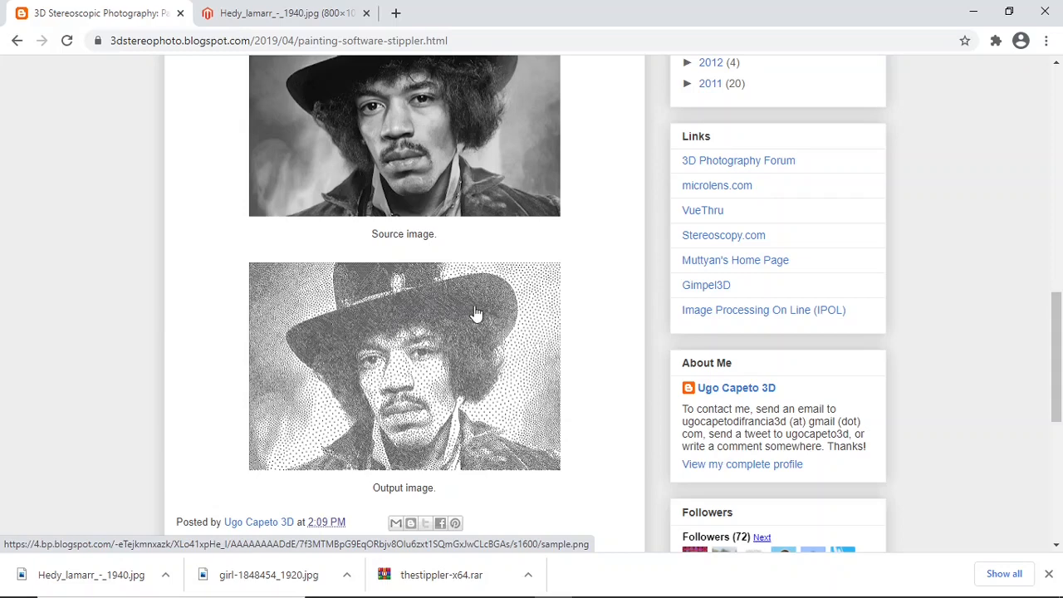
{"action": "mouse_move", "coordinate": [485, 326]}
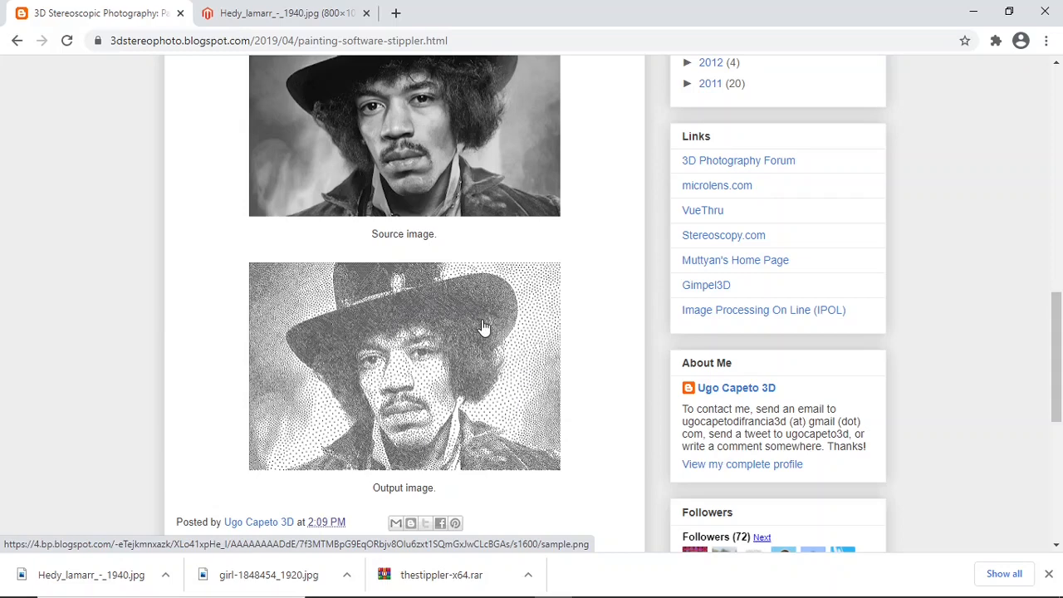
{"action": "scroll", "scroll_direction": "down", "scroll_amount": 3}
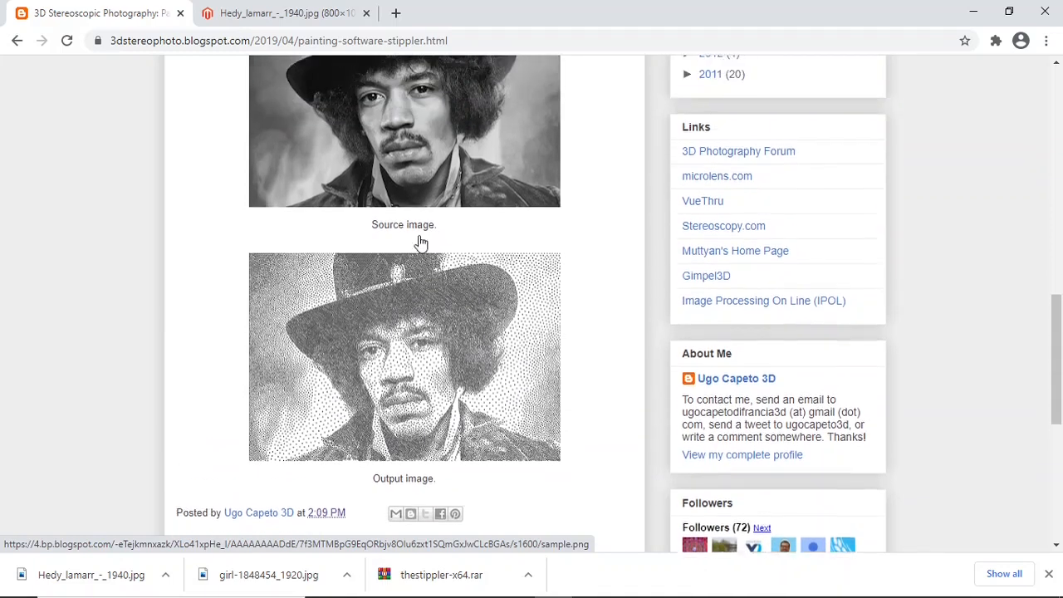
{"action": "scroll", "scroll_direction": "down", "scroll_amount": 3}
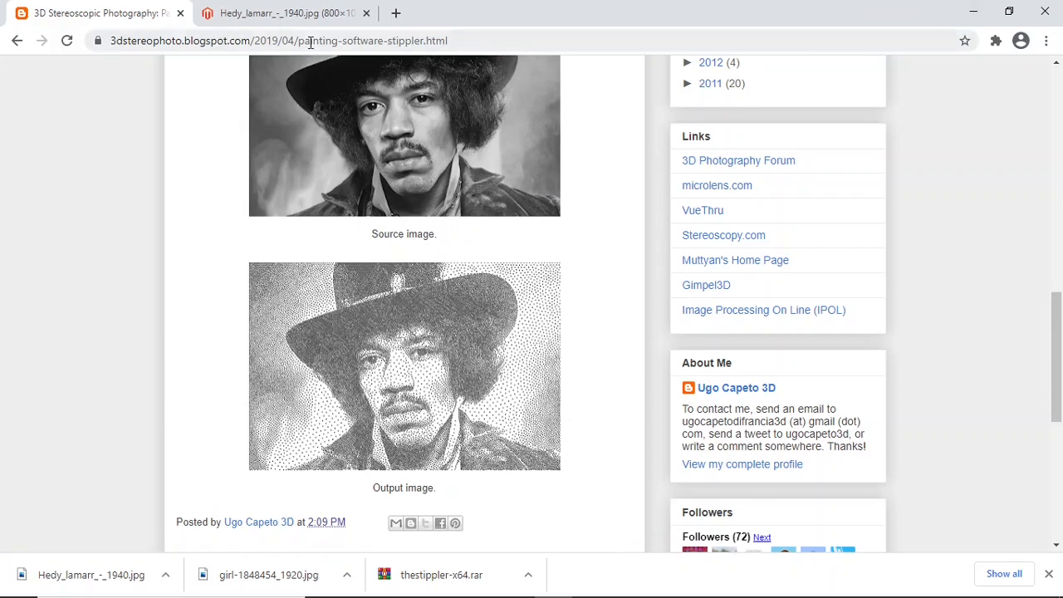
View the Hedy Lamarr photo page, then minimize Chrome to reveal the desktop
{"action": "left_click", "coordinate": [286, 14]}
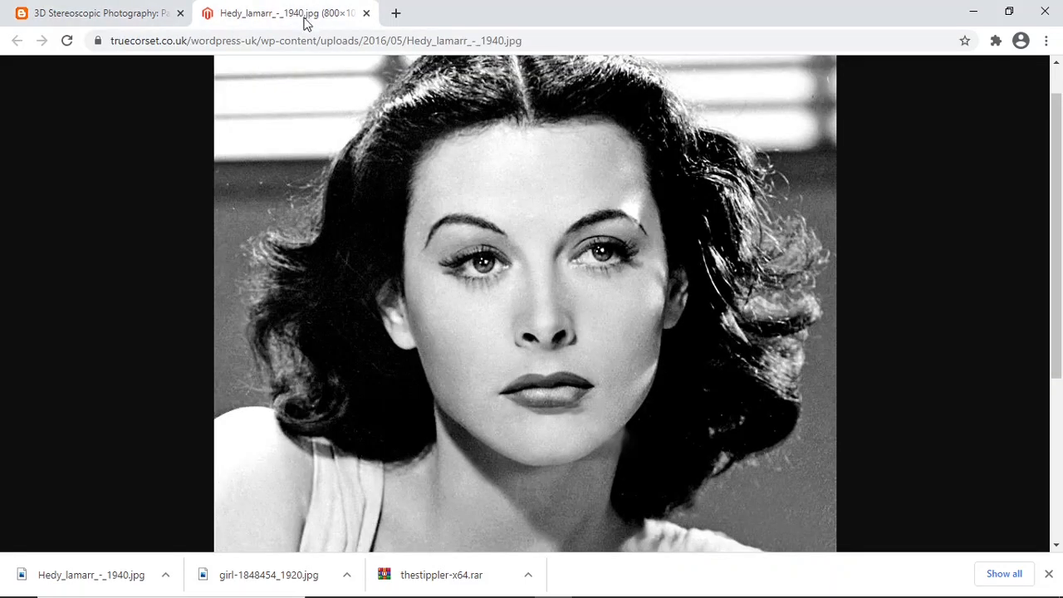
{"action": "mouse_move", "coordinate": [598, 272]}
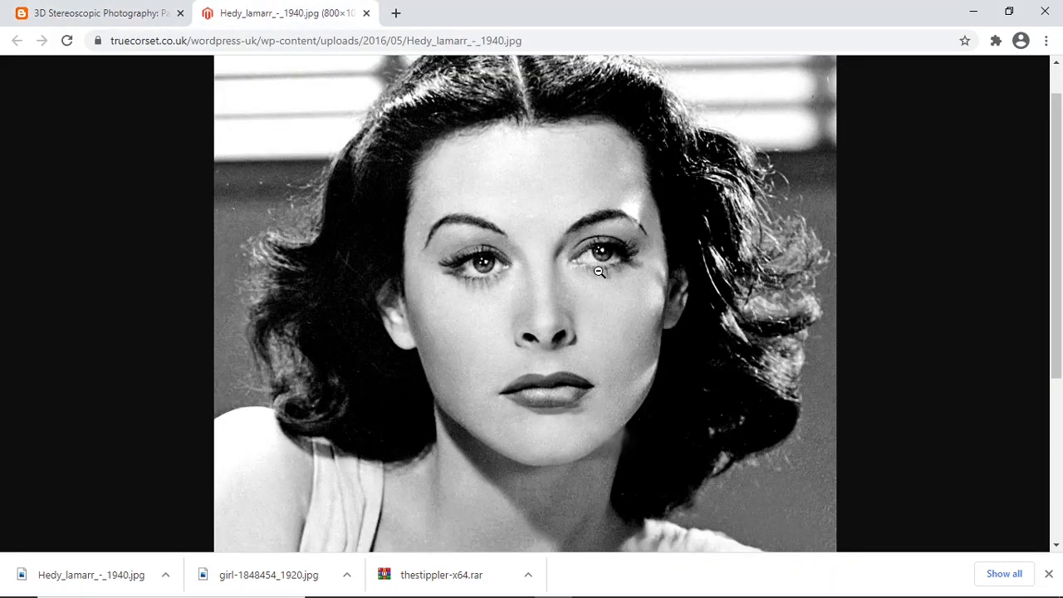
{"action": "mouse_move", "coordinate": [588, 190]}
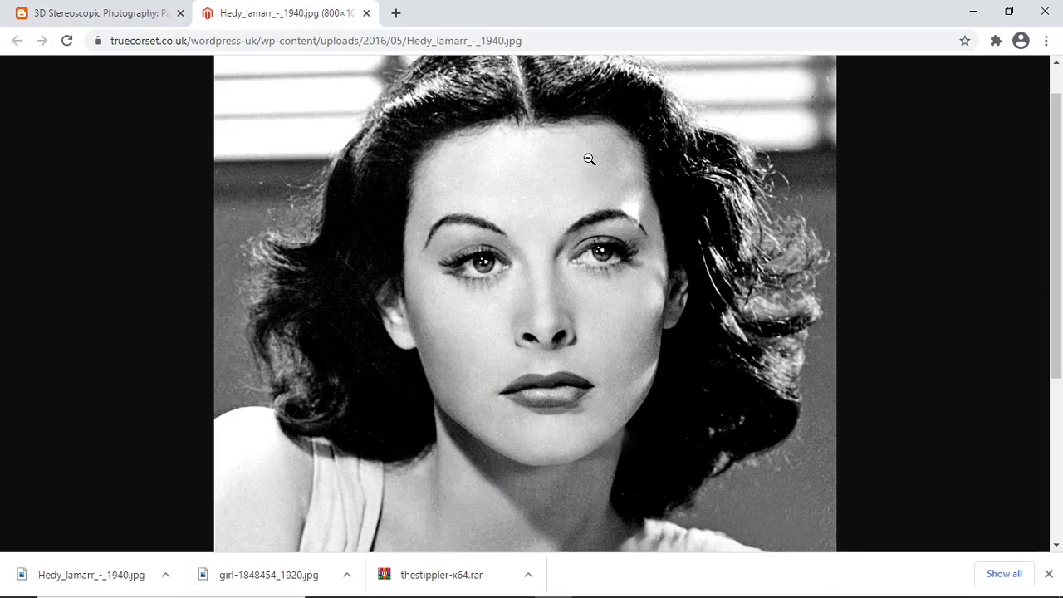
{"action": "mouse_move", "coordinate": [724, 133]}
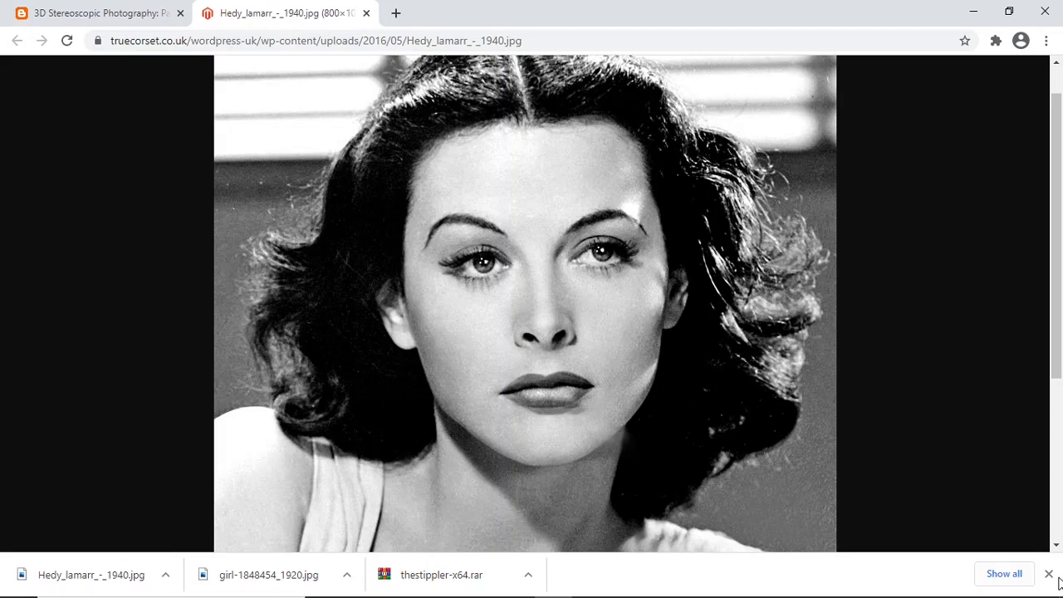
{"action": "left_click", "coordinate": [1048, 575]}
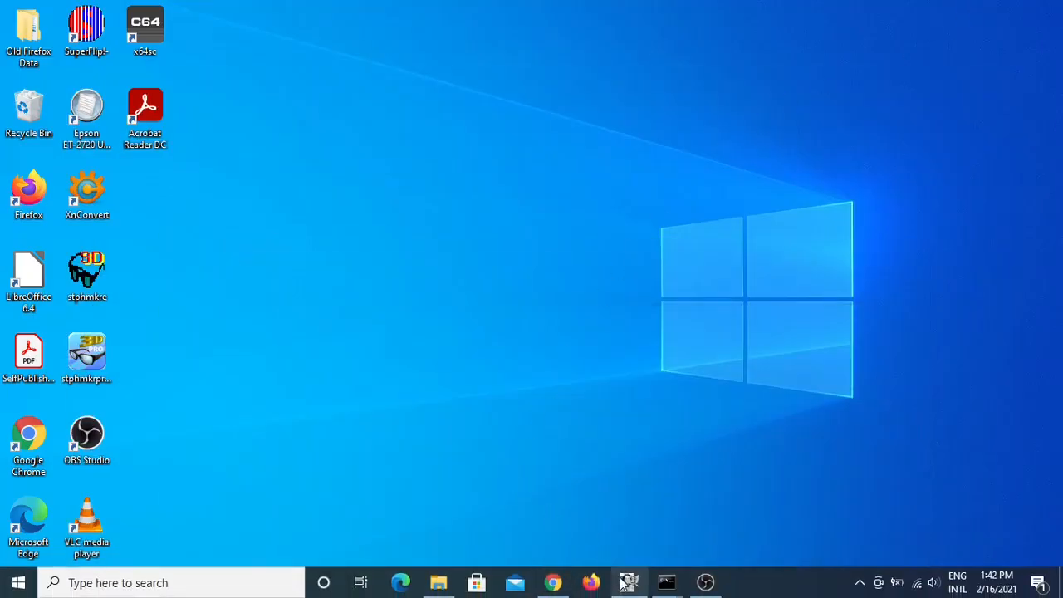
Restore GIMP, browse Filters > Blur, bring up Export As and cancel it without saving
{"action": "left_click", "coordinate": [628, 582]}
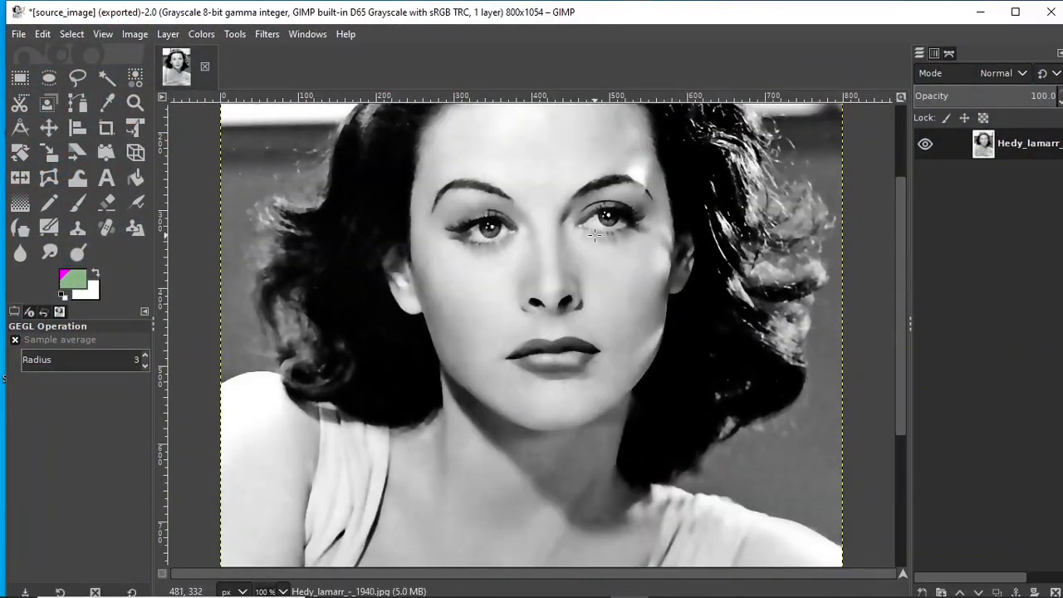
{"action": "left_click", "coordinate": [266, 33]}
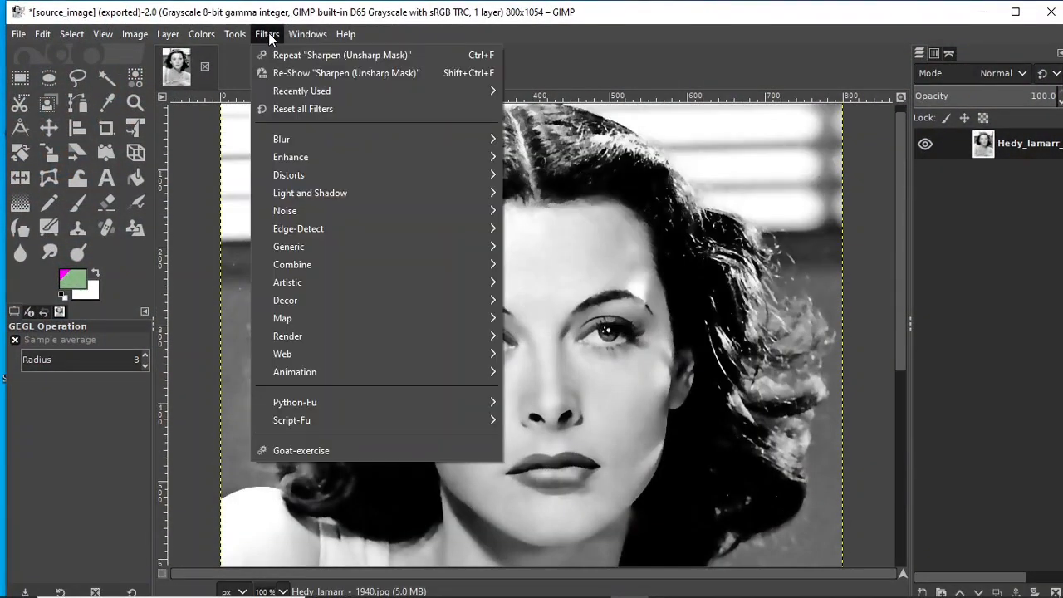
{"action": "mouse_move", "coordinate": [282, 140]}
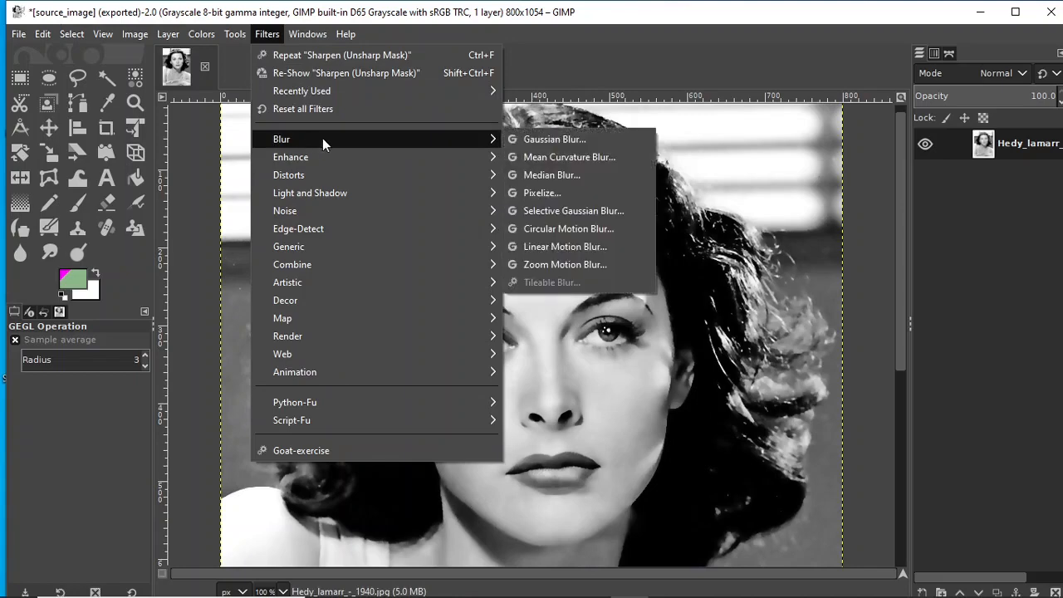
{"action": "mouse_move", "coordinate": [555, 139]}
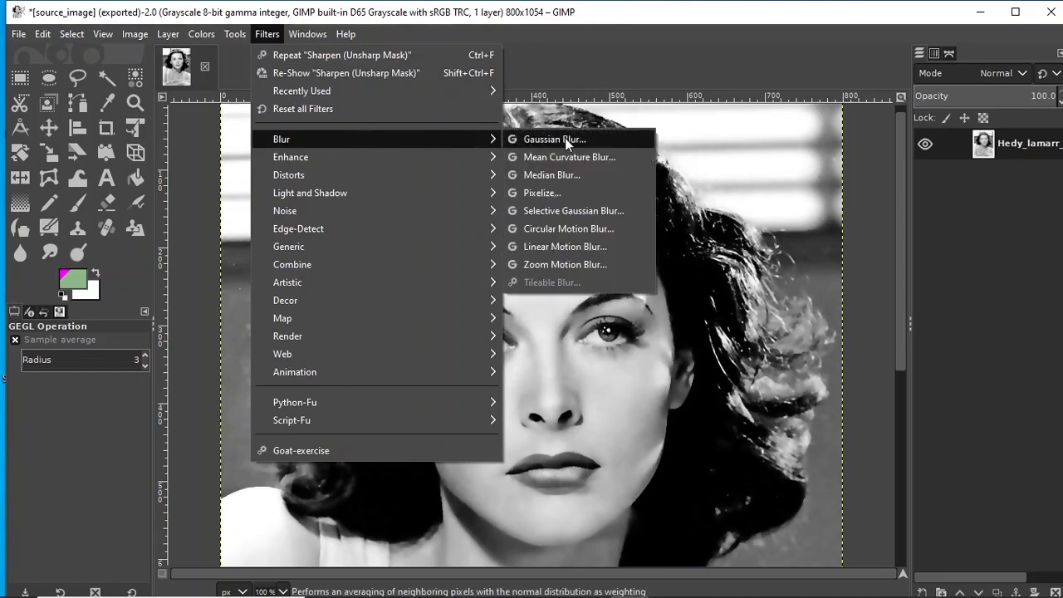
{"action": "mouse_move", "coordinate": [574, 209]}
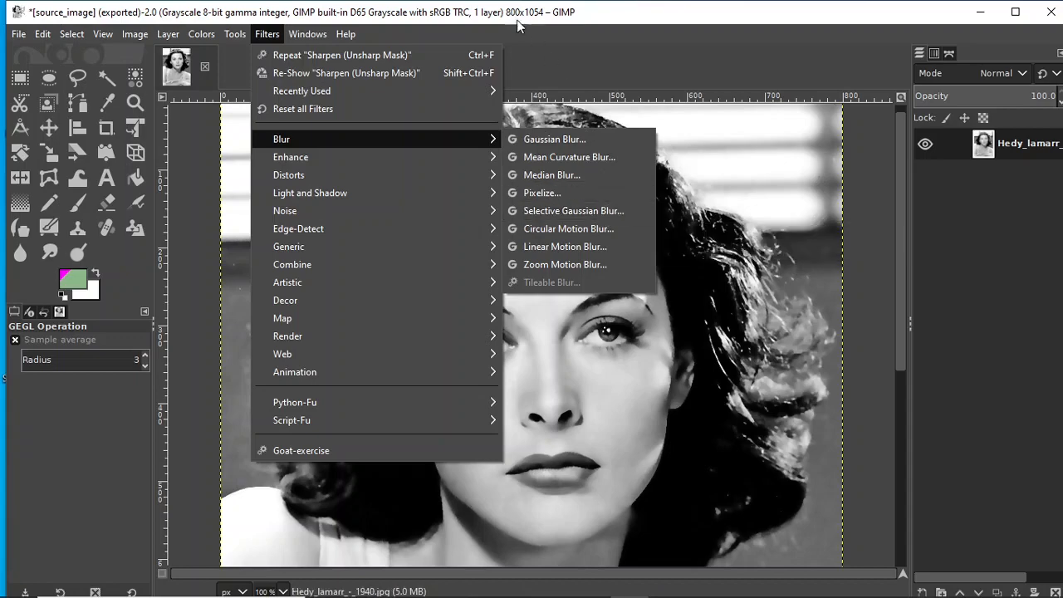
{"action": "left_click", "coordinate": [17, 33]}
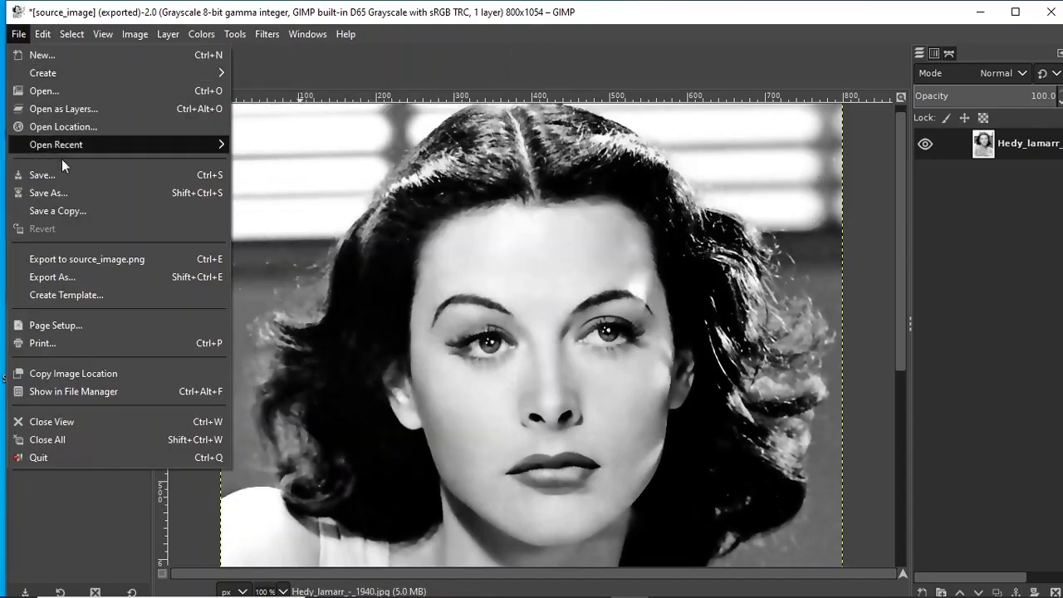
{"action": "left_click", "coordinate": [52, 275]}
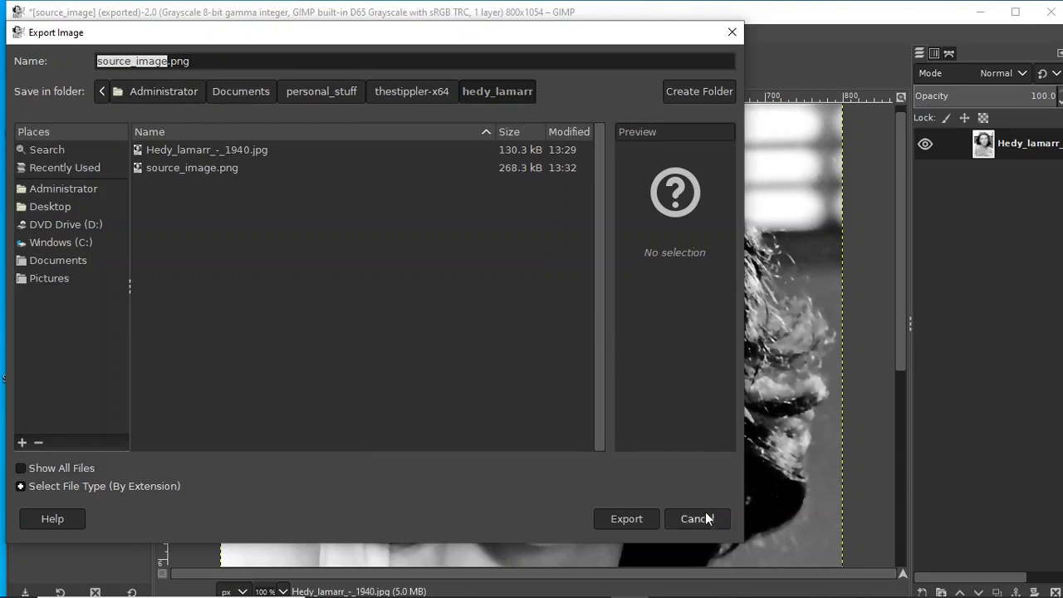
{"action": "left_click", "coordinate": [694, 519]}
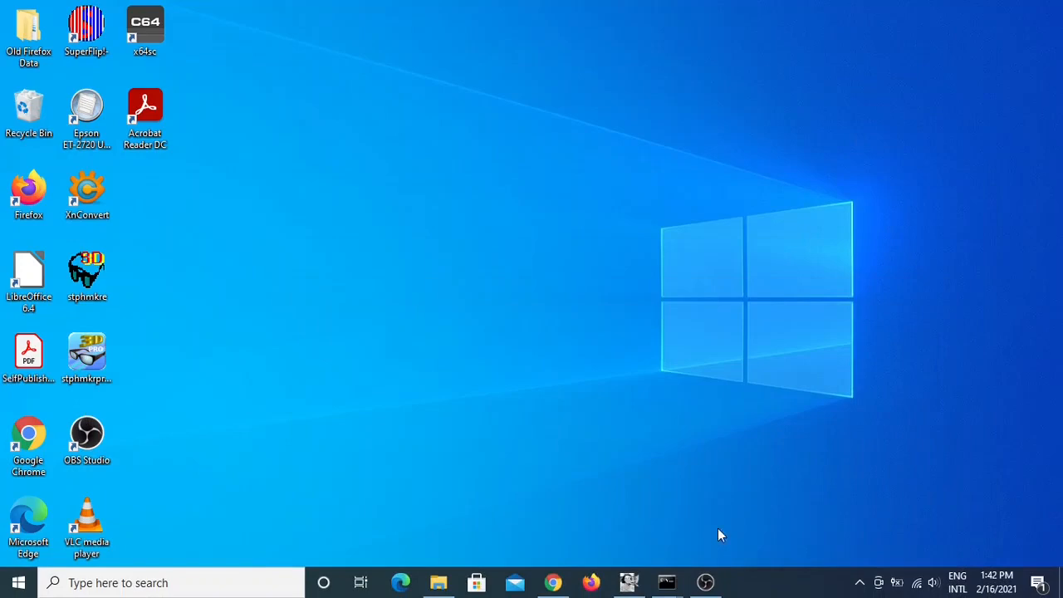
Open the hedy_lamarr folder and show the context actions for thestippler.bat
{"action": "left_click", "coordinate": [438, 582]}
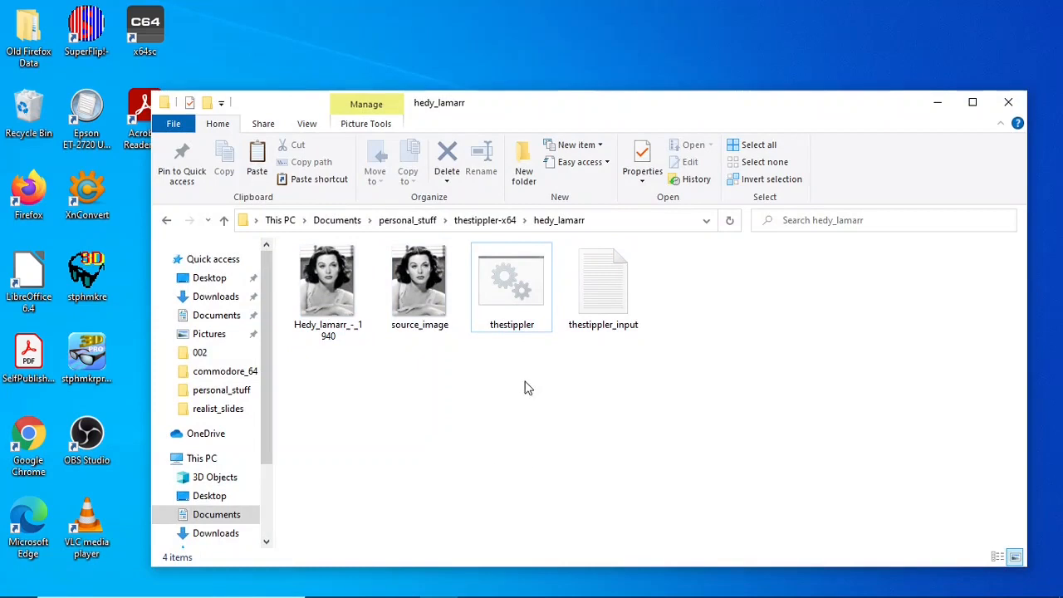
{"action": "mouse_move", "coordinate": [512, 283]}
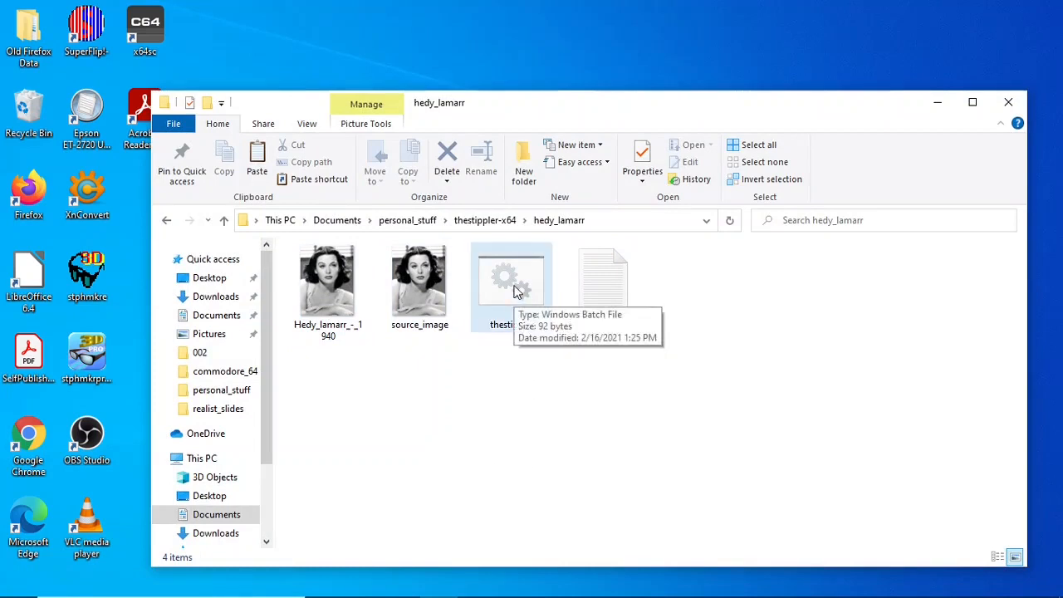
{"action": "right_click", "coordinate": [507, 286]}
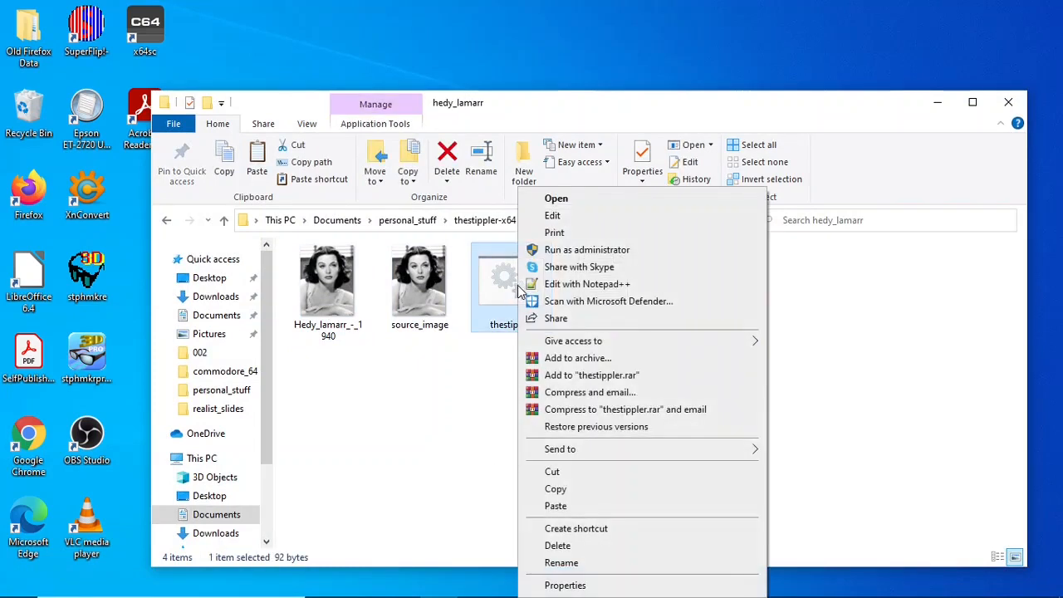
{"action": "mouse_move", "coordinate": [589, 282]}
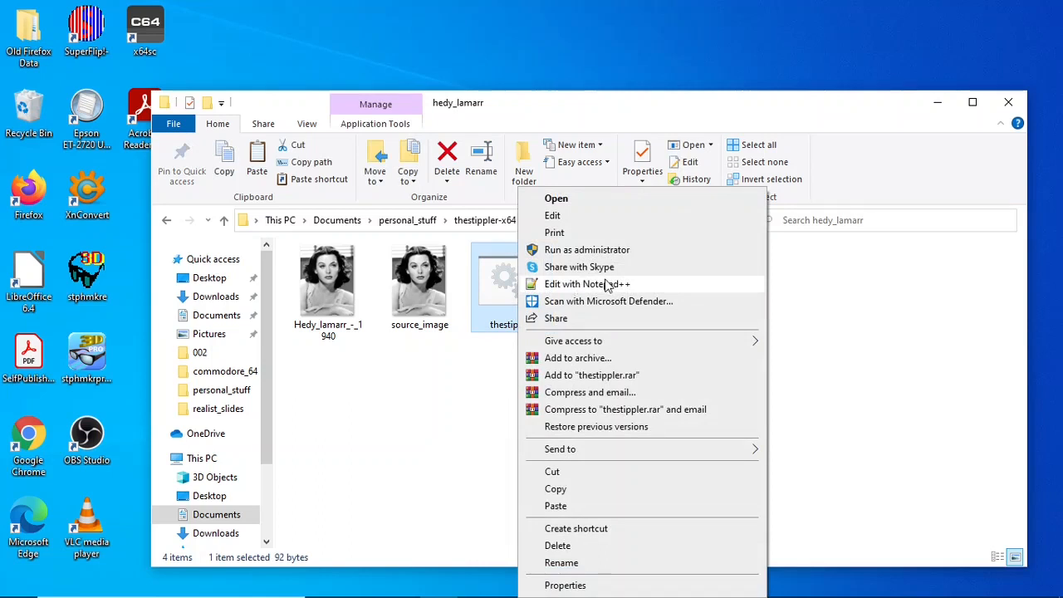
{"action": "mouse_move", "coordinate": [595, 293]}
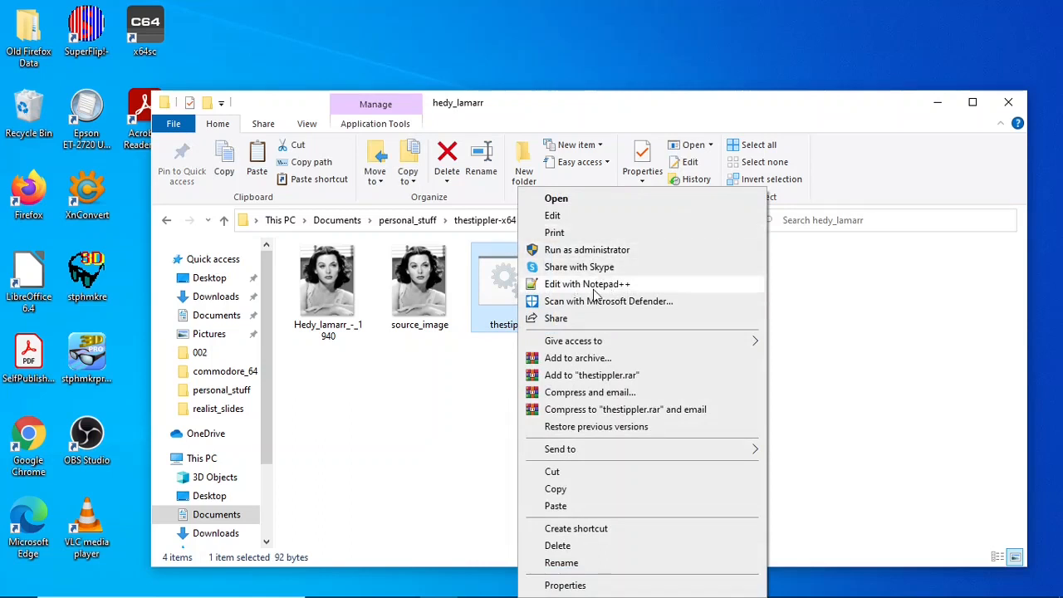
{"action": "mouse_move", "coordinate": [535, 309]}
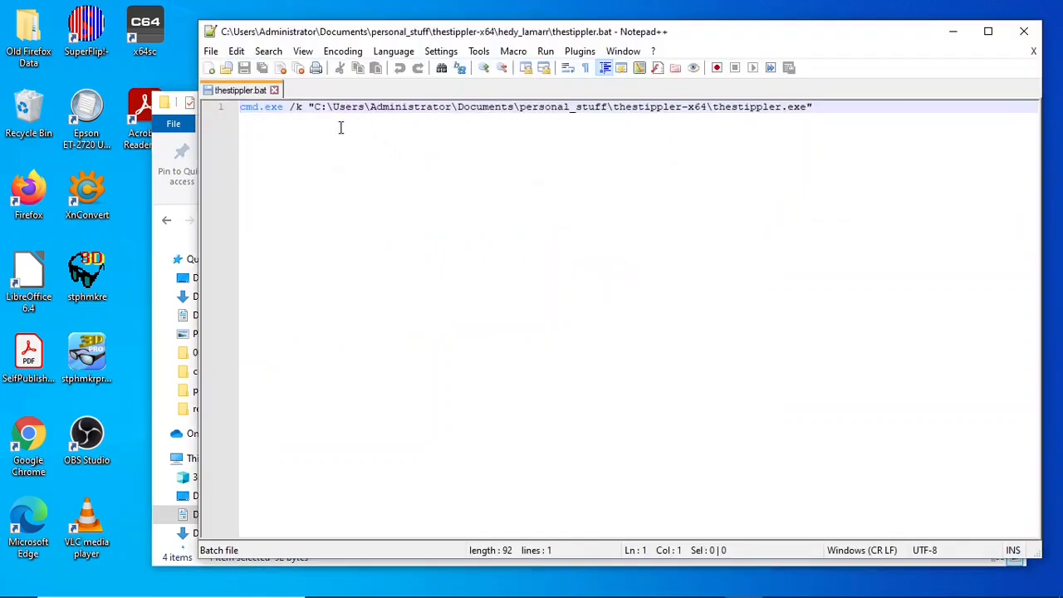
Review thestippler.bat's single cmd.exe line launching thestippler.exe in Notepad++
{"action": "left_click", "coordinate": [724, 107]}
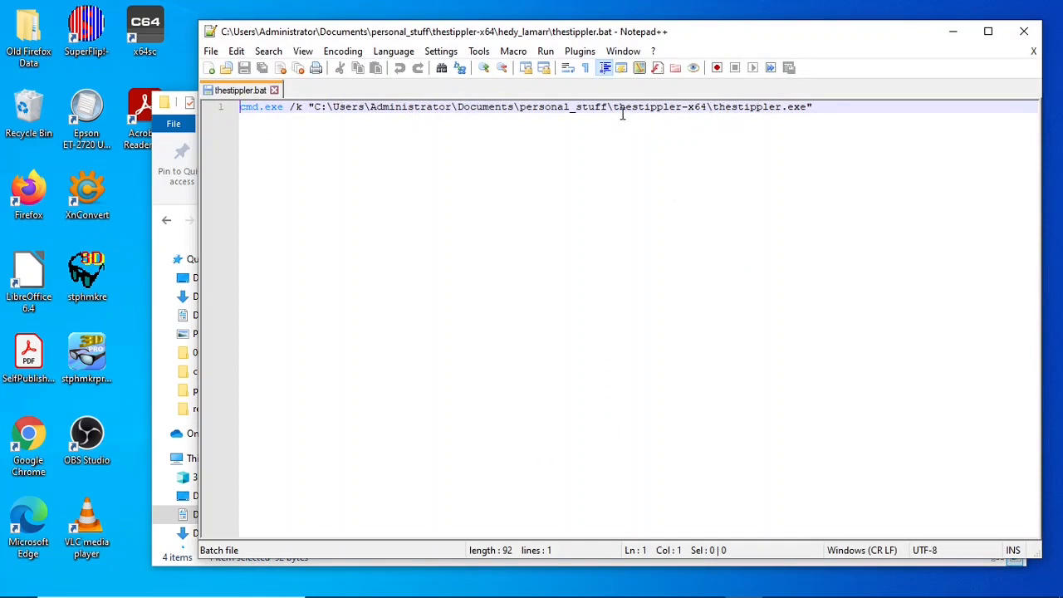
{"action": "mouse_move", "coordinate": [565, 112]}
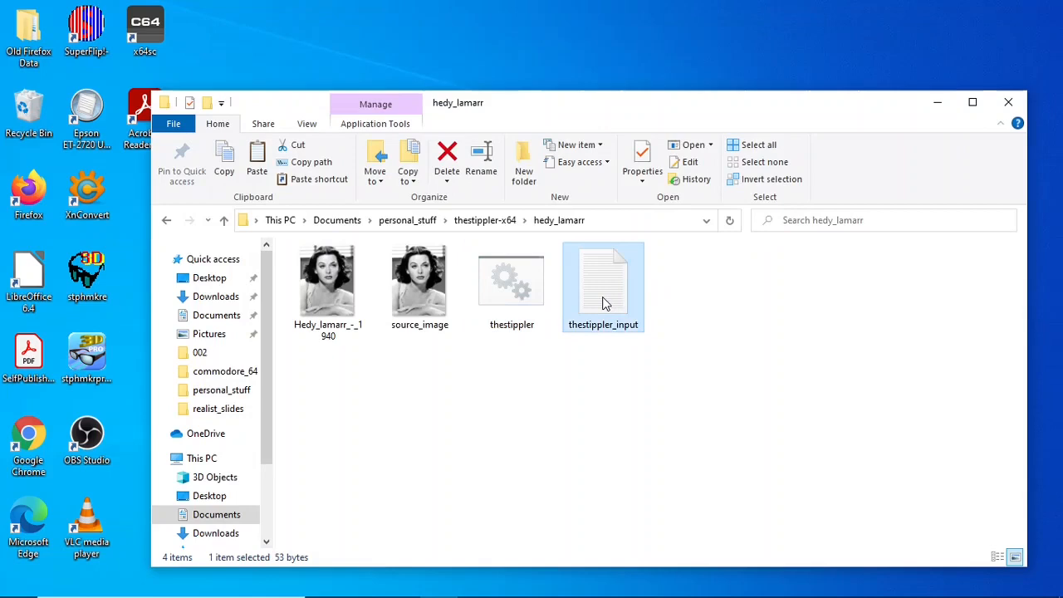
{"action": "right_click", "coordinate": [603, 285]}
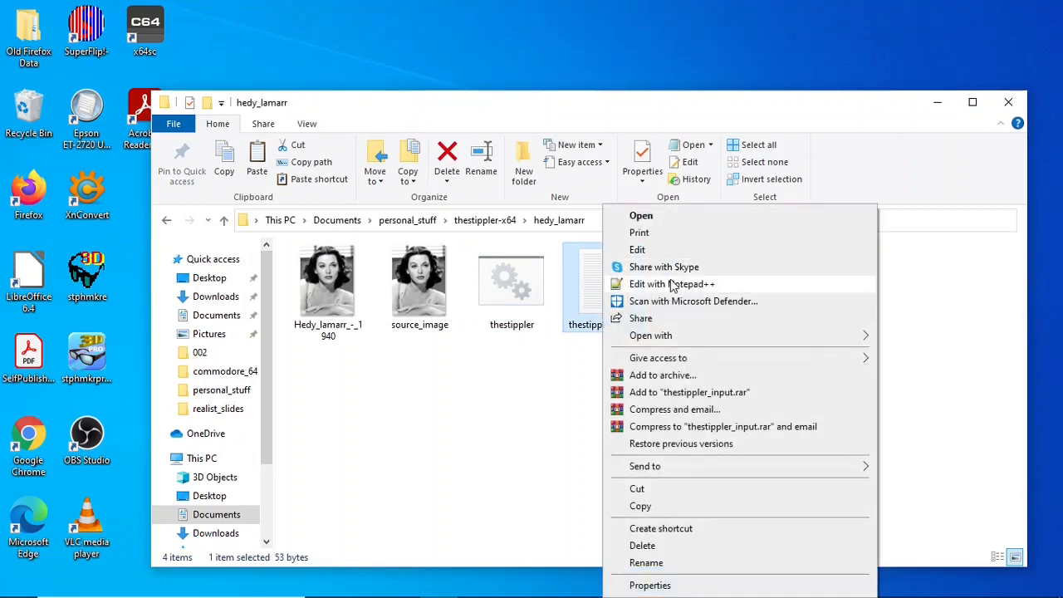
{"action": "left_click", "coordinate": [671, 284]}
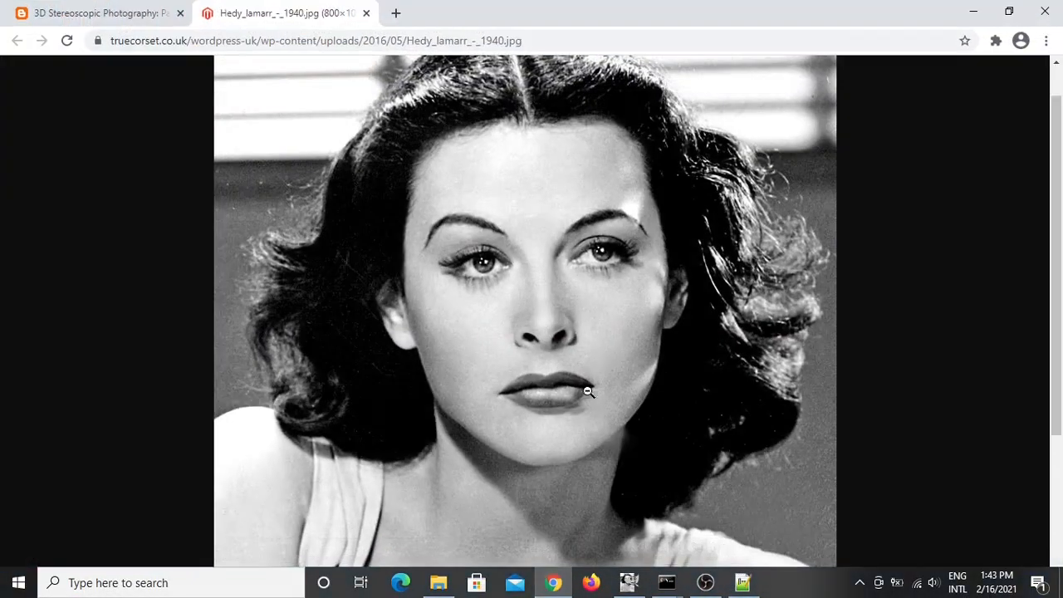
{"action": "left_click", "coordinate": [100, 13]}
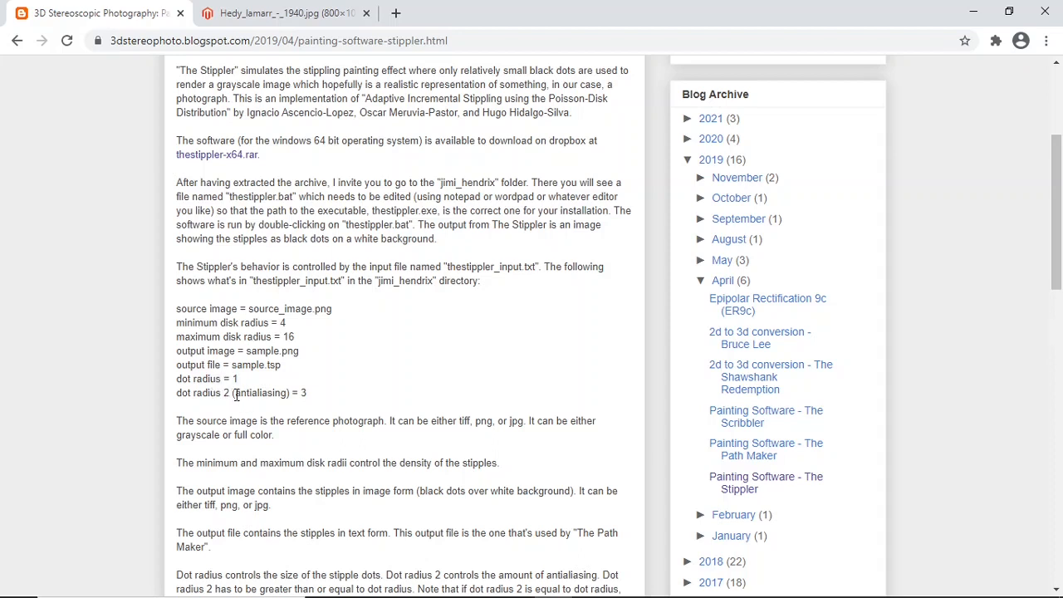
{"action": "mouse_move", "coordinate": [276, 319]}
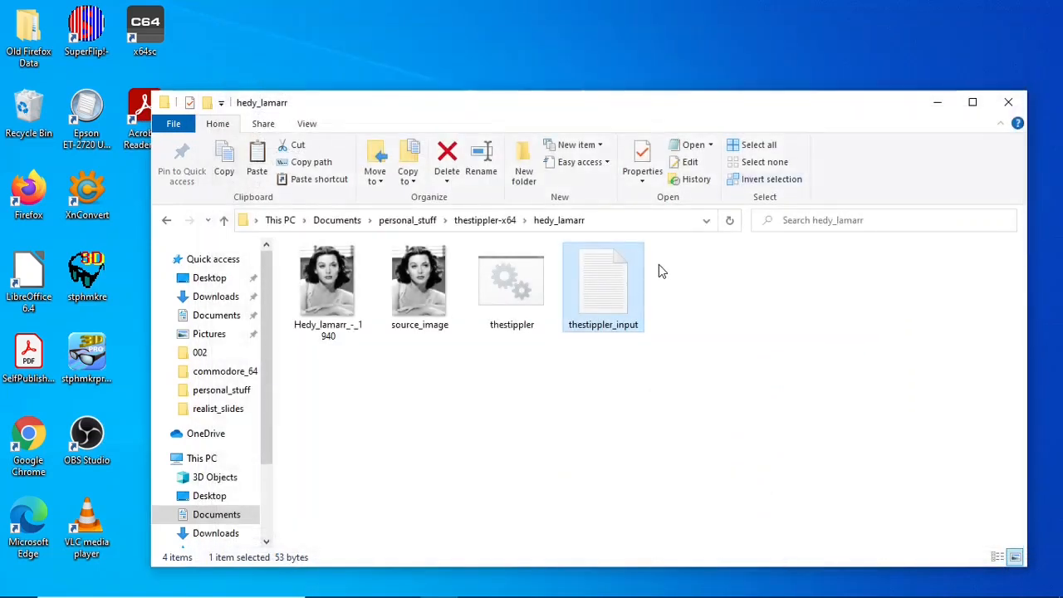
{"action": "mouse_move", "coordinate": [549, 369]}
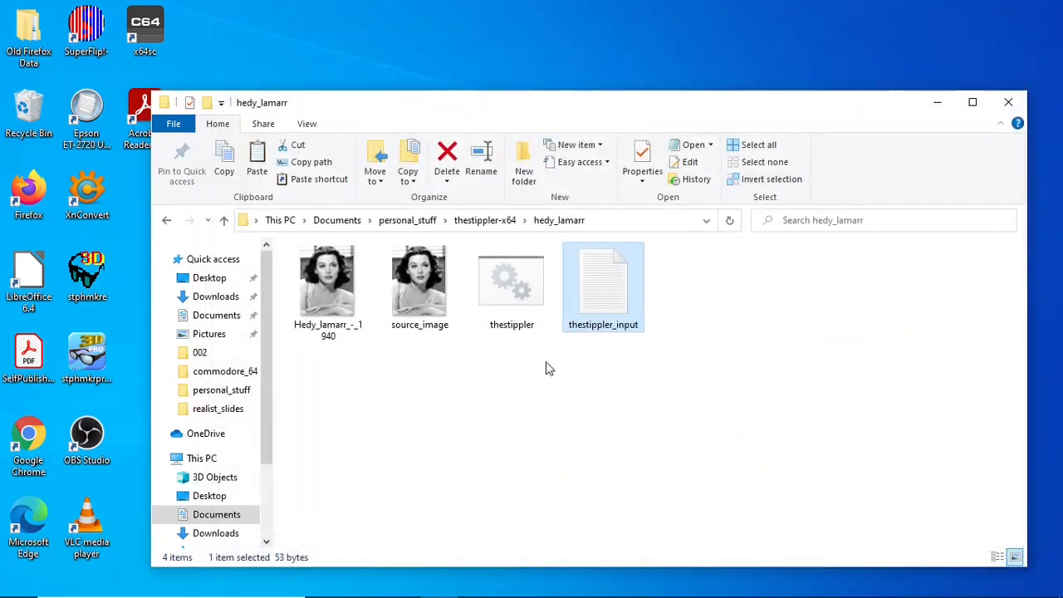
{"action": "mouse_move", "coordinate": [511, 286]}
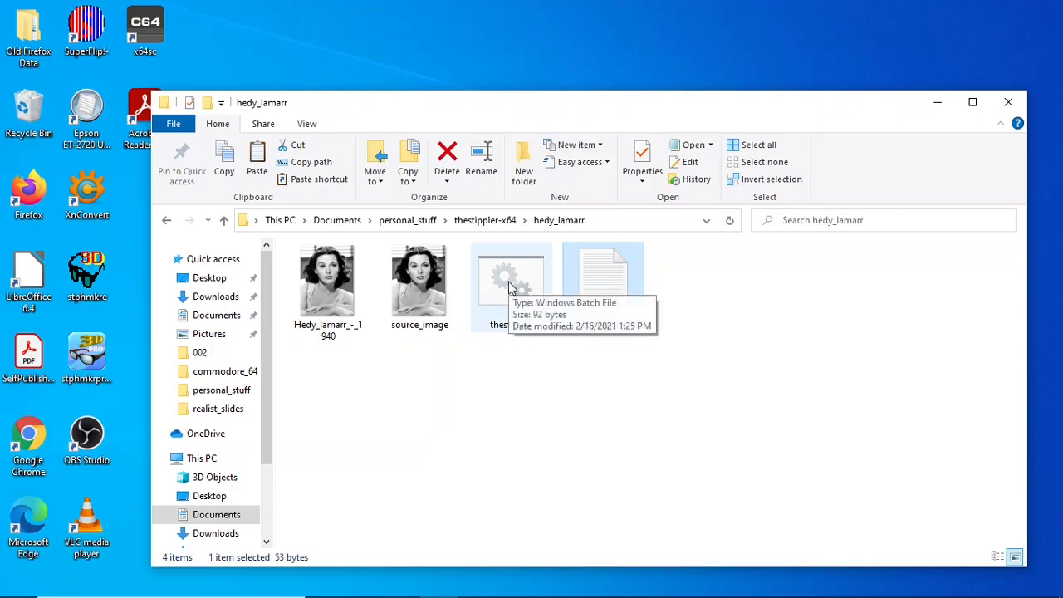
Run thestippler.bat, then open the generated sample.png in GIMP beside the source photo
{"action": "double_click", "coordinate": [512, 279]}
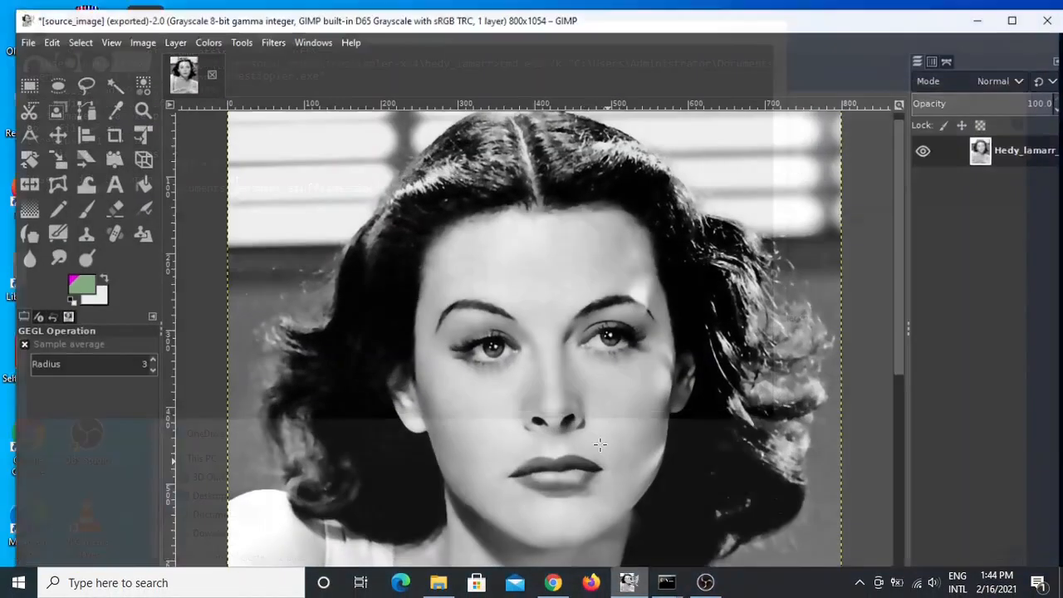
{"action": "left_click", "coordinate": [28, 43]}
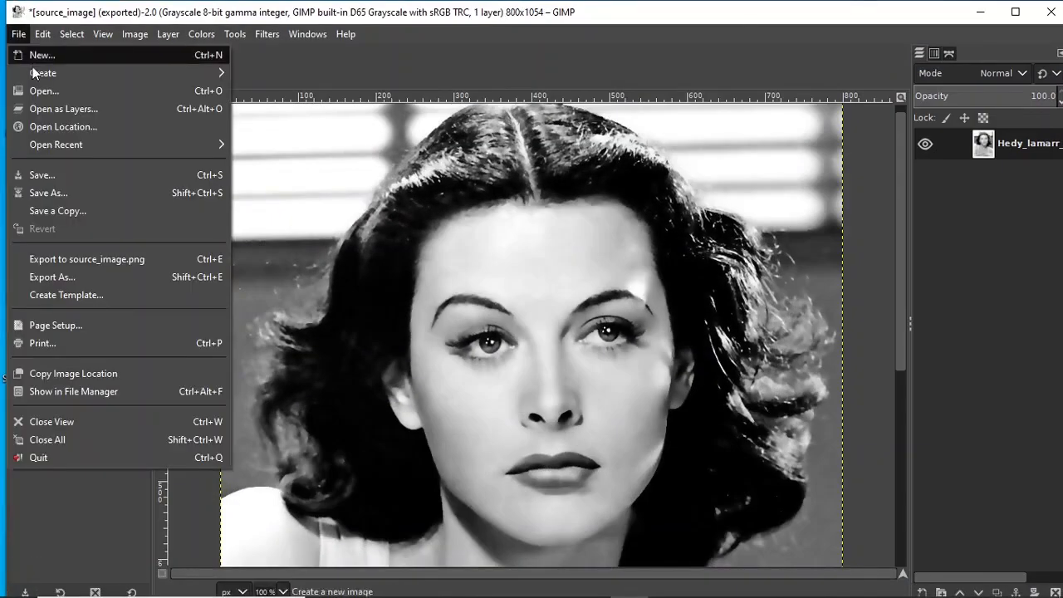
{"action": "left_click", "coordinate": [43, 90]}
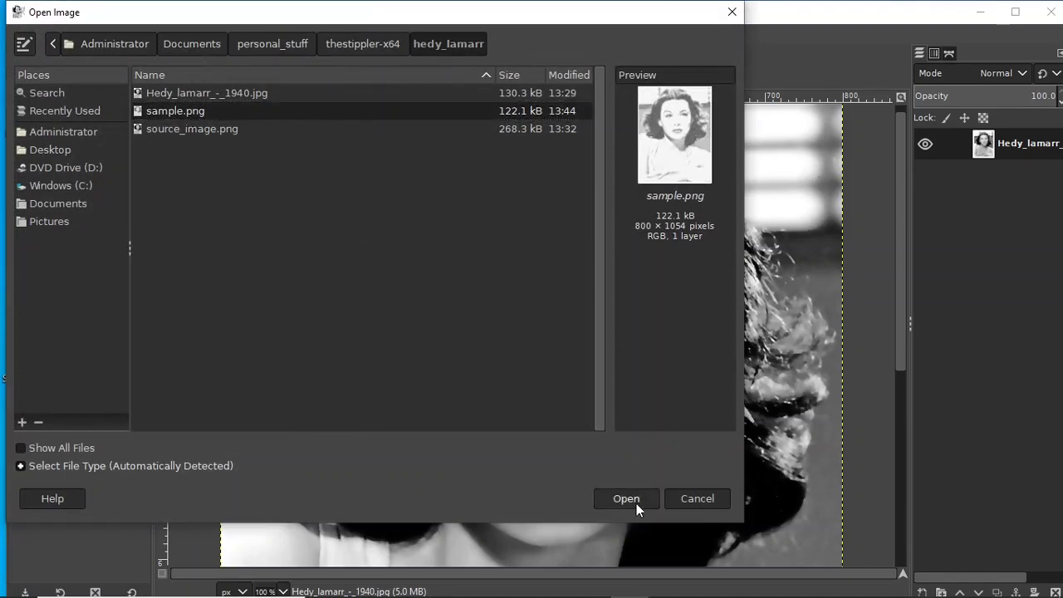
{"action": "left_click", "coordinate": [627, 499]}
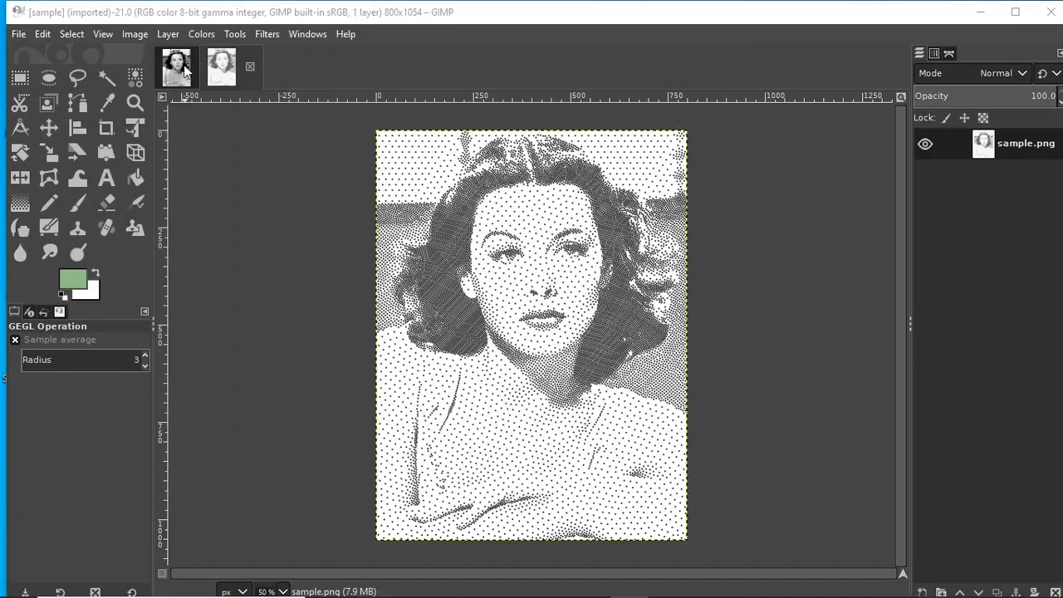
{"action": "mouse_move", "coordinate": [176, 95]}
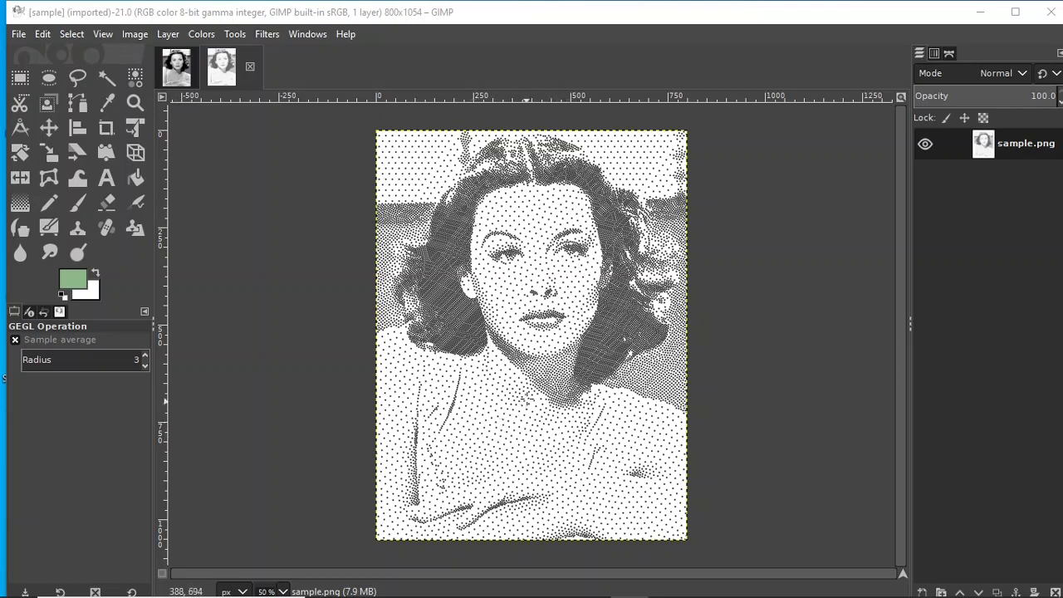
{"action": "mouse_move", "coordinate": [518, 404]}
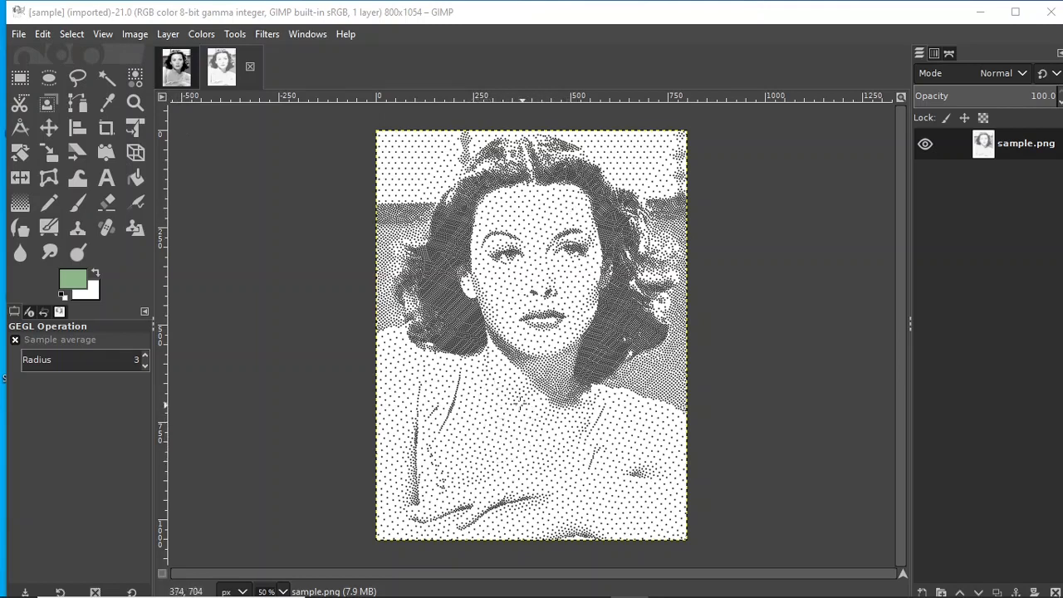
{"action": "mouse_move", "coordinate": [529, 428]}
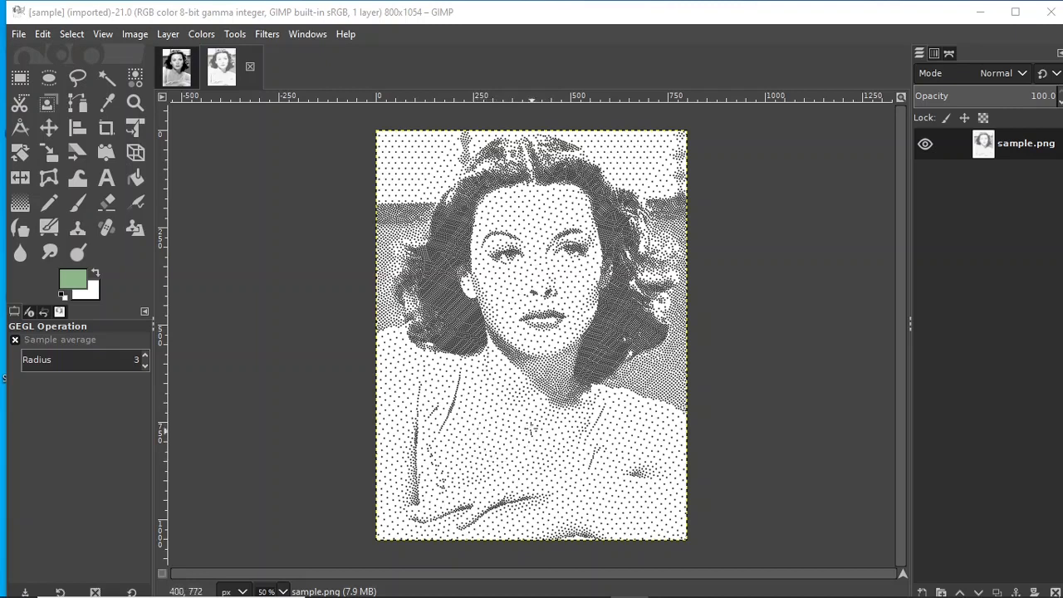
{"action": "mouse_move", "coordinate": [515, 429]}
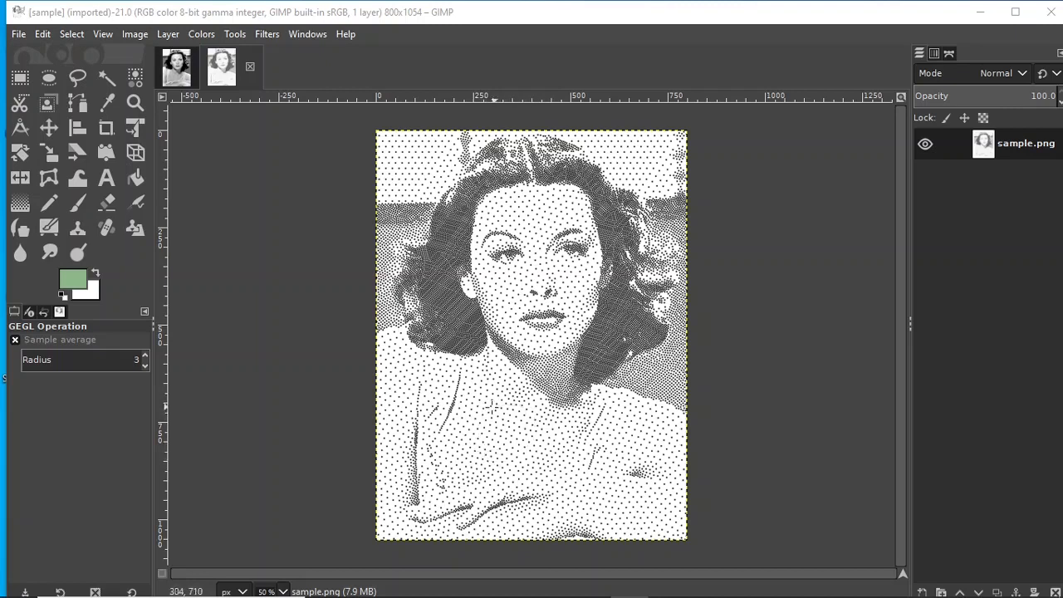
{"action": "mouse_move", "coordinate": [509, 549]}
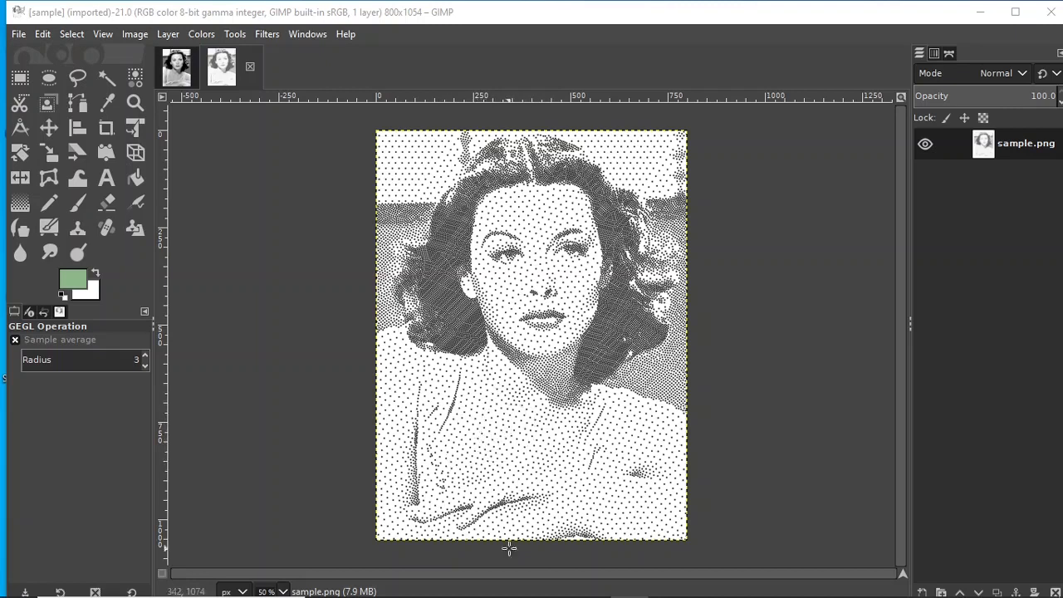
{"action": "mouse_move", "coordinate": [303, 181]}
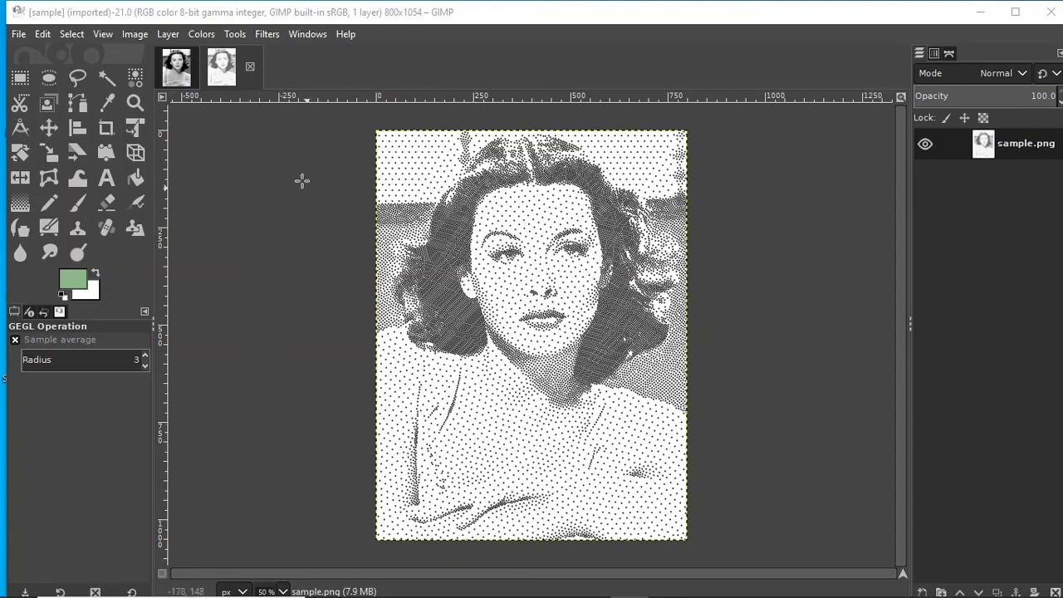
Show sample.png at 1:1 (100%) zoom and scroll over the face and shoulder stipple dots
{"action": "left_click", "coordinate": [103, 33]}
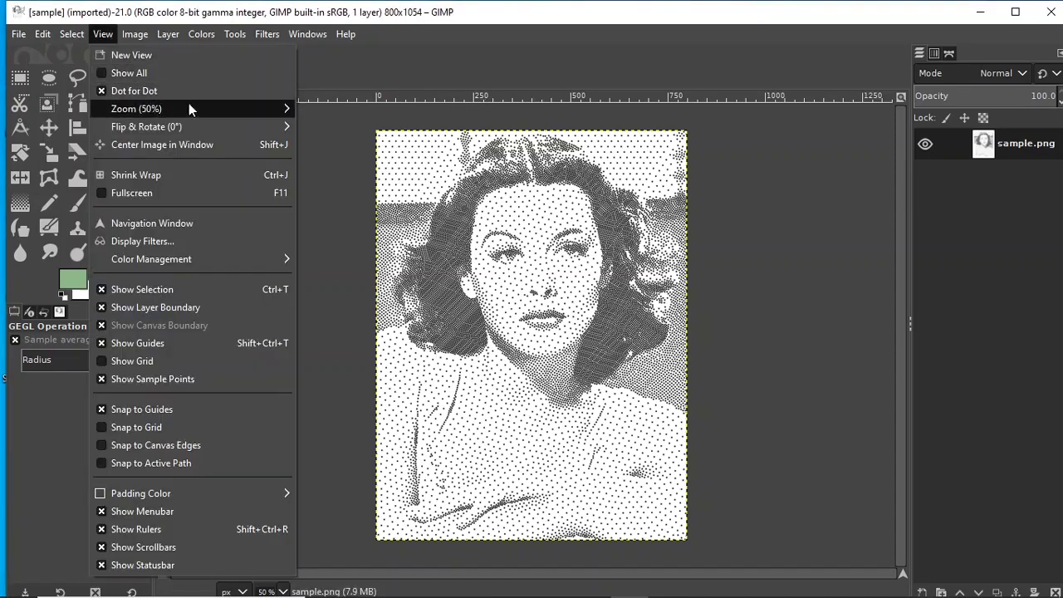
{"action": "left_click", "coordinate": [136, 108]}
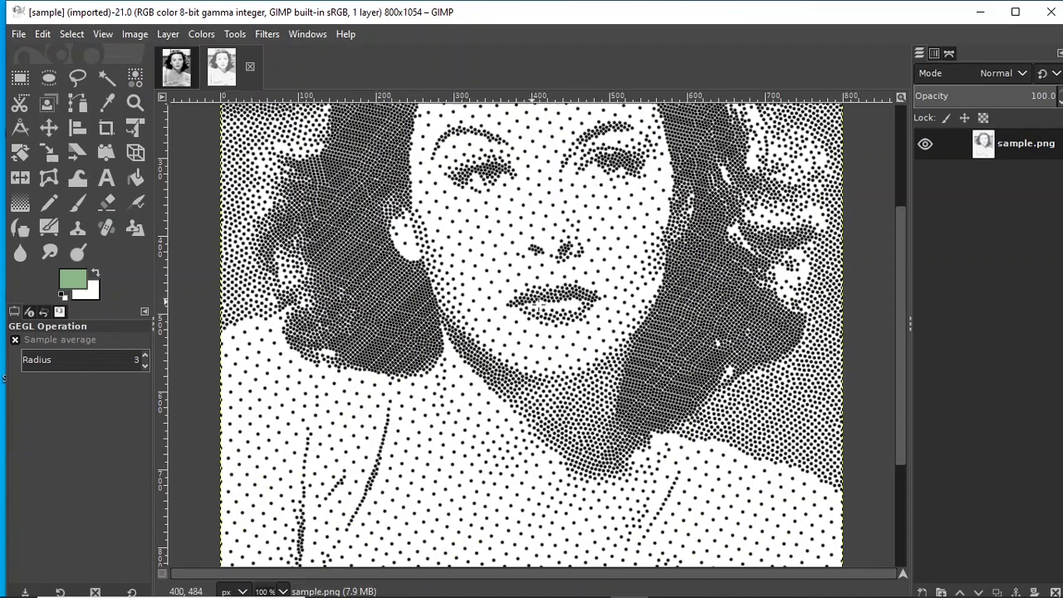
{"action": "scroll", "scroll_direction": "down", "scroll_amount": 3}
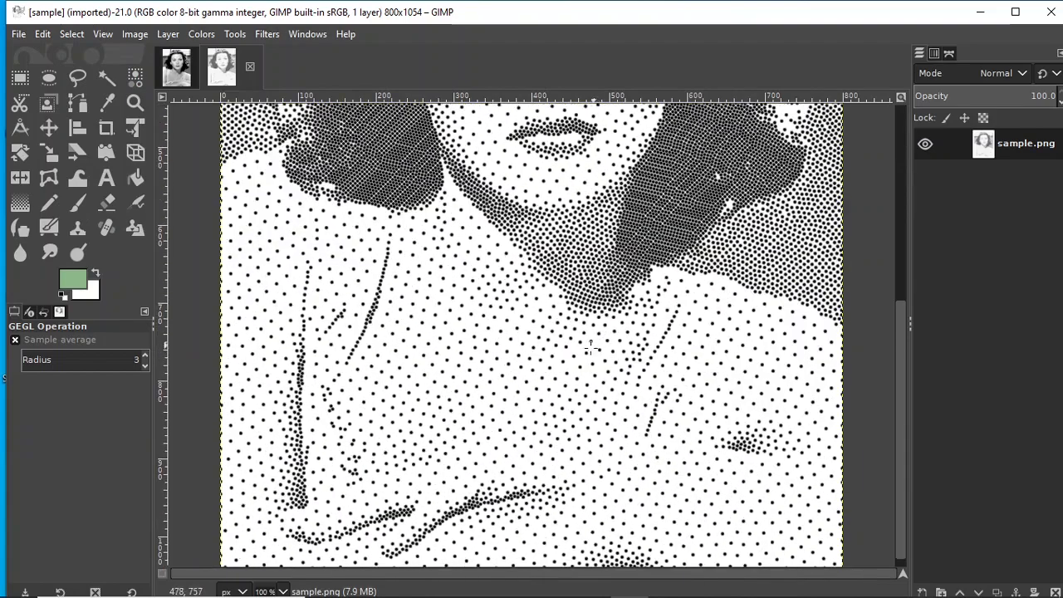
{"action": "mouse_move", "coordinate": [490, 319]}
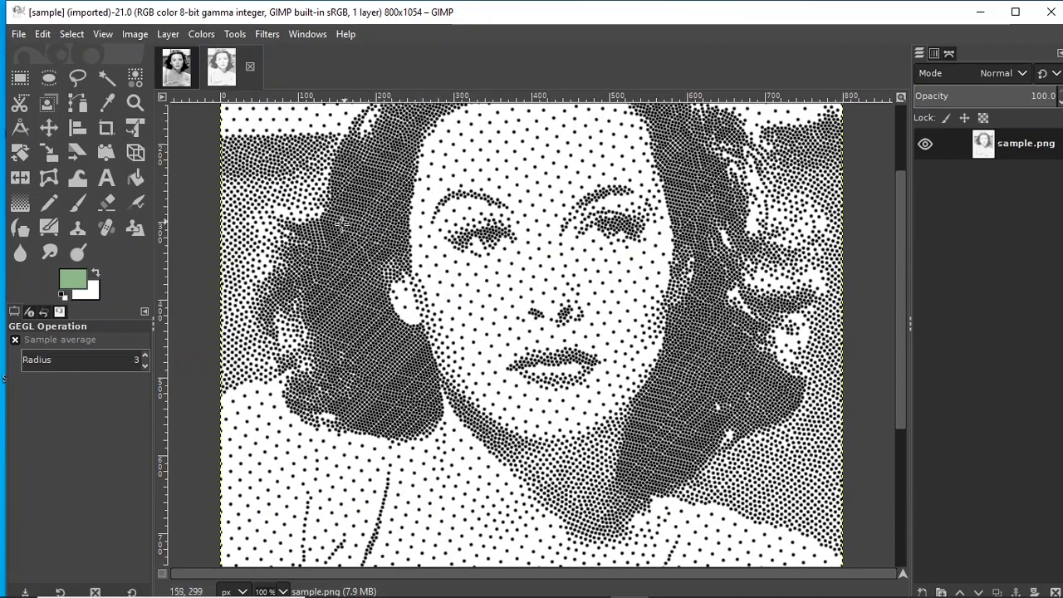
{"action": "mouse_move", "coordinate": [369, 196]}
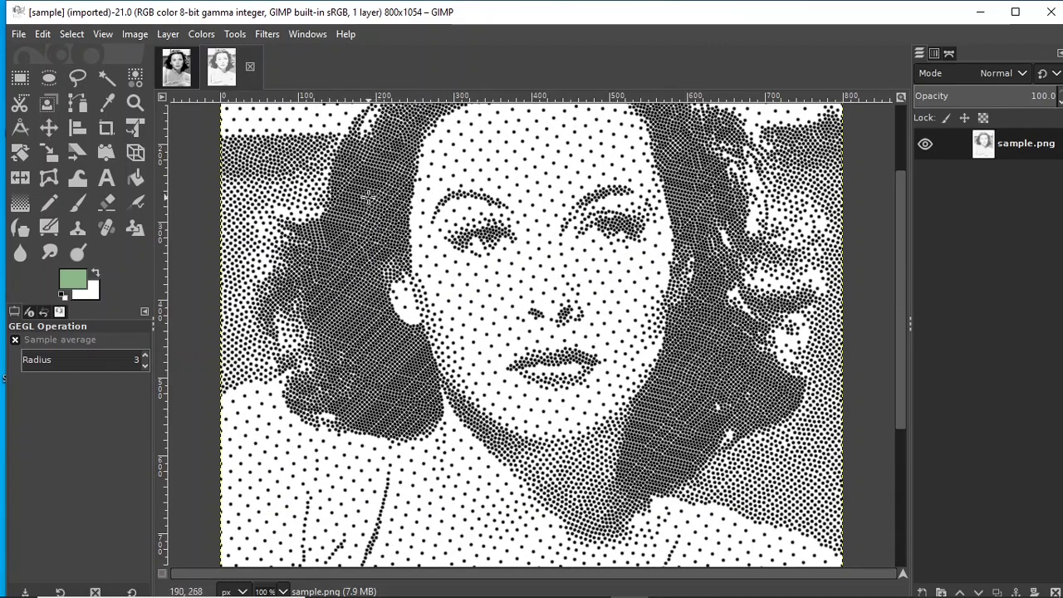
{"action": "scroll", "scroll_direction": "down", "scroll_amount": 3}
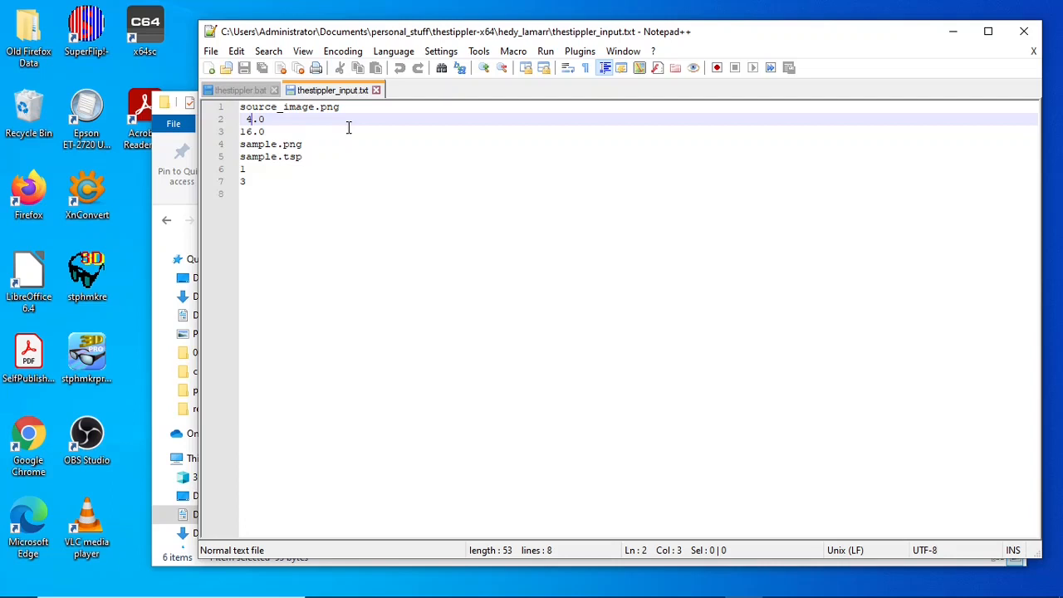
Change the minimum disk radius on line 2 of thestippler_input.txt from 4.0 to 8.0 and return to the folder
{"action": "key", "text": "Backspace"}
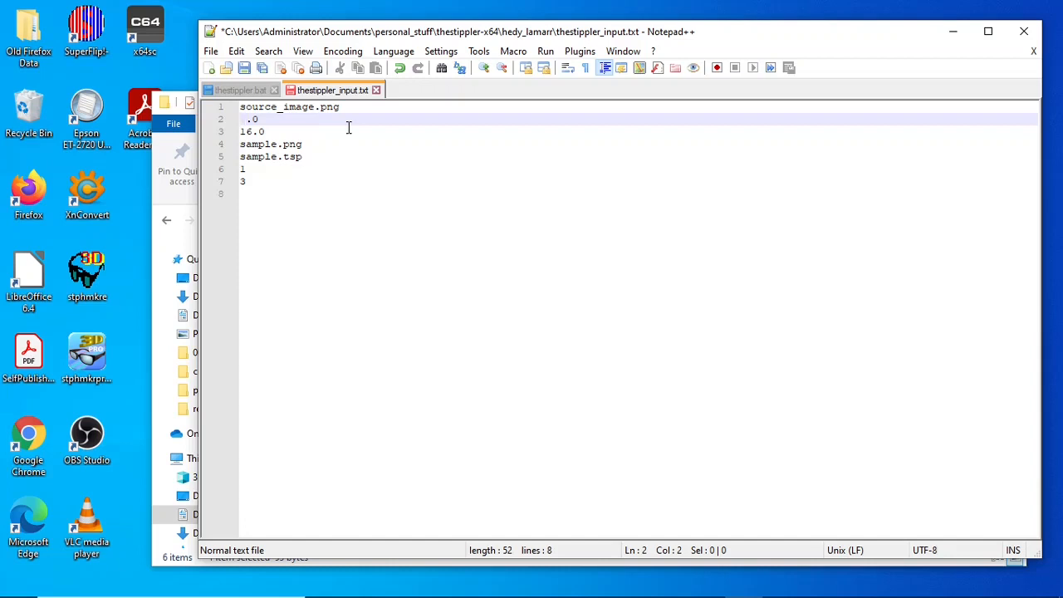
{"action": "type", "text": "8"}
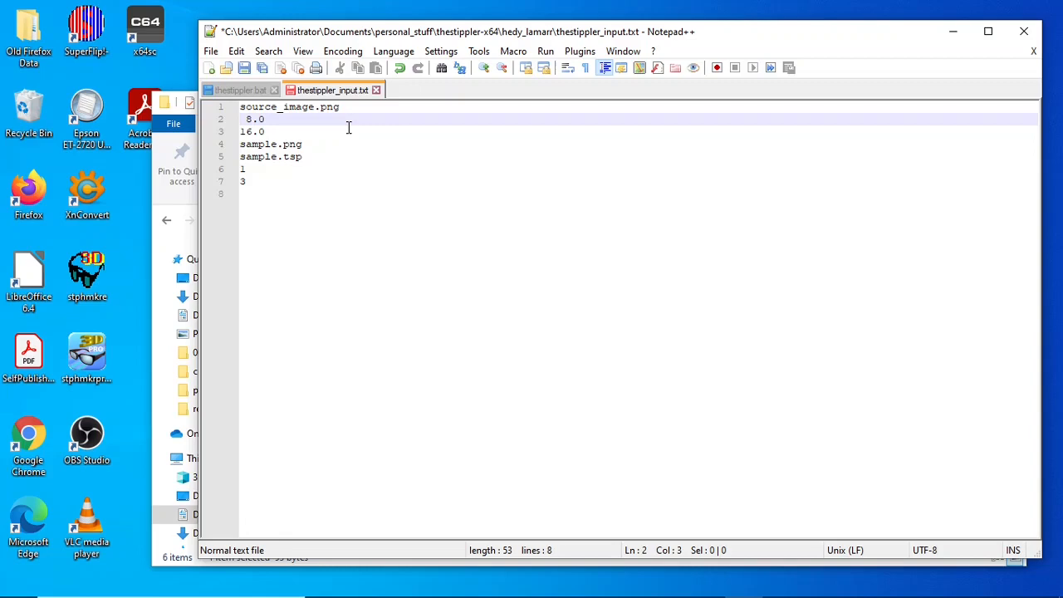
{"action": "left_click", "coordinate": [251, 120]}
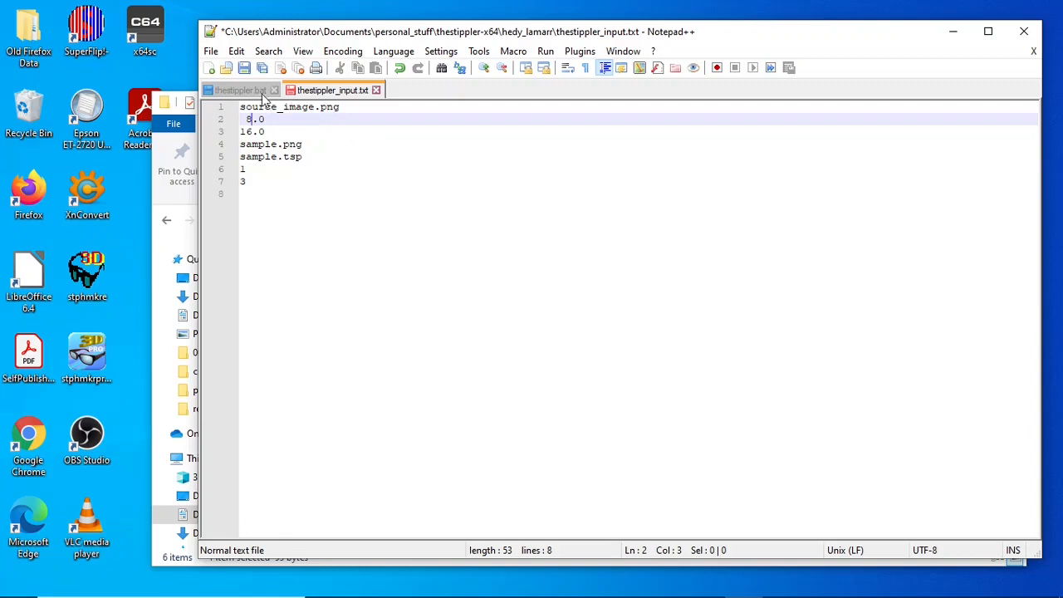
{"action": "left_click", "coordinate": [211, 50]}
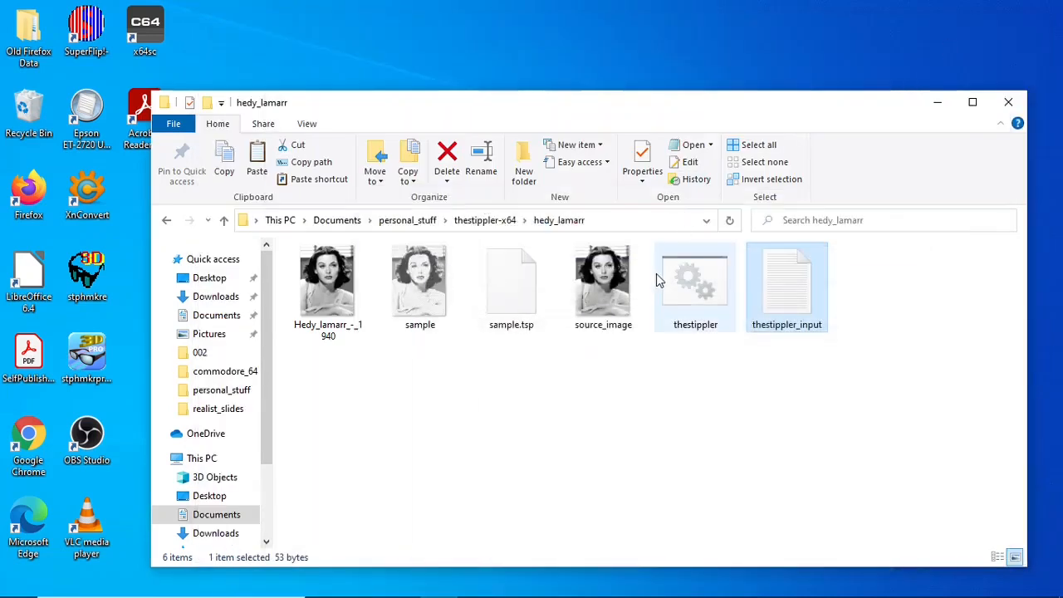
Rerun the stippler with radius 8.0 and open the regenerated sample.png as a third image in GIMP
{"action": "double_click", "coordinate": [694, 282]}
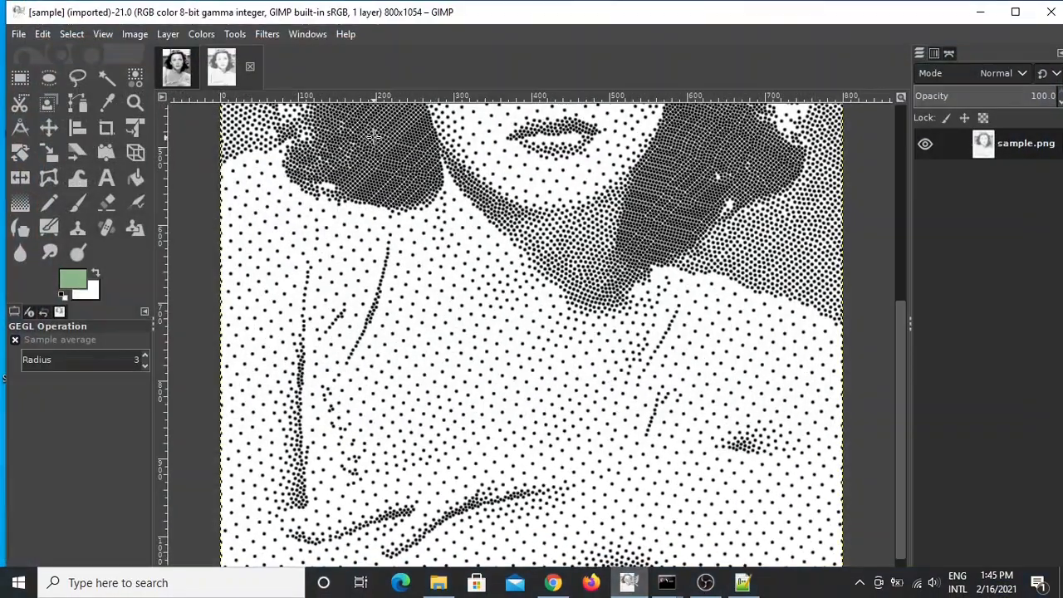
{"action": "left_click", "coordinate": [16, 33]}
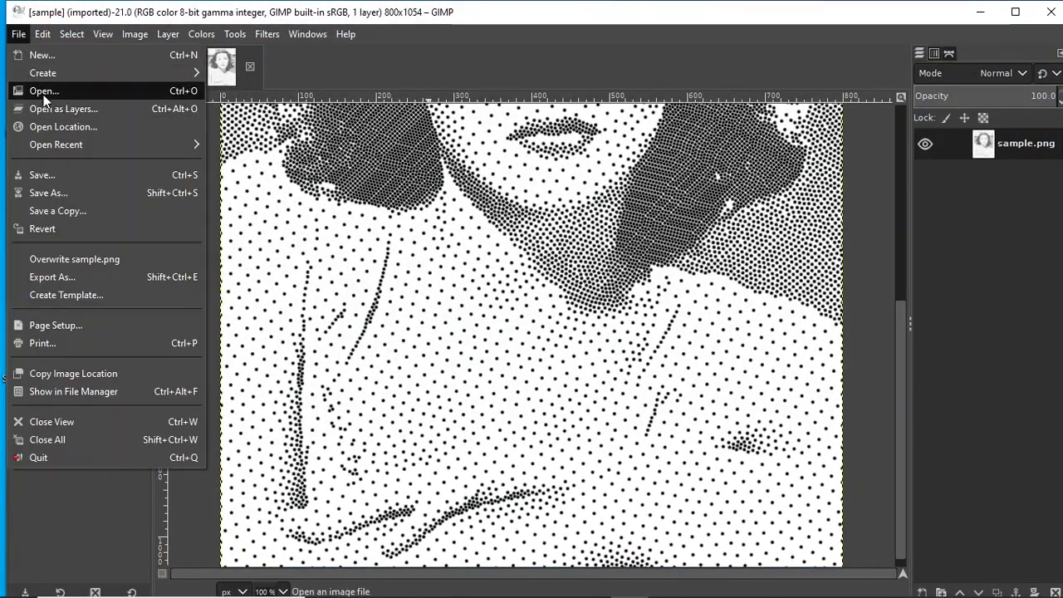
{"action": "left_click", "coordinate": [43, 90]}
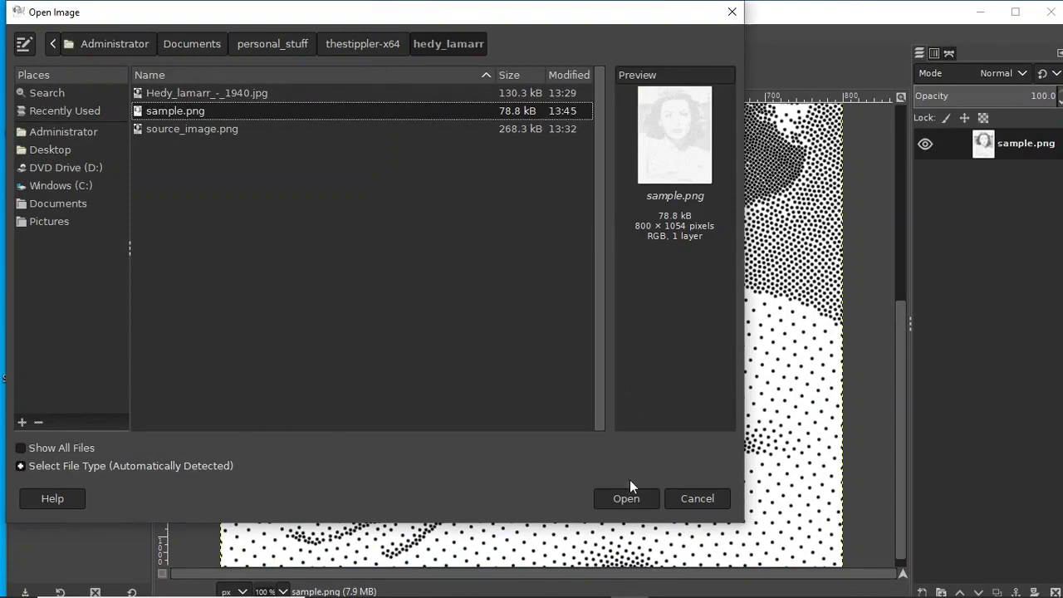
{"action": "left_click", "coordinate": [626, 498]}
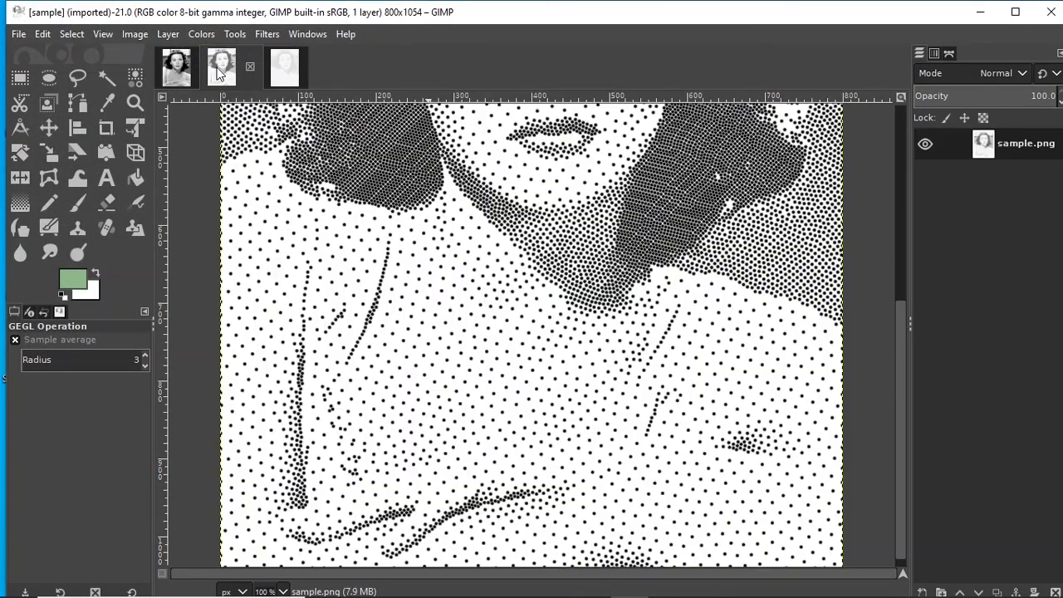
{"action": "left_click", "coordinate": [266, 67]}
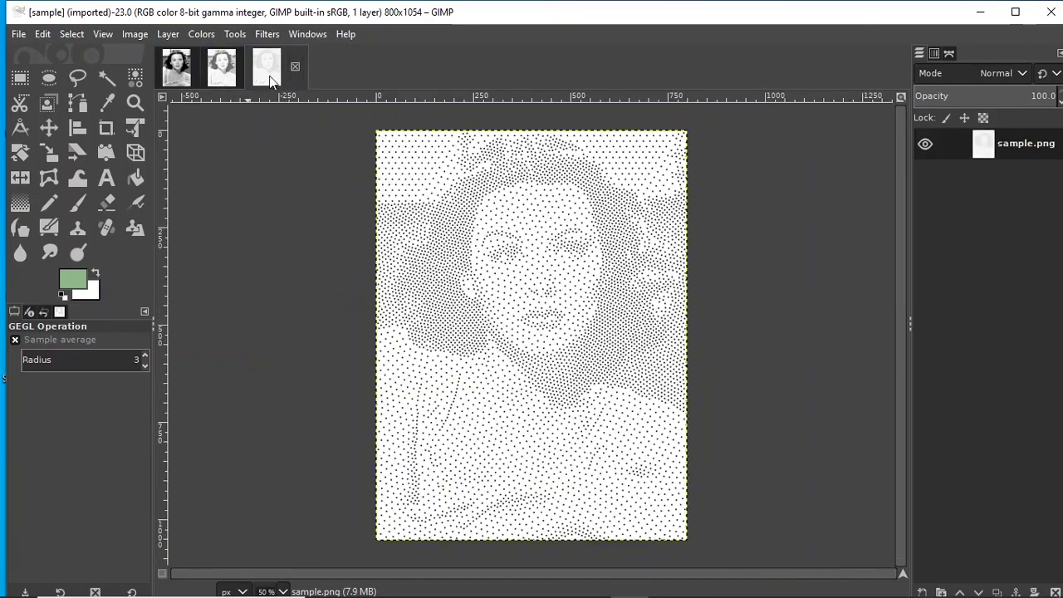
{"action": "left_click", "coordinate": [103, 33]}
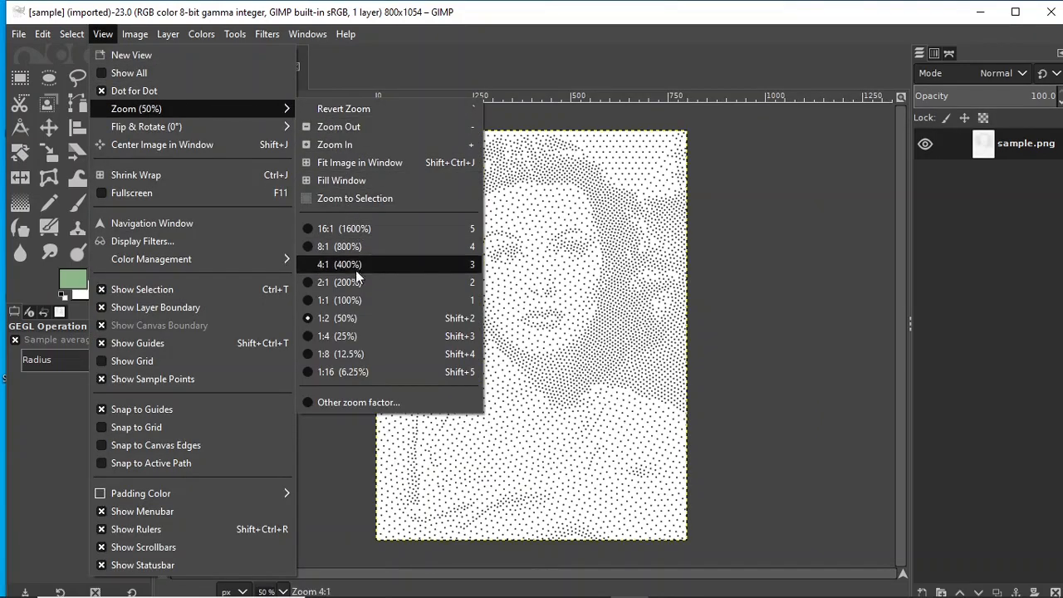
View the sparser stipple at 1:1, then switch back to the earlier denser portrait
{"action": "left_click", "coordinate": [339, 299]}
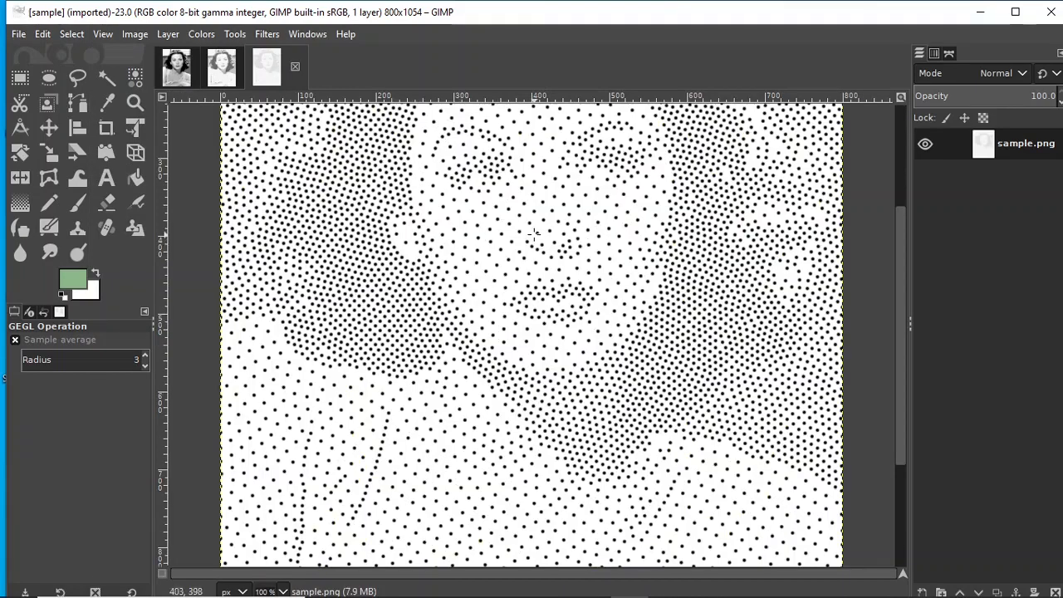
{"action": "mouse_move", "coordinate": [249, 184]}
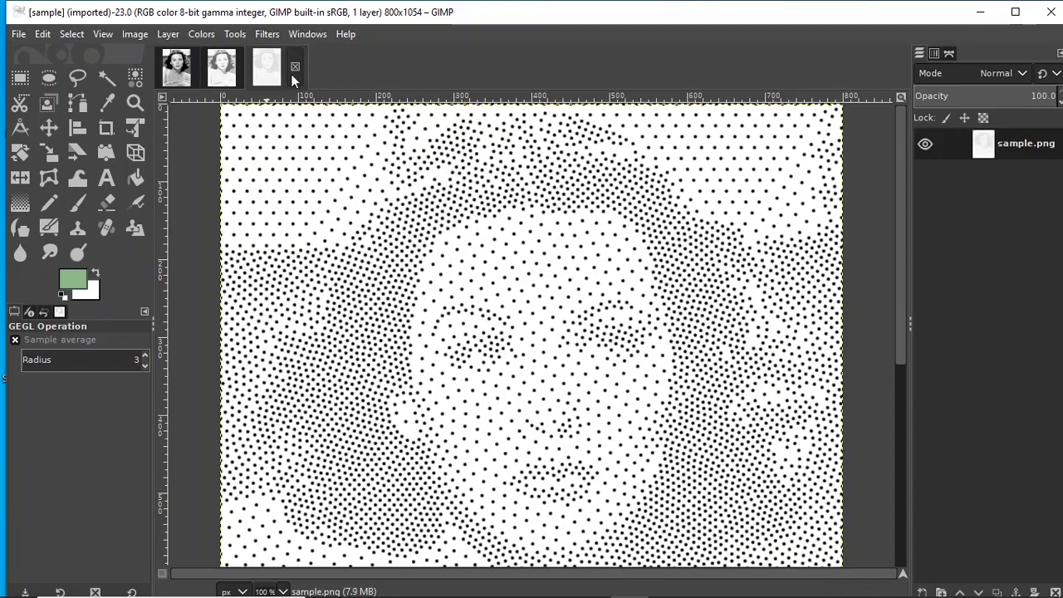
{"action": "left_click", "coordinate": [221, 68]}
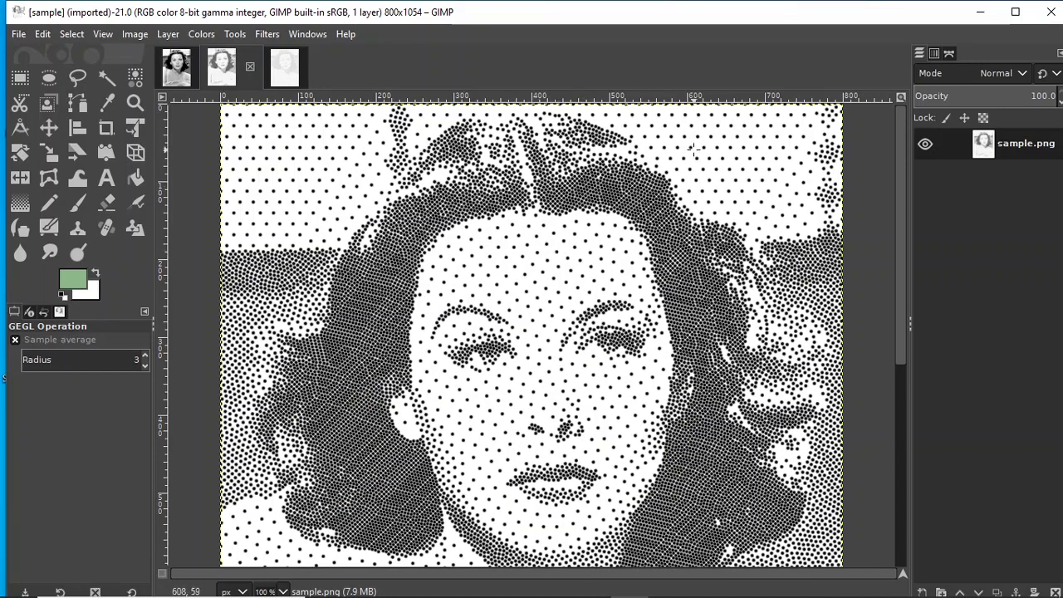
{"action": "mouse_move", "coordinate": [867, 120]}
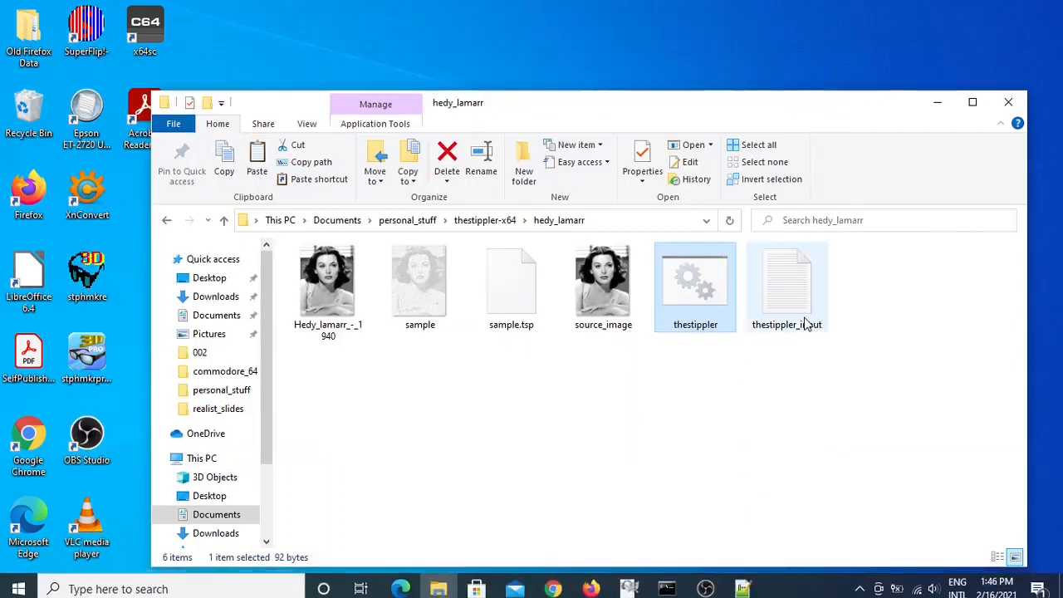
Set the maximum disk radius to 32.0 in thestippler_input.txt and rerun the stippler with radii 8–32
{"action": "double_click", "coordinate": [786, 279]}
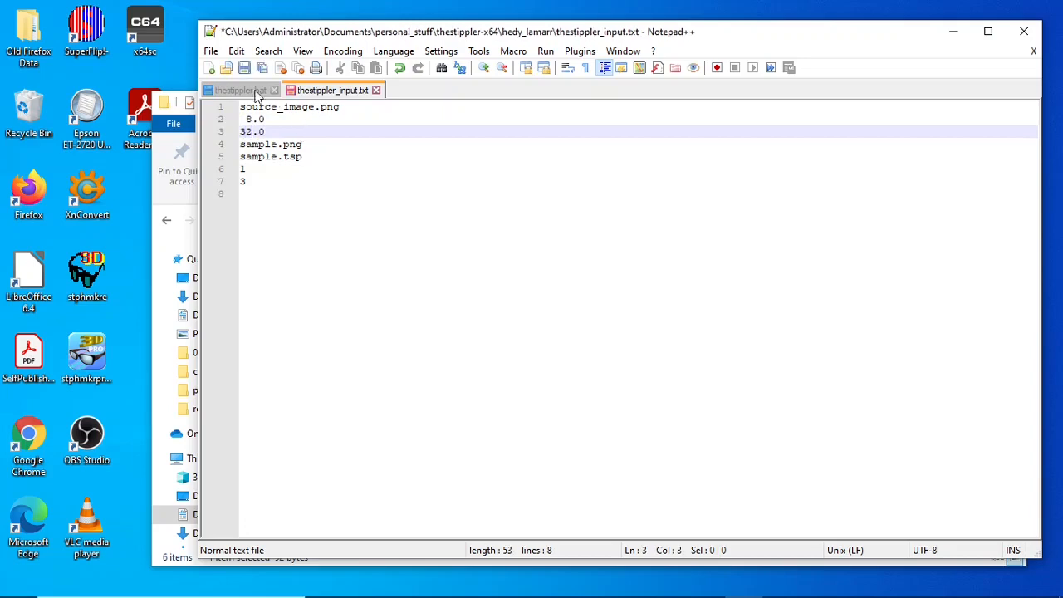
{"action": "left_click", "coordinate": [211, 50]}
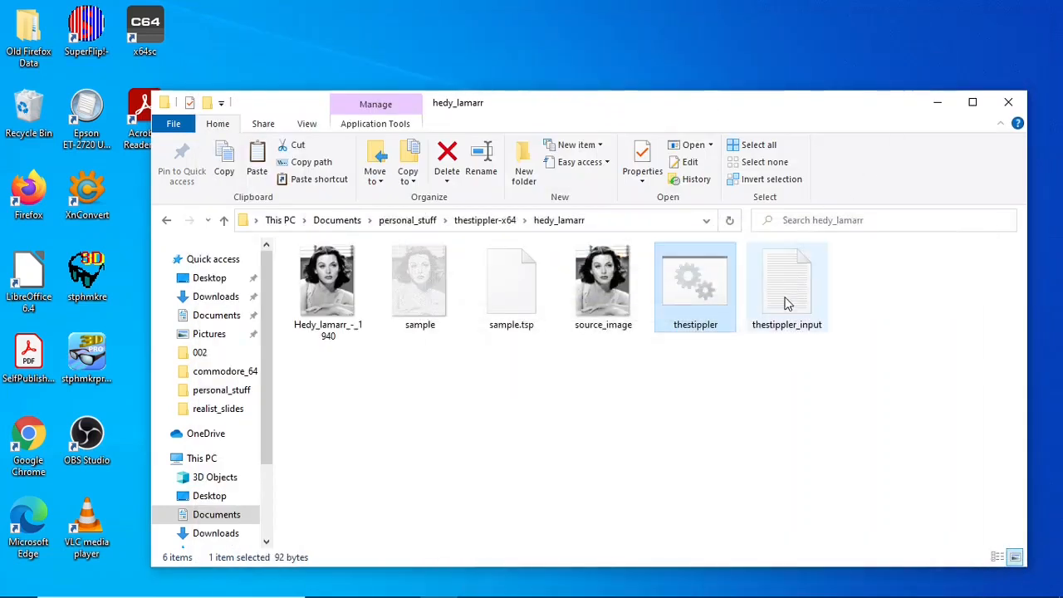
{"action": "double_click", "coordinate": [695, 280]}
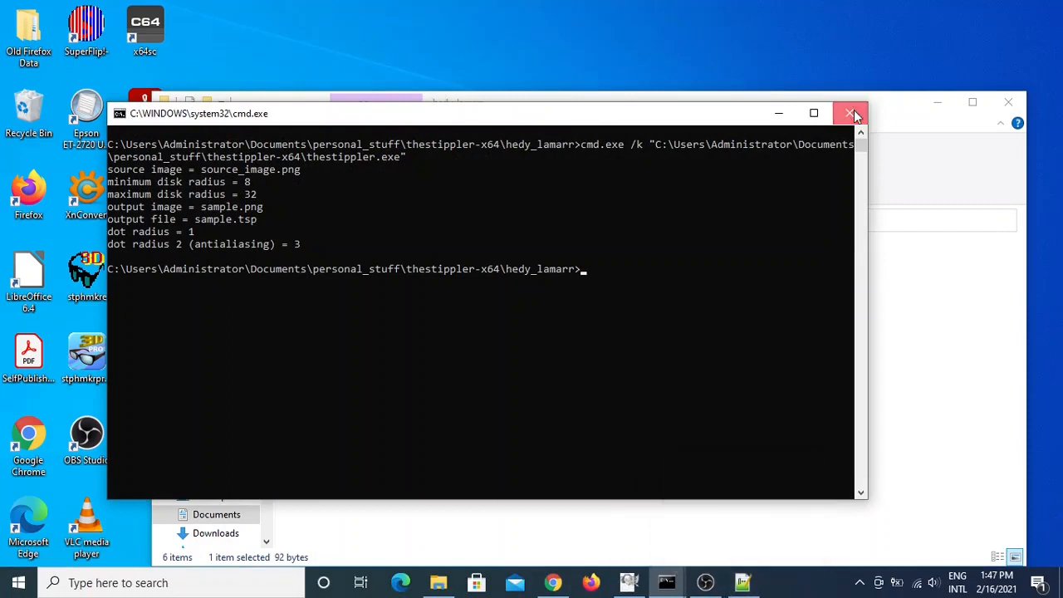
{"action": "left_click", "coordinate": [851, 113]}
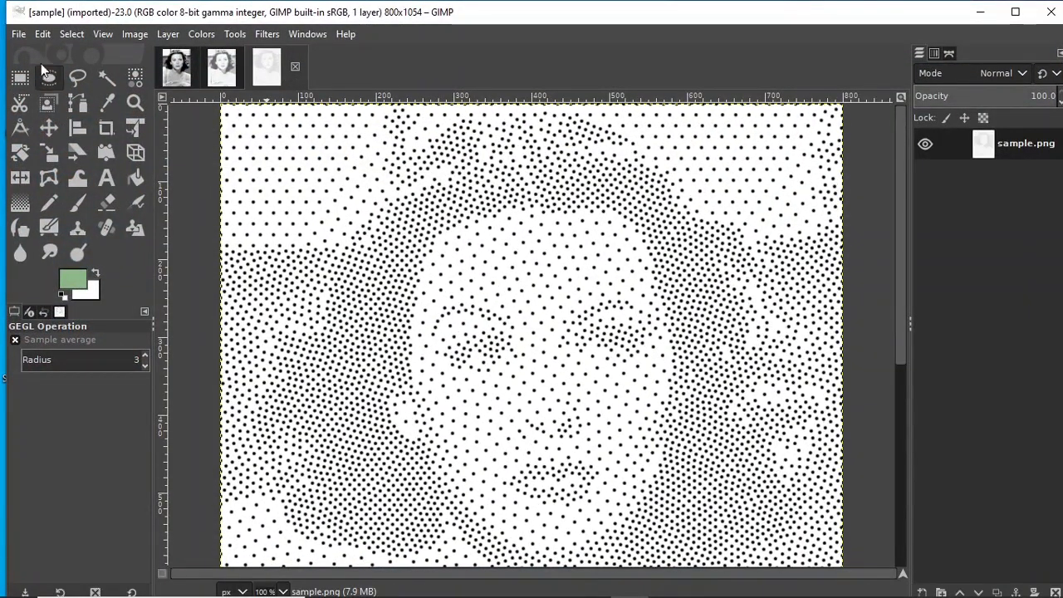
Load the radius 8–32 sample.png as a fourth image and view its very sparse stipple at 1:1
{"action": "left_click", "coordinate": [18, 33]}
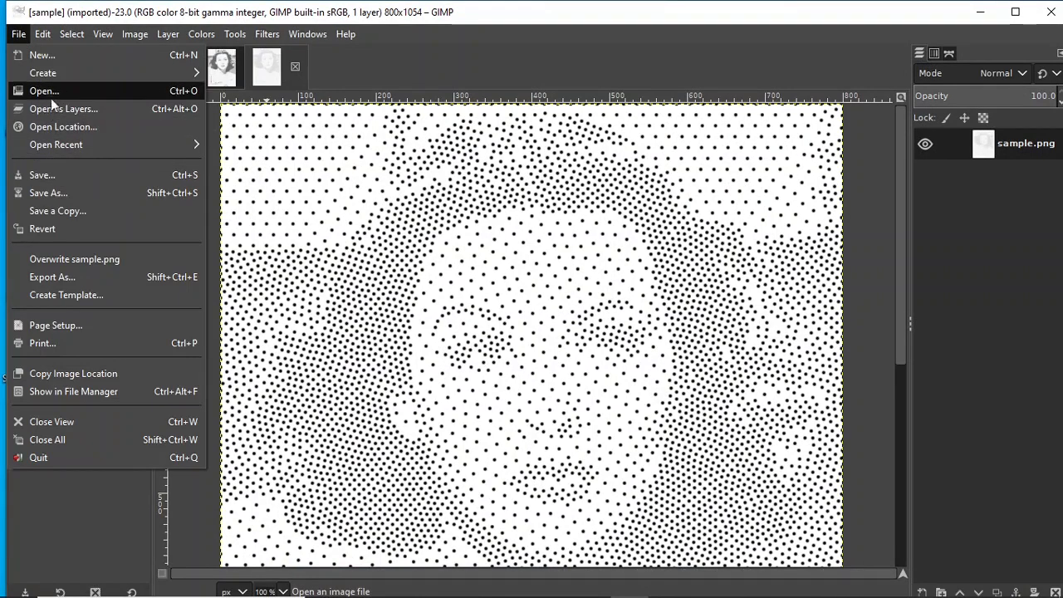
{"action": "left_click", "coordinate": [43, 90]}
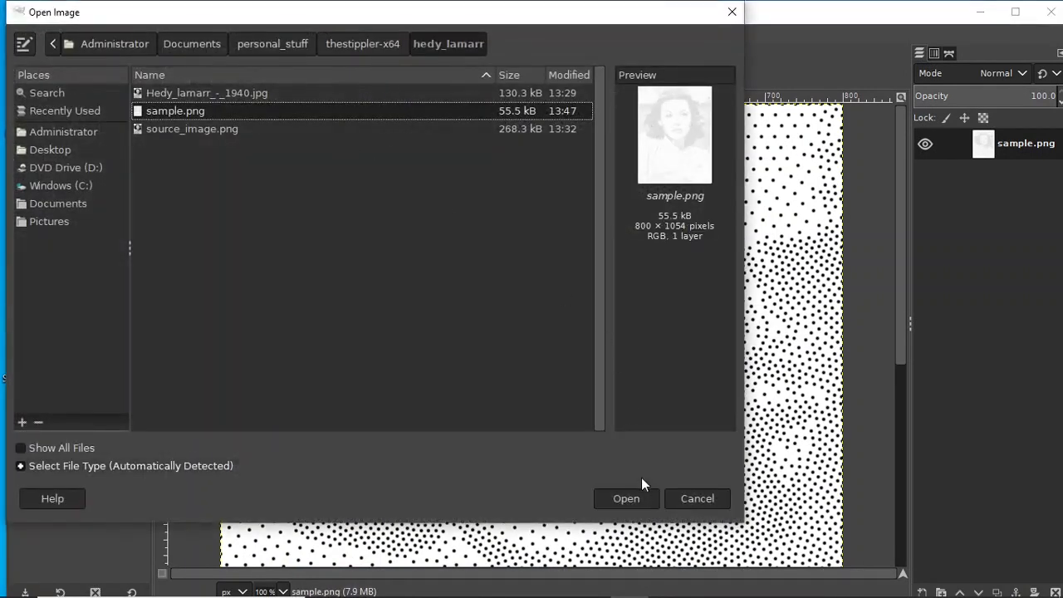
{"action": "left_click", "coordinate": [625, 499]}
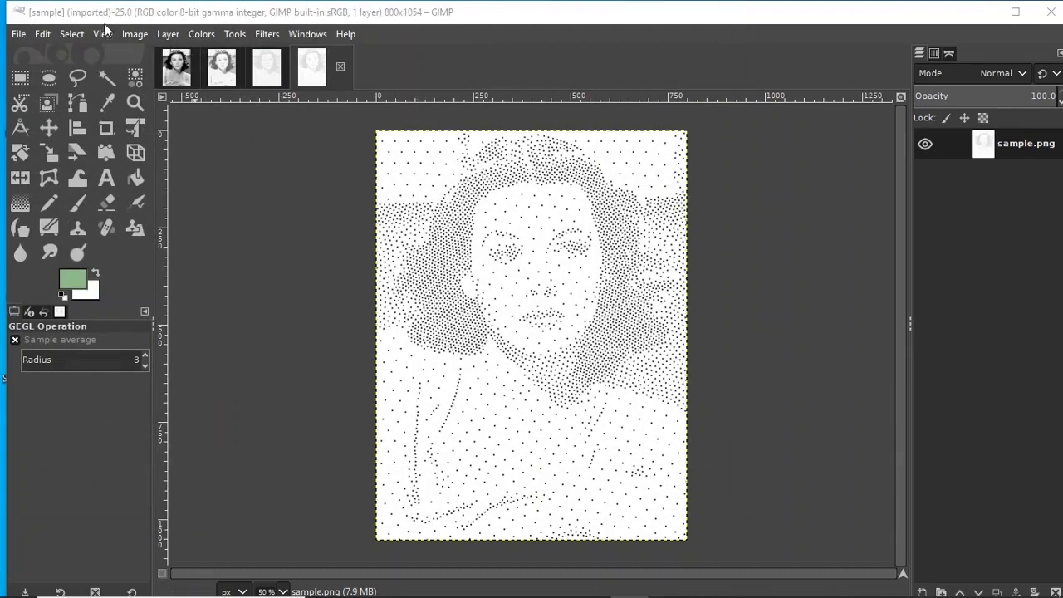
{"action": "left_click", "coordinate": [103, 34]}
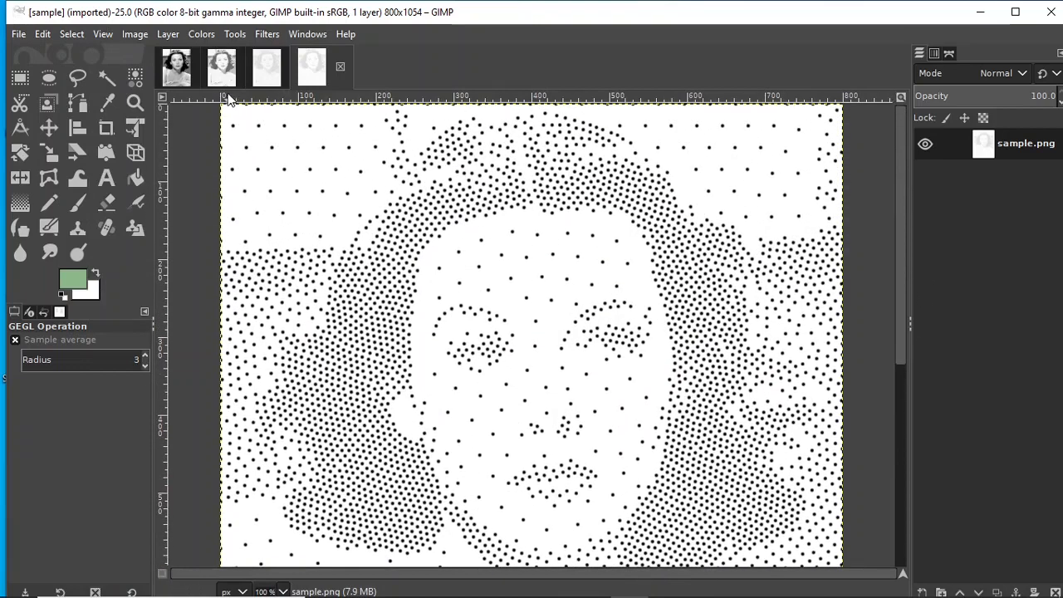
{"action": "left_click", "coordinate": [266, 66]}
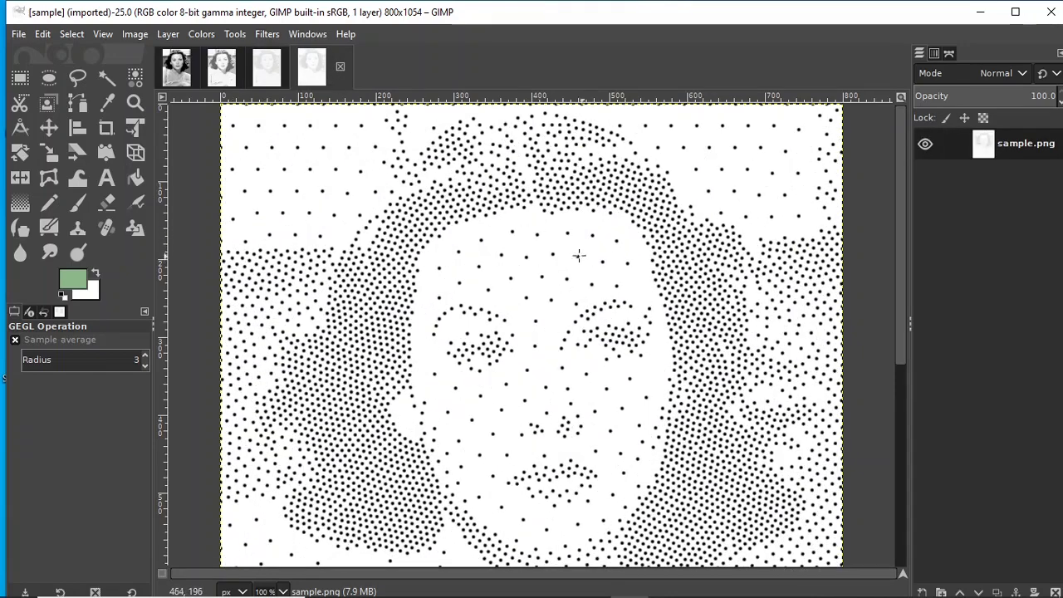
{"action": "left_click", "coordinate": [266, 67]}
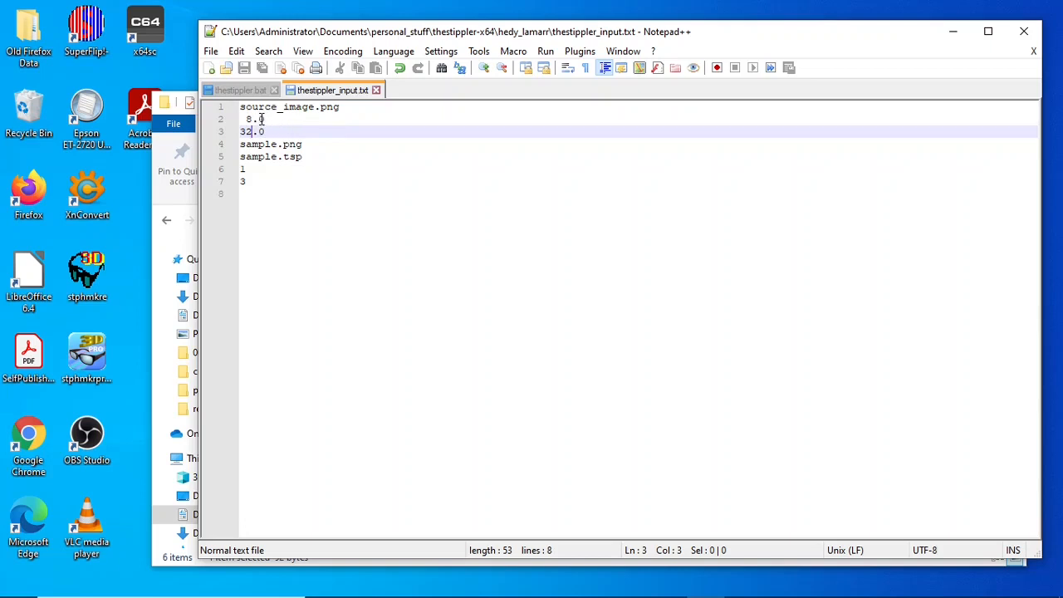
{"action": "left_click", "coordinate": [267, 120]}
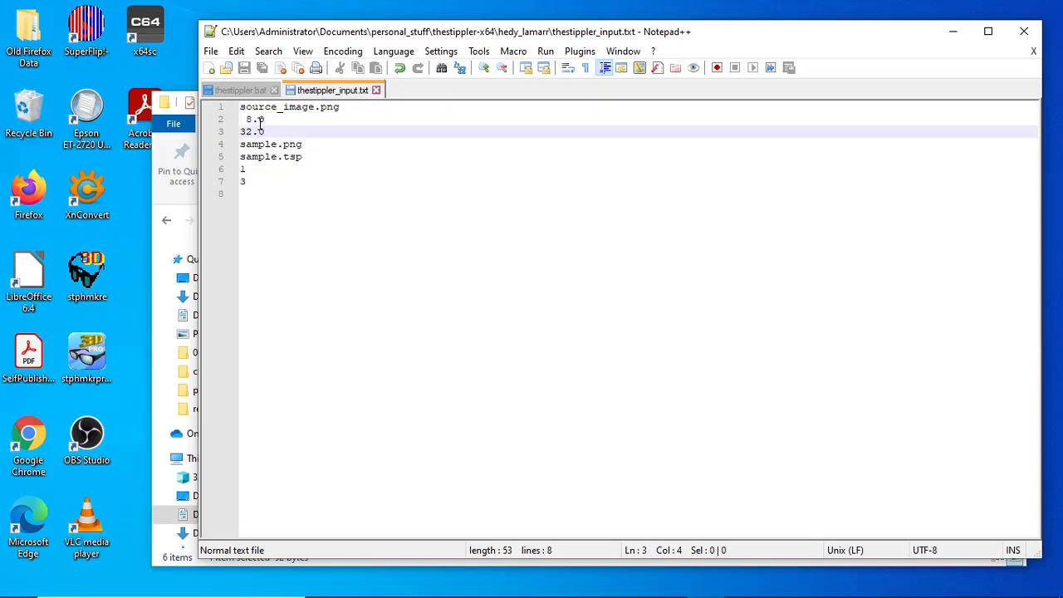
{"action": "left_click", "coordinate": [257, 120]}
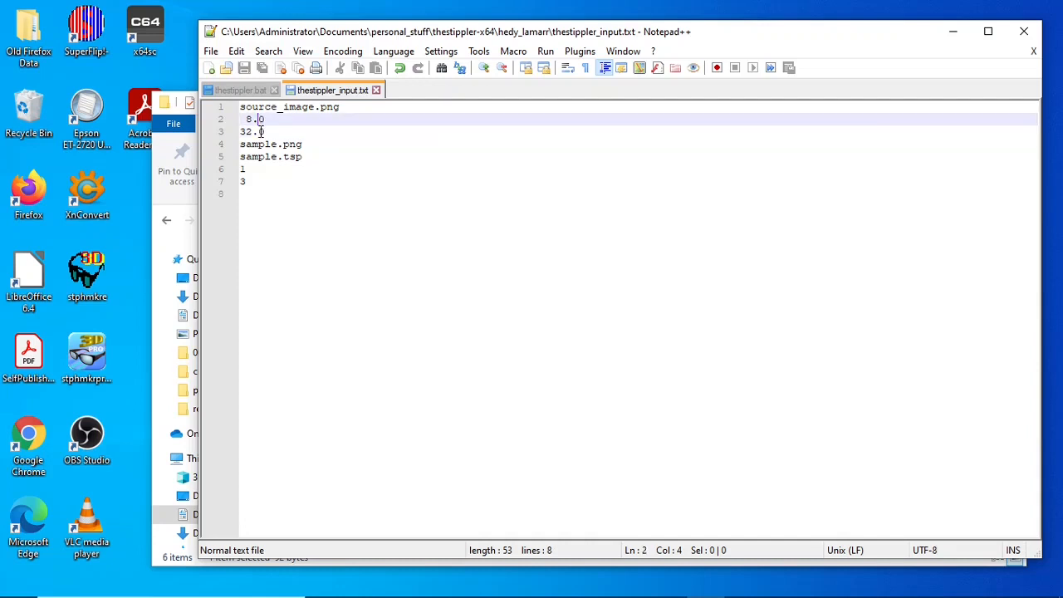
{"action": "left_click", "coordinate": [259, 132]}
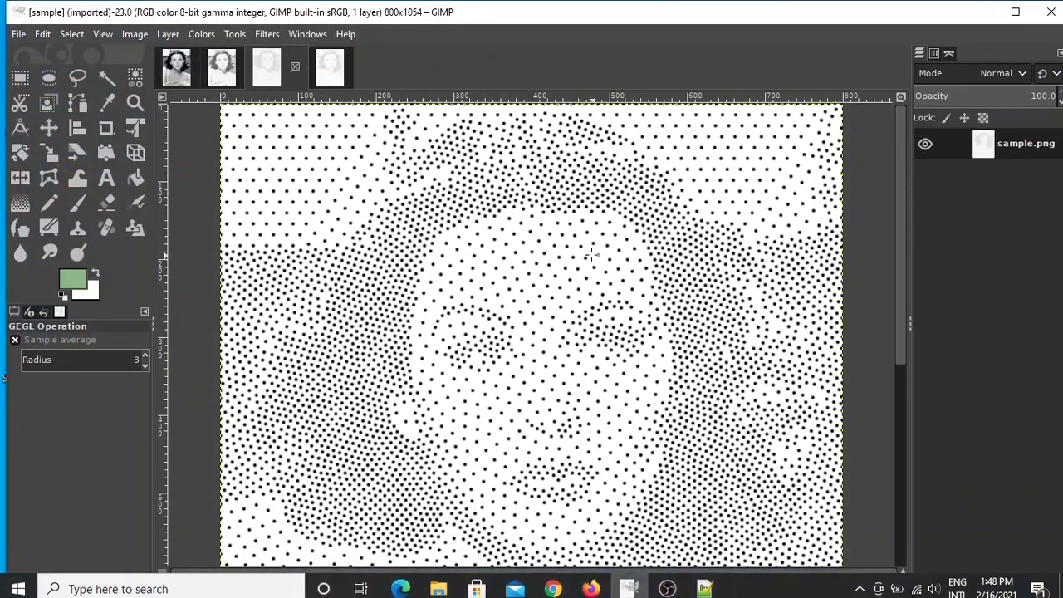
Show the newest Hedy Lamarr stipple fitted to the window, then magnify to 4:1 to see individual dots
{"action": "left_click", "coordinate": [103, 34]}
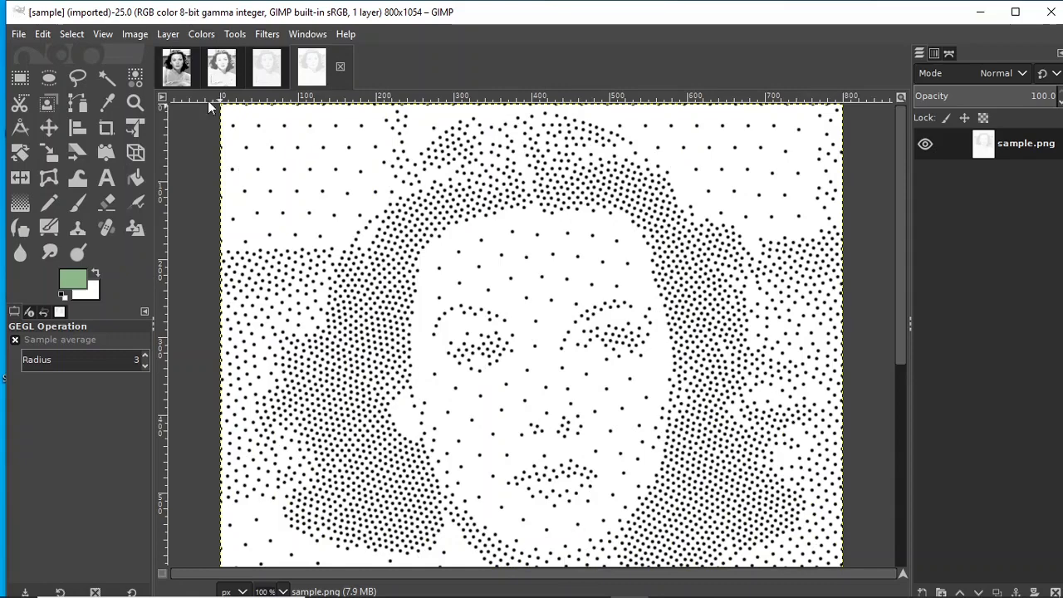
{"action": "left_click", "coordinate": [103, 33]}
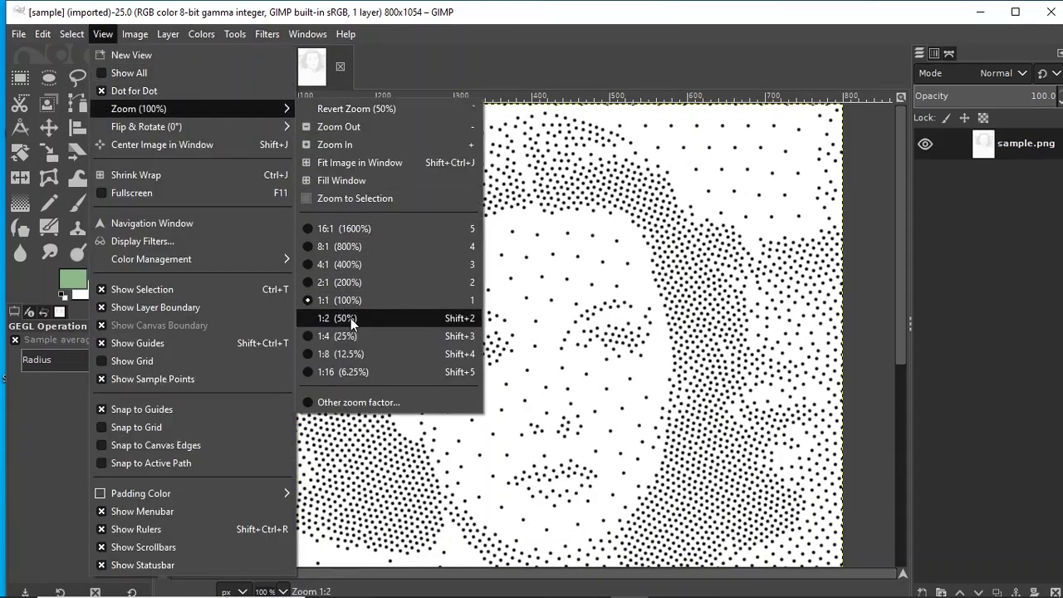
{"action": "left_click", "coordinate": [336, 319]}
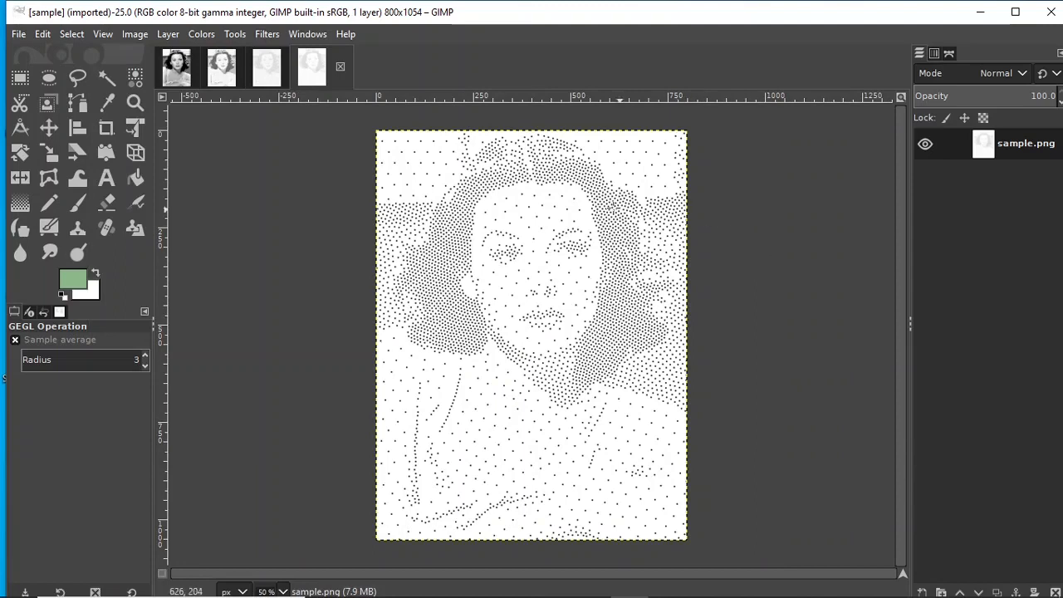
{"action": "mouse_move", "coordinate": [517, 206]}
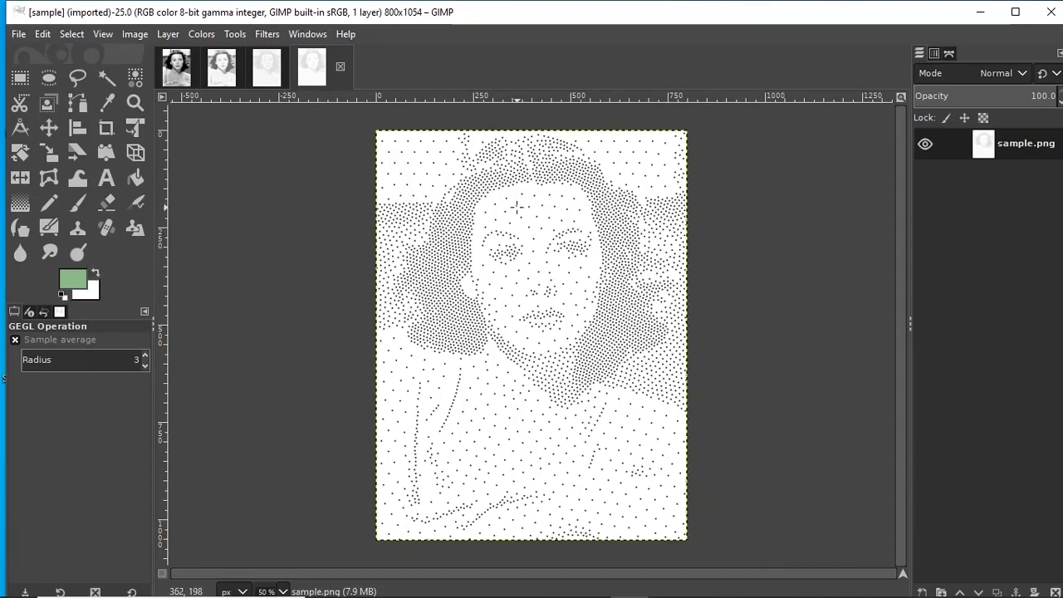
{"action": "mouse_move", "coordinate": [388, 159]}
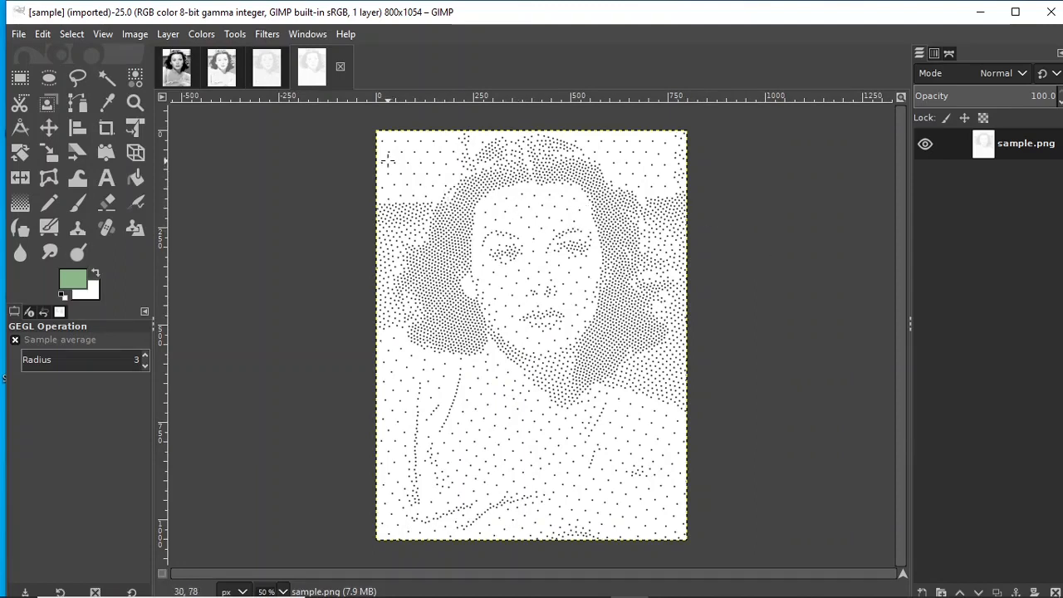
{"action": "mouse_move", "coordinate": [515, 291]}
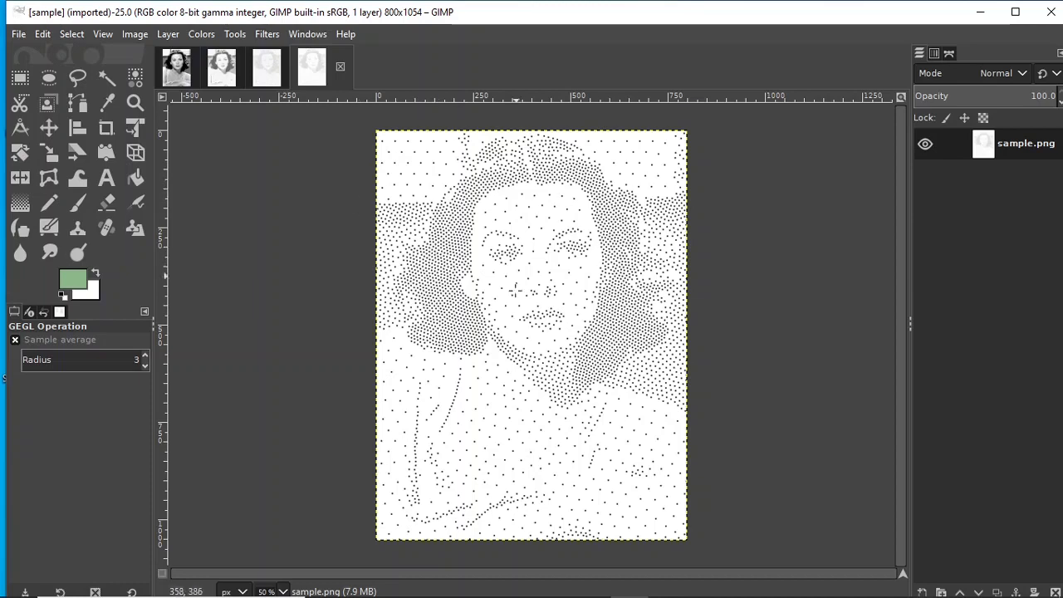
{"action": "left_click", "coordinate": [103, 33]}
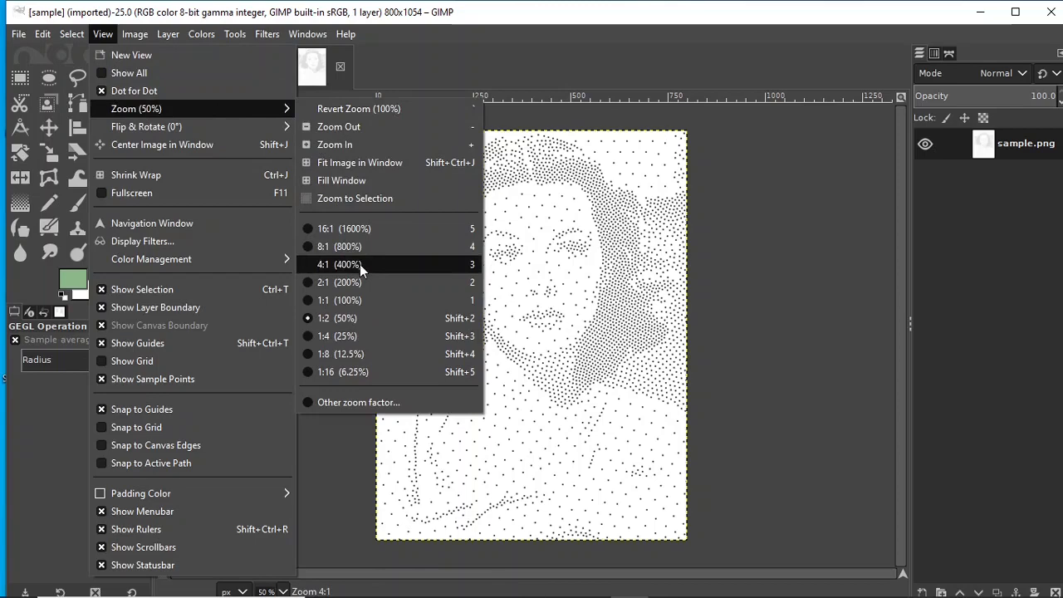
{"action": "left_click", "coordinate": [337, 246]}
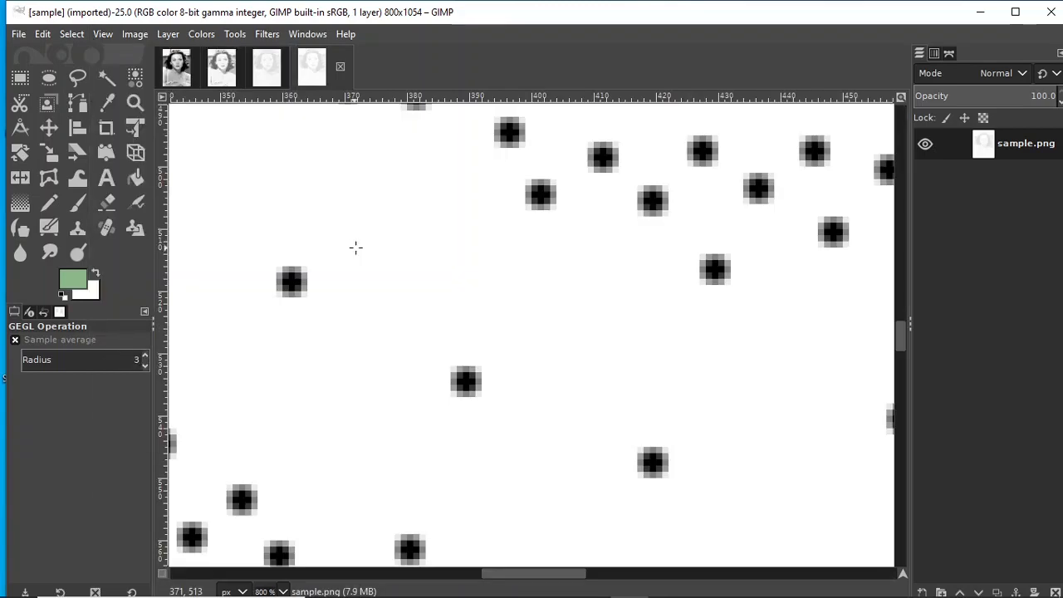
{"action": "mouse_move", "coordinate": [508, 347]}
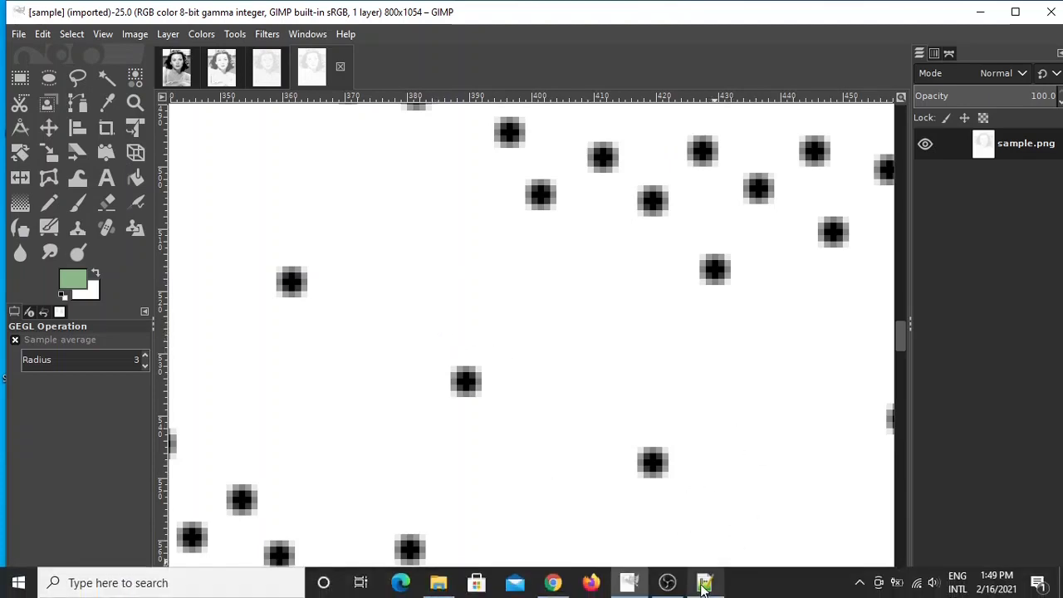
Change the last setting in thestippler_input.txt from 3 to 1 and rerun the stippler
{"action": "left_click", "coordinate": [704, 582]}
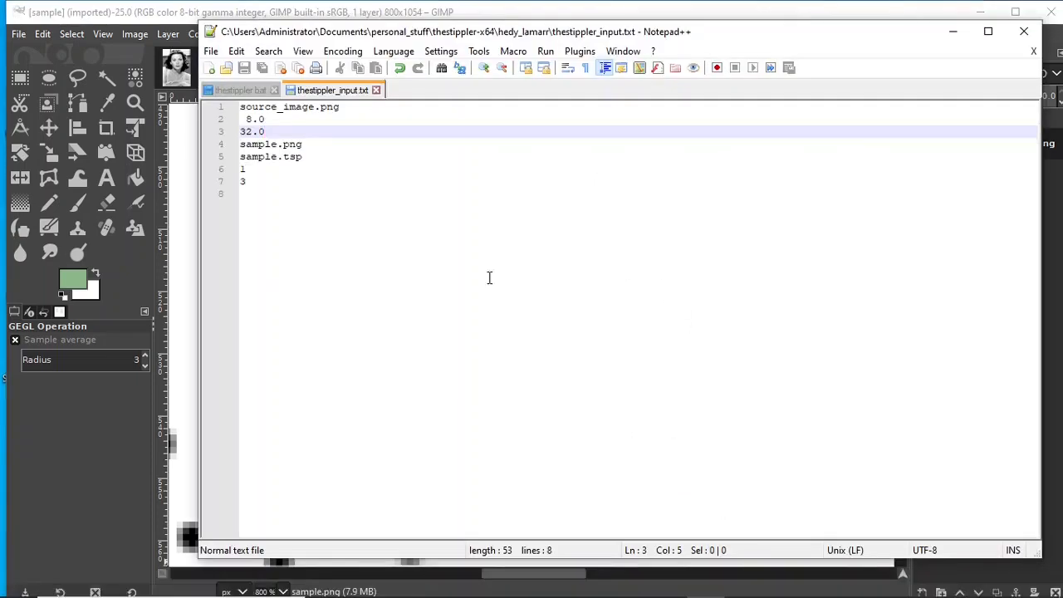
{"action": "mouse_move", "coordinate": [282, 188]}
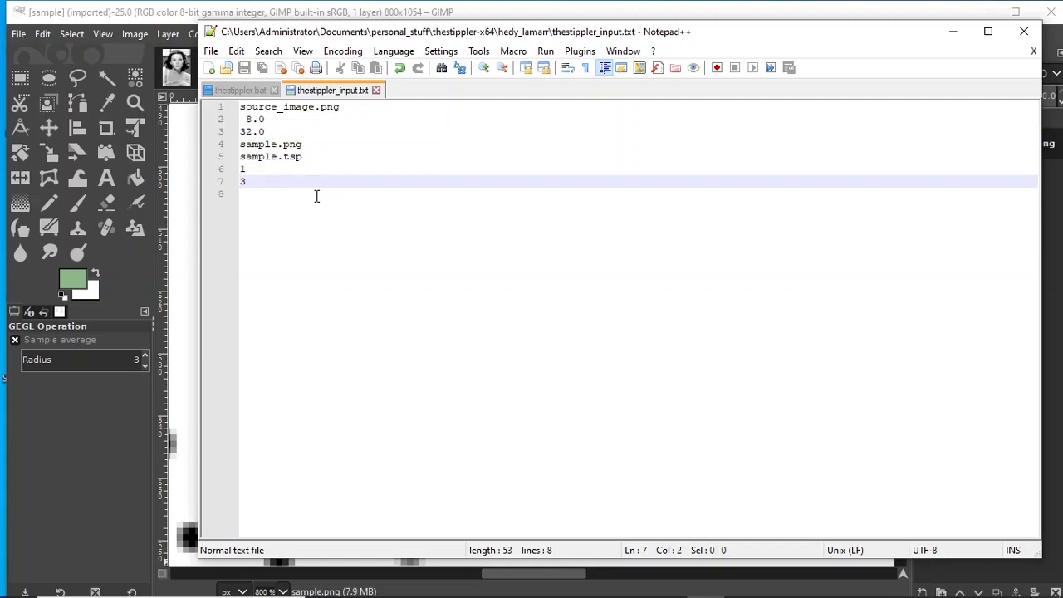
{"action": "key", "text": "backspace"}
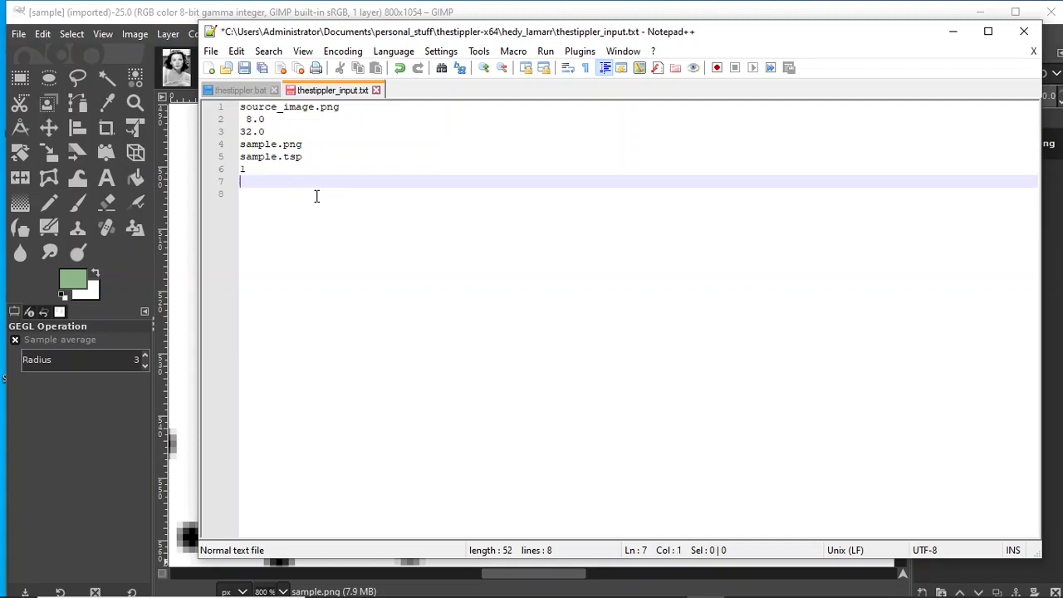
{"action": "type", "text": "1"}
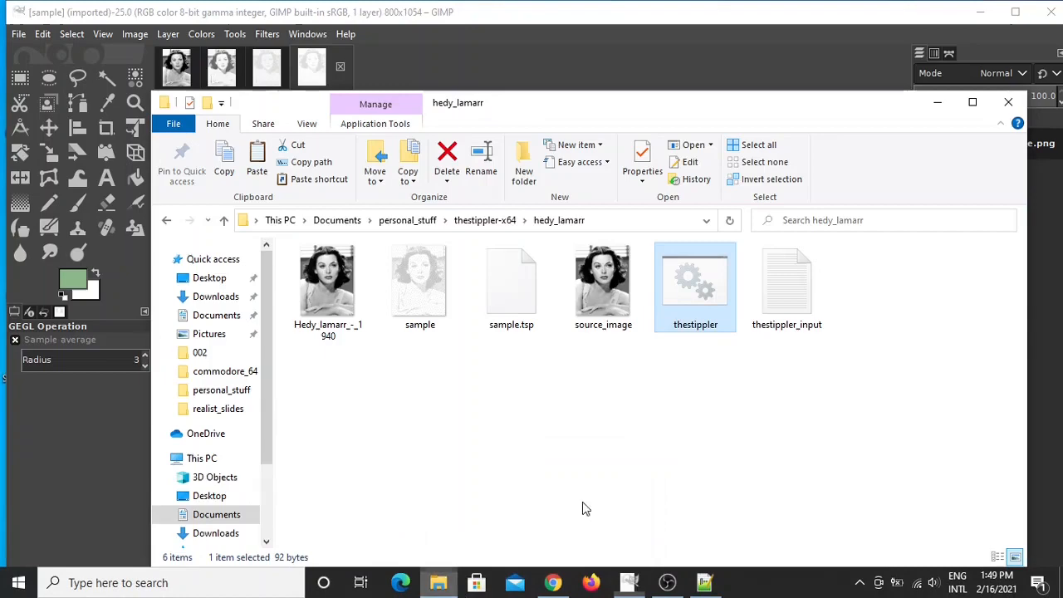
{"action": "double_click", "coordinate": [695, 279]}
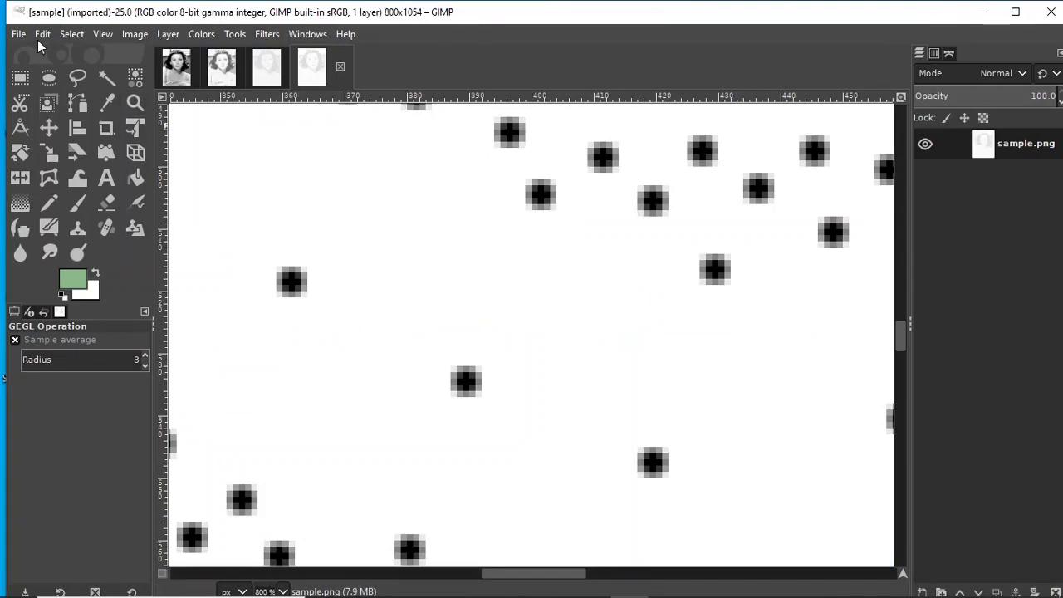
Load the regenerated sample.png as a fifth image and inspect its plus-shaped dots at 800%
{"action": "left_click", "coordinate": [18, 34]}
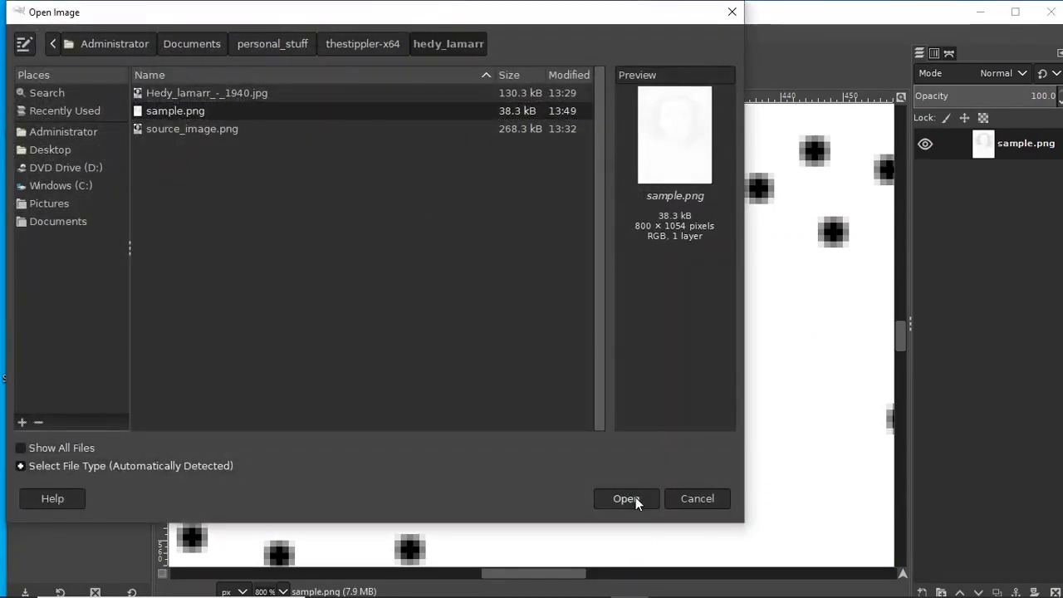
{"action": "left_click", "coordinate": [625, 498]}
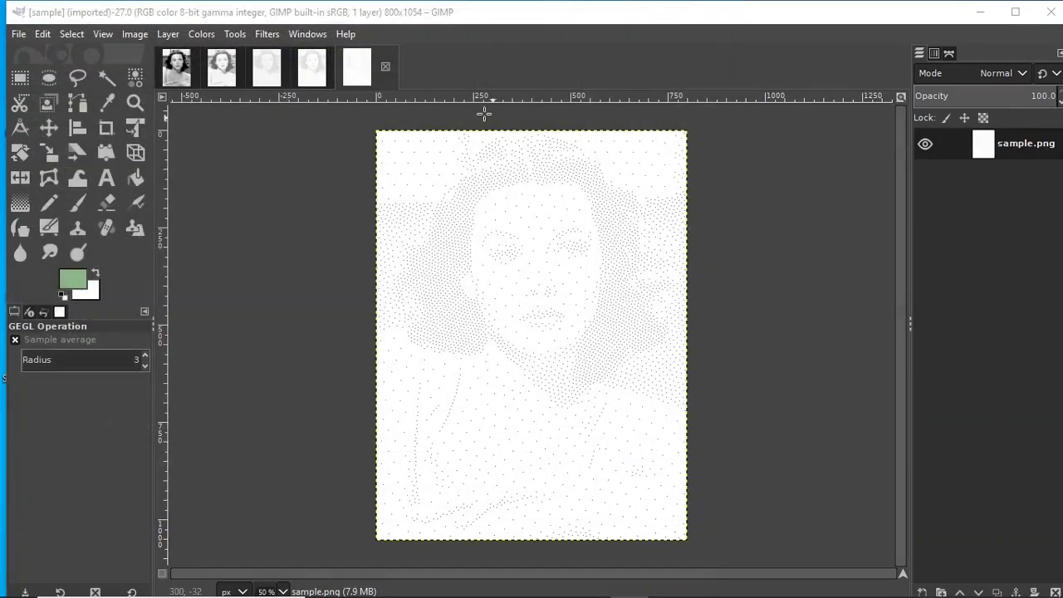
{"action": "mouse_move", "coordinate": [532, 274]}
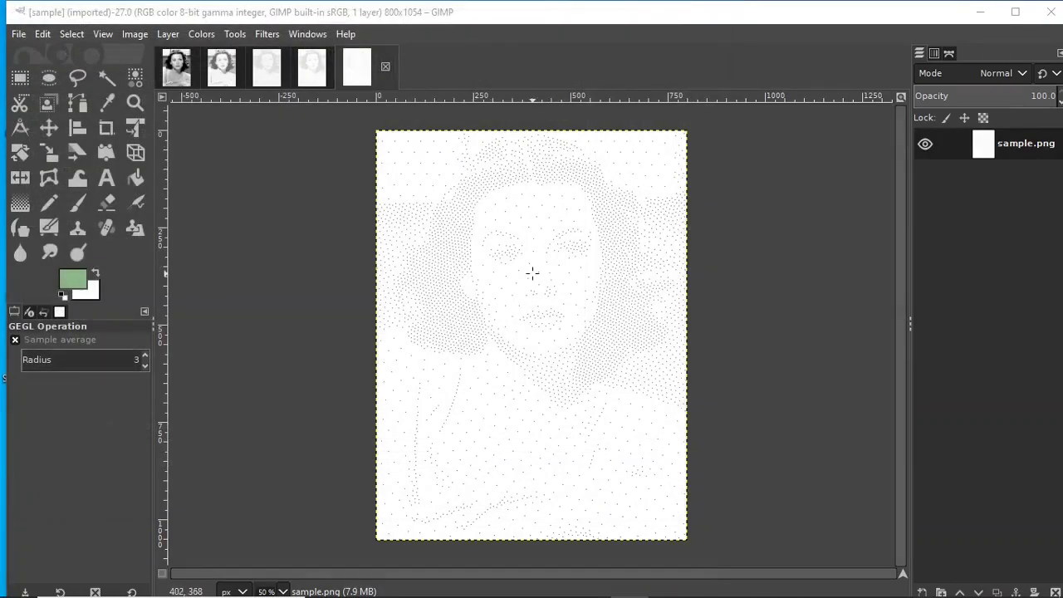
{"action": "left_click", "coordinate": [103, 33]}
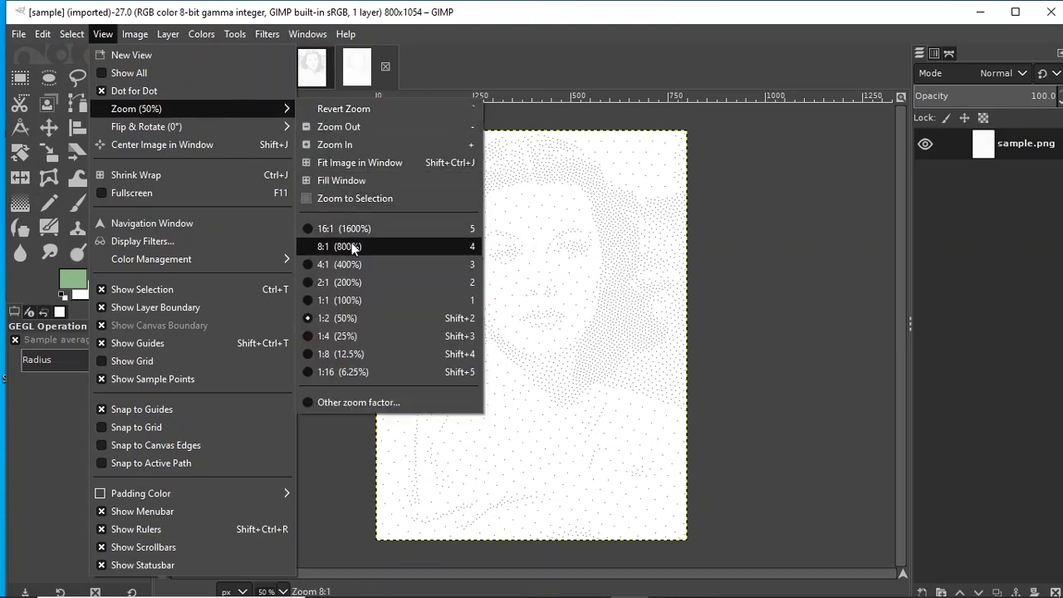
{"action": "left_click", "coordinate": [326, 246]}
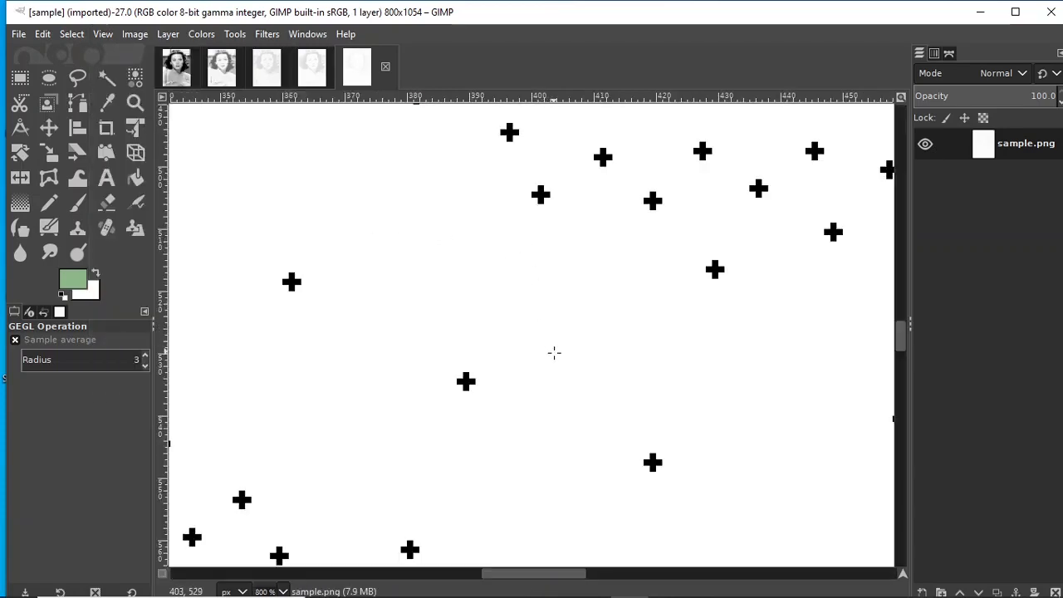
{"action": "mouse_move", "coordinate": [557, 349]}
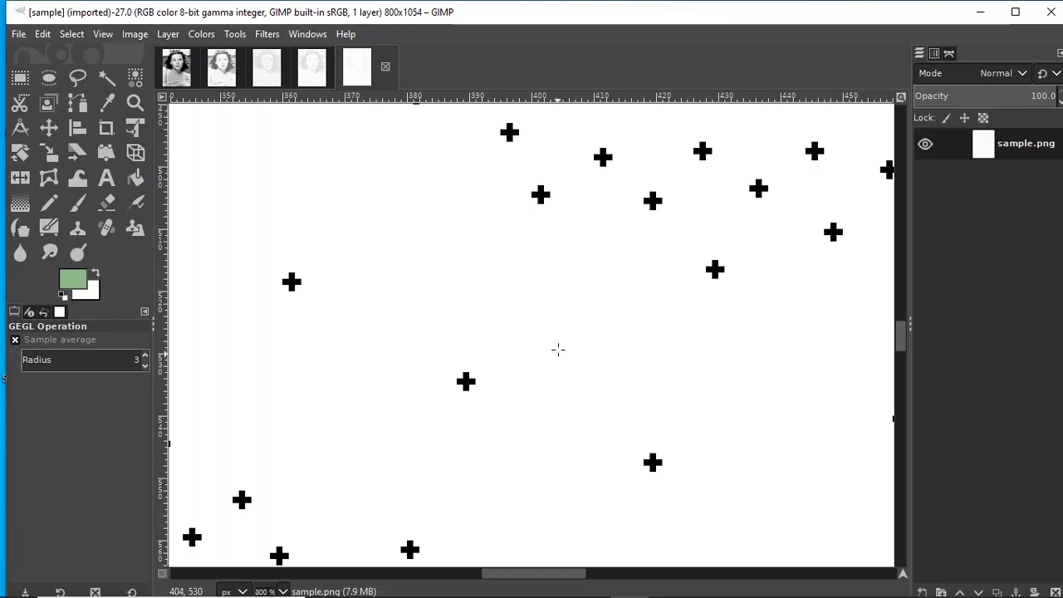
{"action": "mouse_move", "coordinate": [860, 327]}
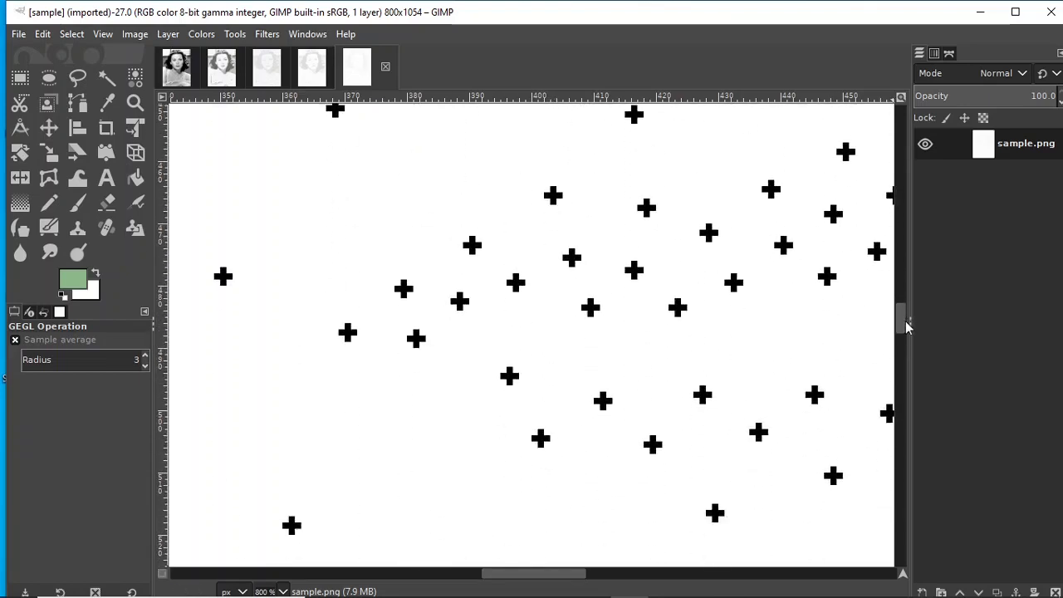
{"action": "mouse_move", "coordinate": [646, 208]}
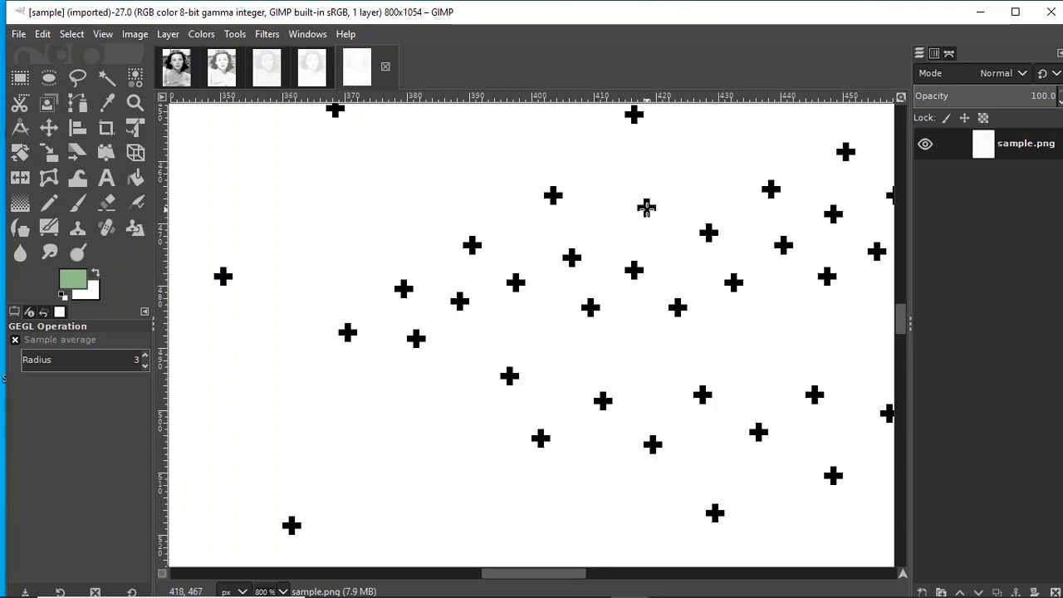
{"action": "mouse_move", "coordinate": [690, 192]}
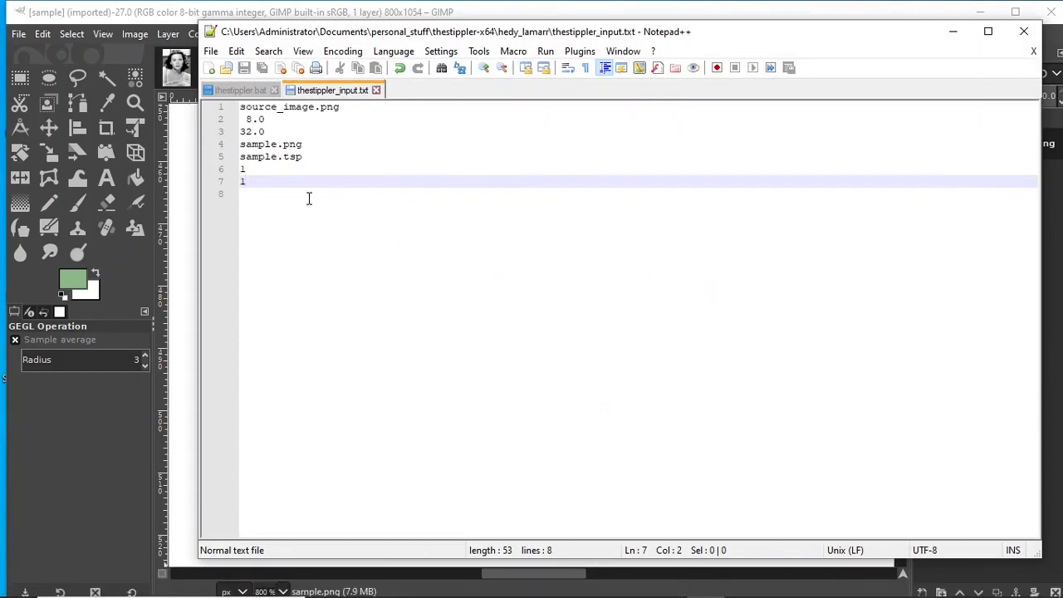
Set the dot radius to 2 in thestippler_input.txt and rerun thestippler.exe from the hedy_lamarr folder
{"action": "key", "text": "Backspace"}
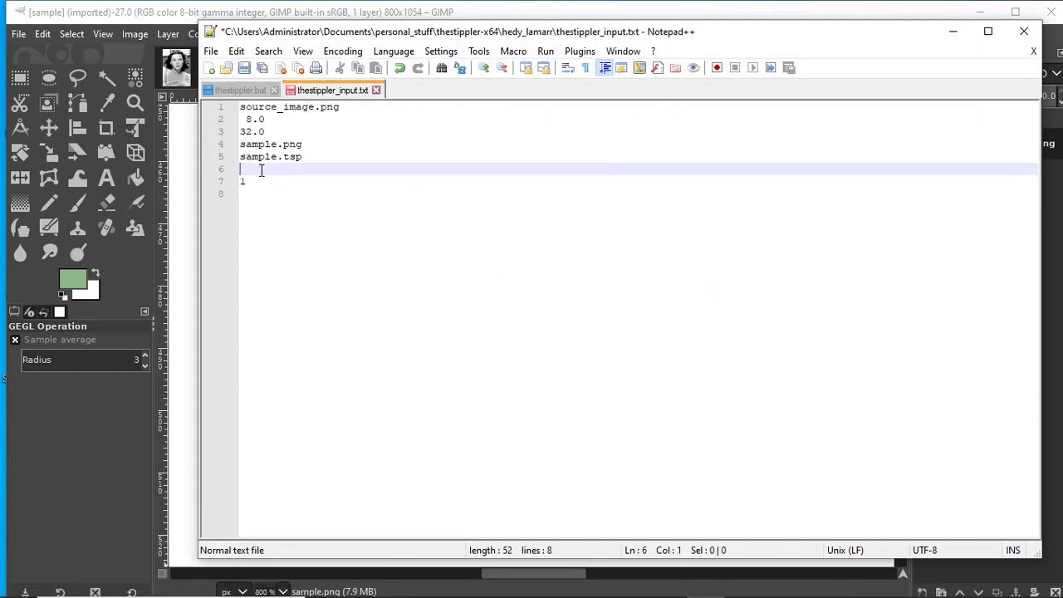
{"action": "type", "text": "2"}
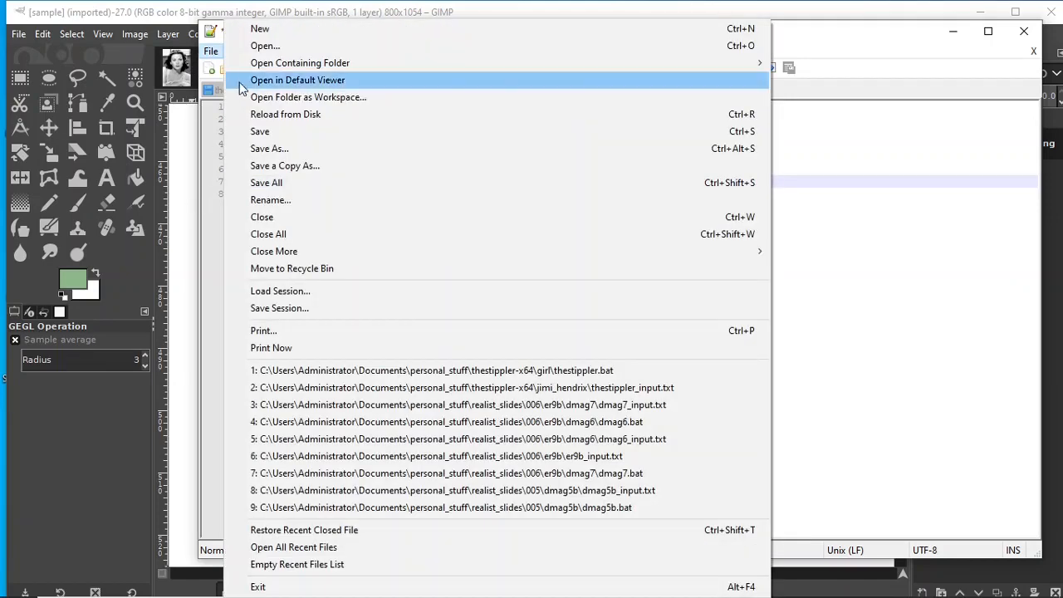
{"action": "mouse_move", "coordinate": [283, 131]}
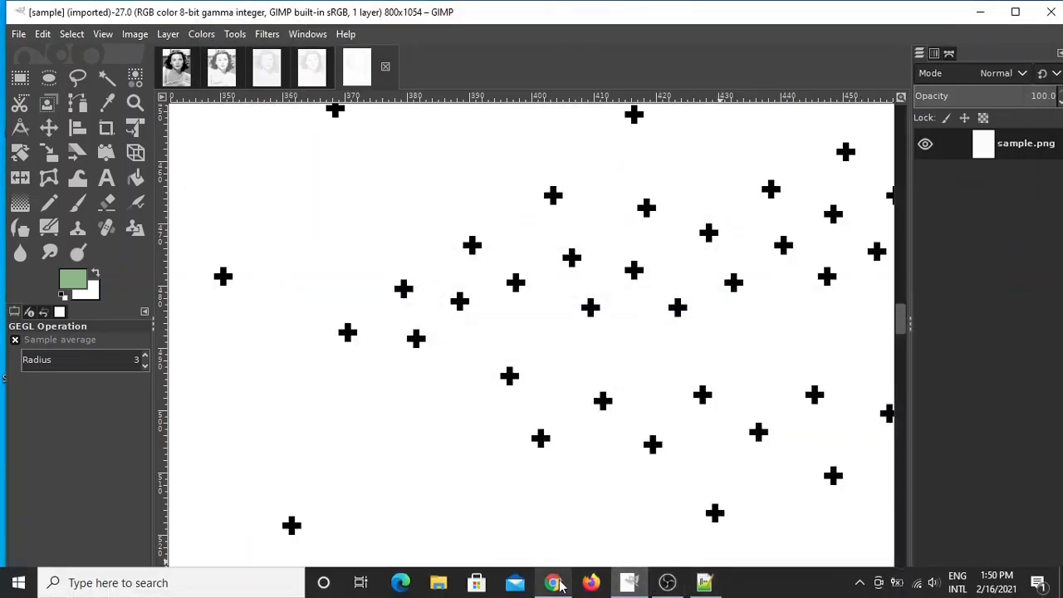
{"action": "left_click", "coordinate": [439, 581]}
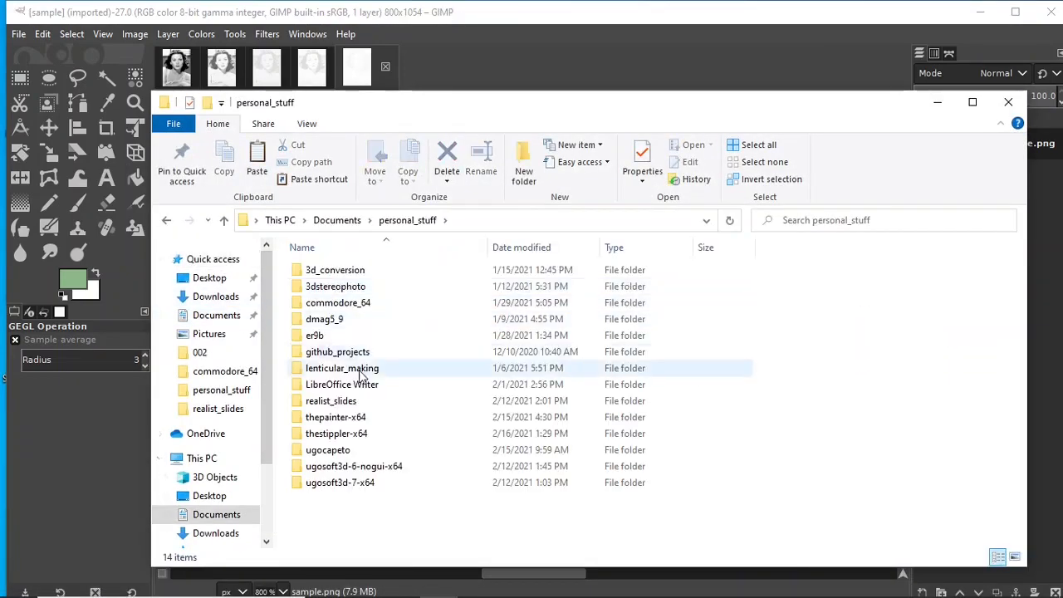
{"action": "double_click", "coordinate": [336, 417]}
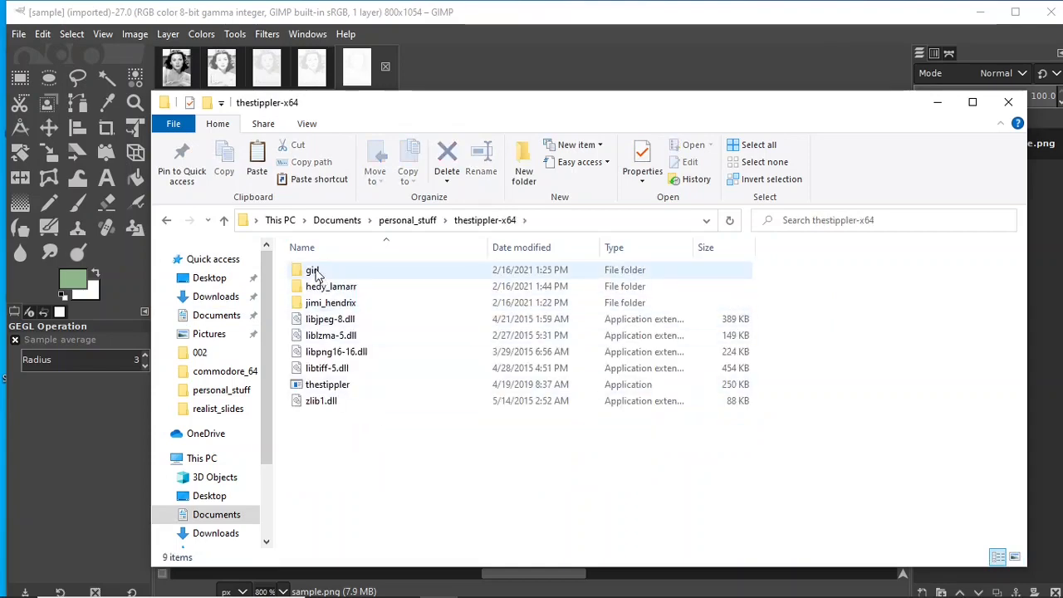
{"action": "double_click", "coordinate": [331, 286]}
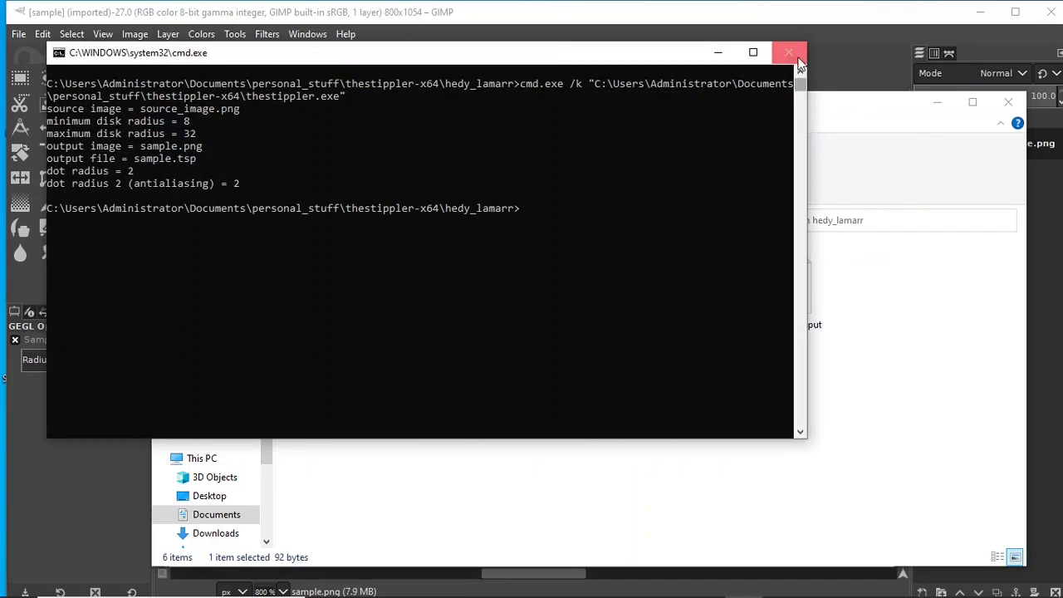
Load the newest sample.png as a sixth image, inspect its antialiased cross dots at 800%, then minimise GIMP
{"action": "left_click", "coordinate": [788, 52]}
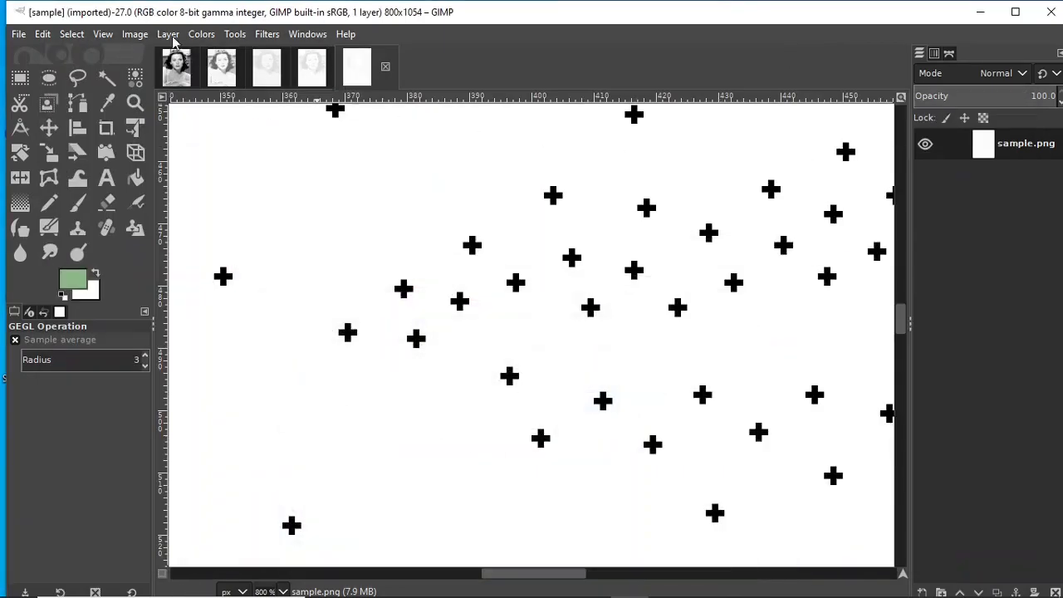
{"action": "left_click", "coordinate": [18, 33]}
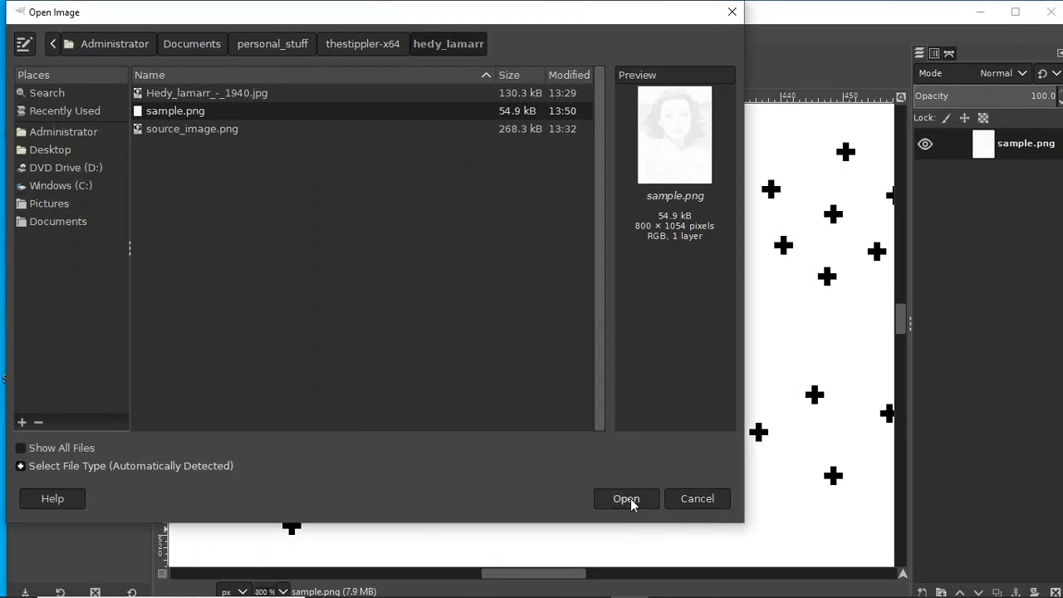
{"action": "left_click", "coordinate": [626, 498]}
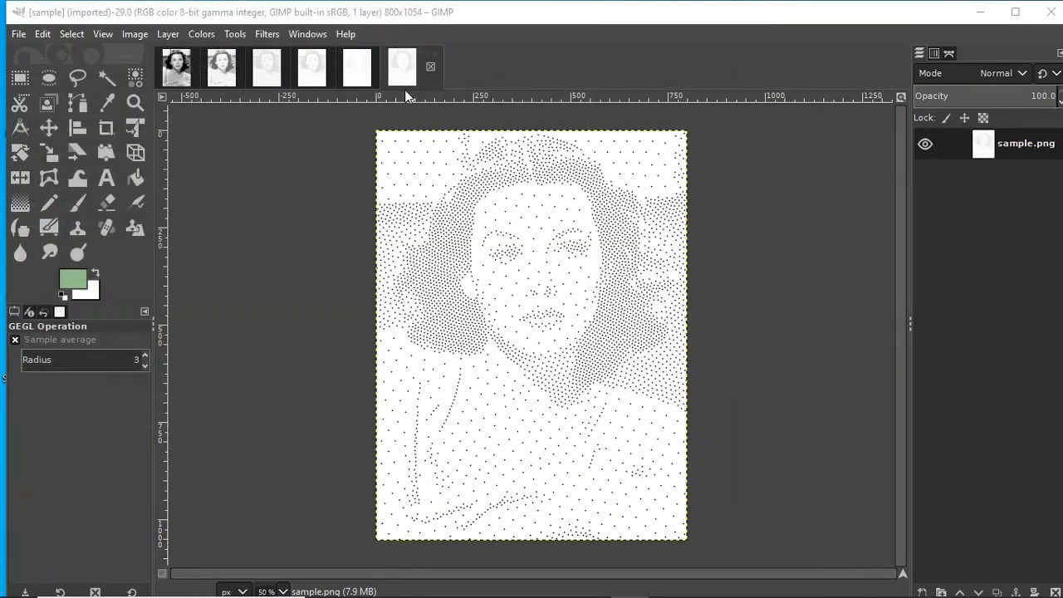
{"action": "left_click", "coordinate": [103, 33]}
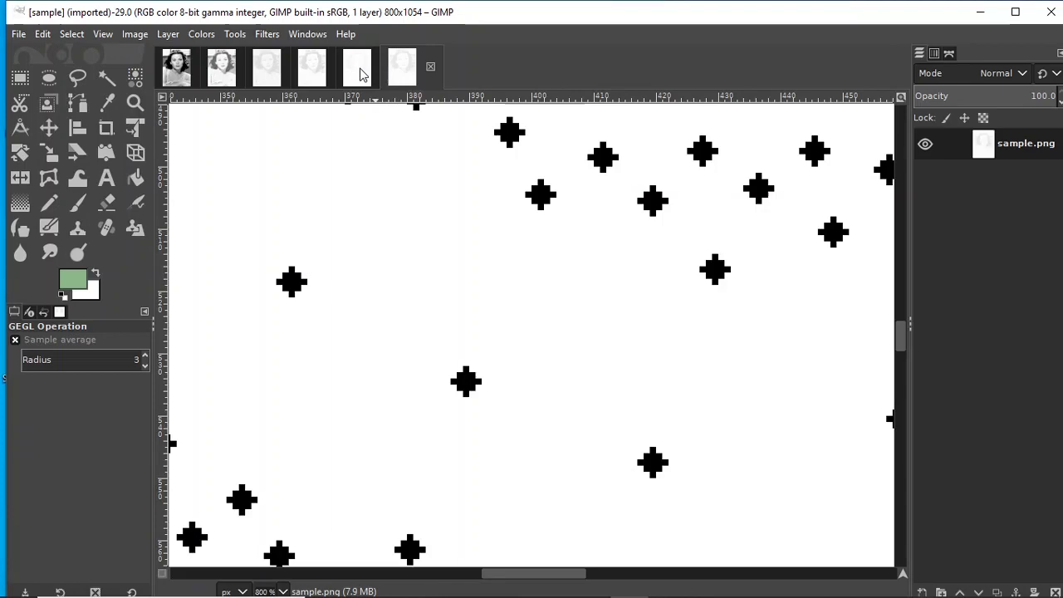
{"action": "left_click", "coordinate": [422, 67]}
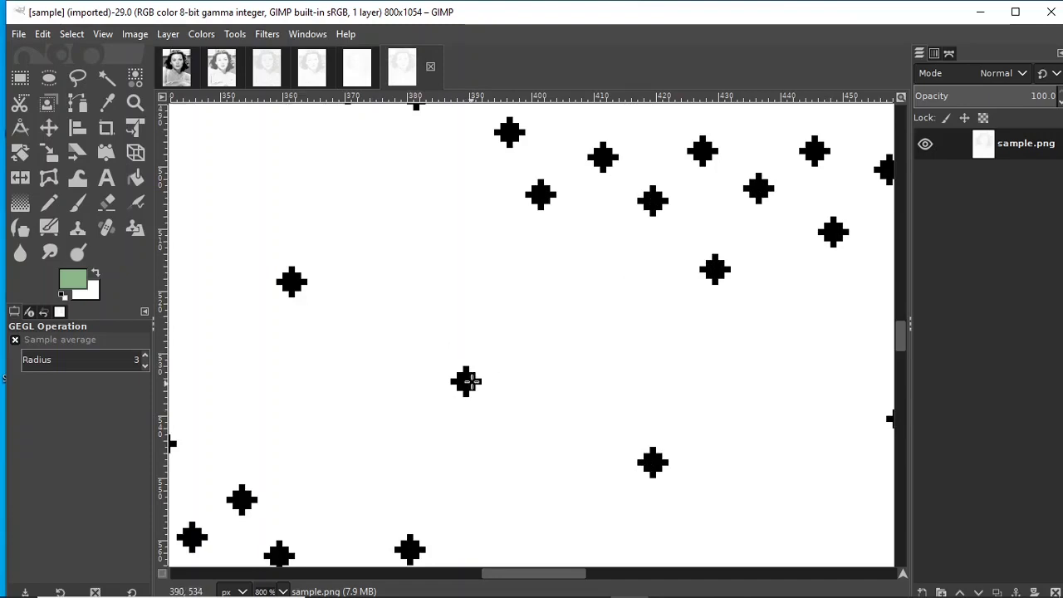
{"action": "mouse_move", "coordinate": [561, 258]}
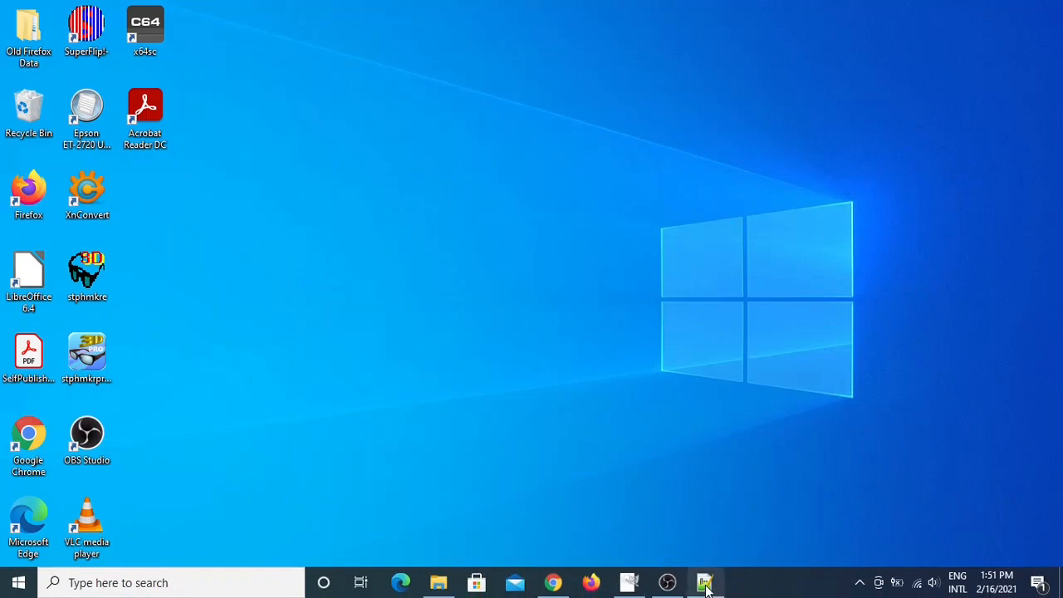
Set the antialiasing dot radius to 3, rerun the stippler, and return to GIMP to load the result
{"action": "left_click", "coordinate": [705, 581]}
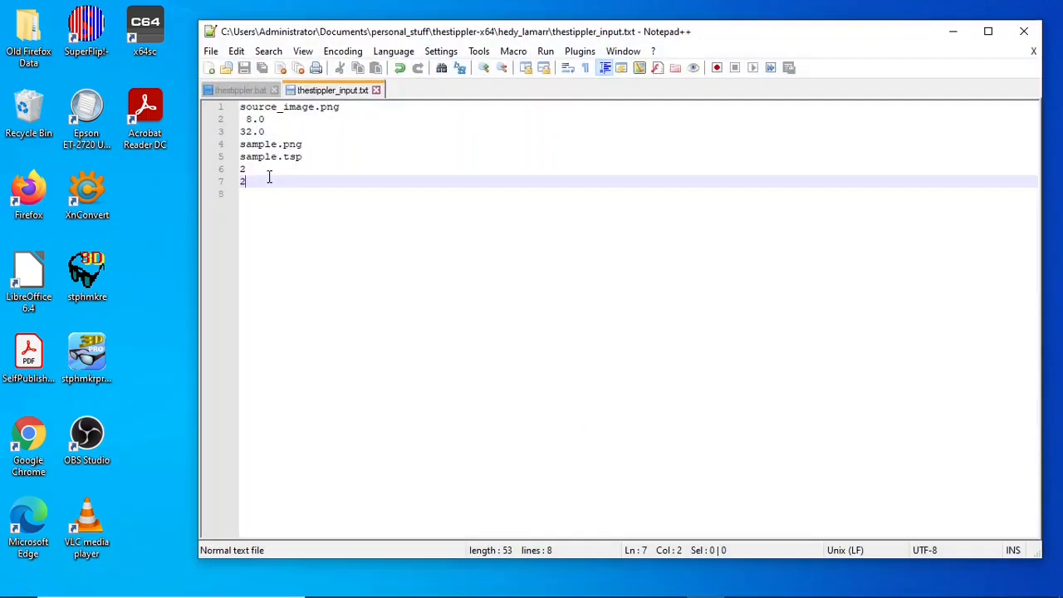
{"action": "type", "text": "3"}
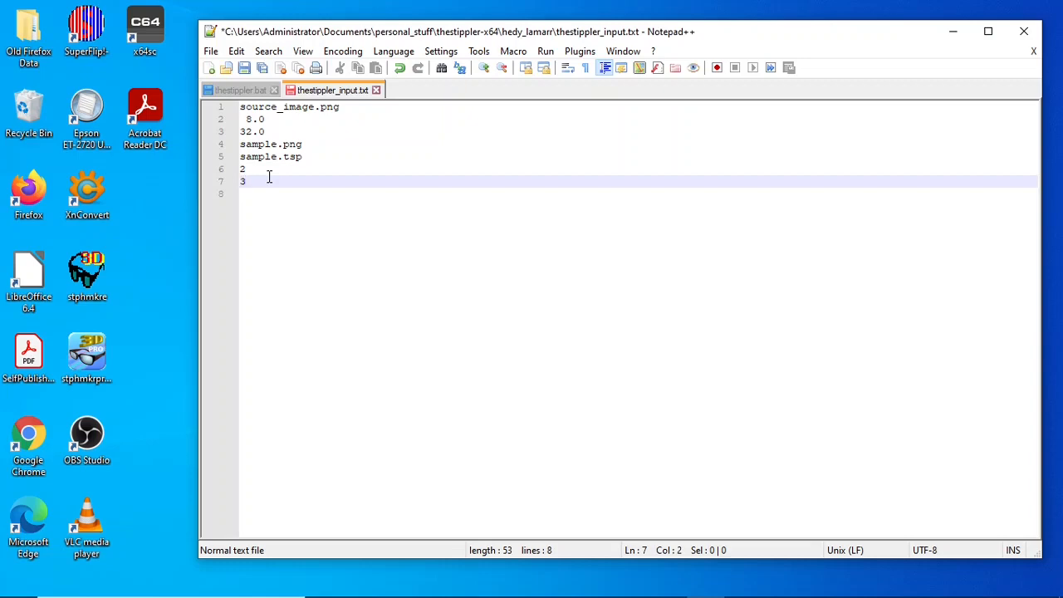
{"action": "mouse_move", "coordinate": [215, 52]}
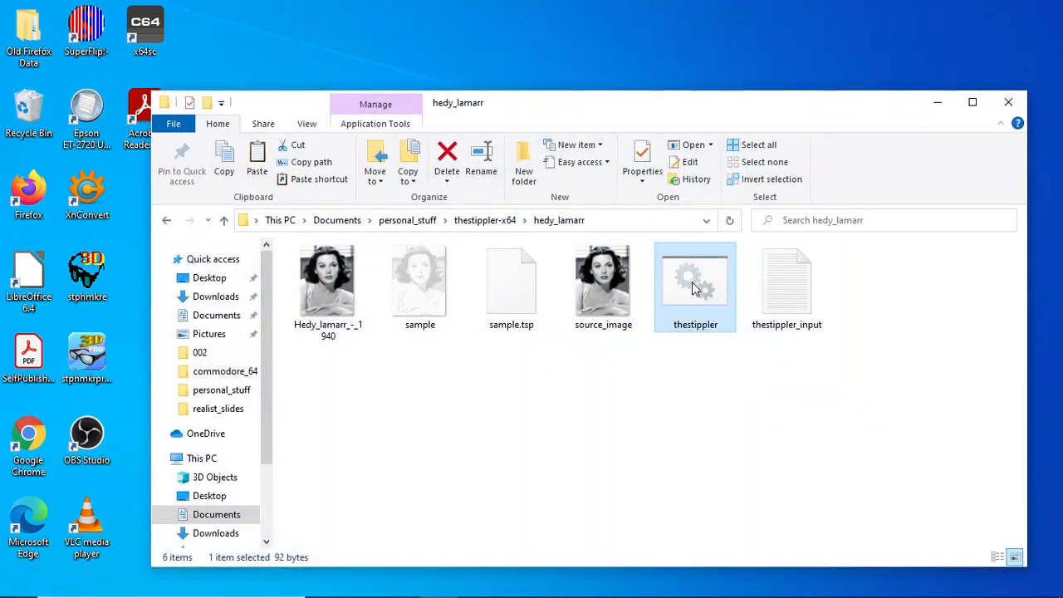
{"action": "double_click", "coordinate": [695, 283]}
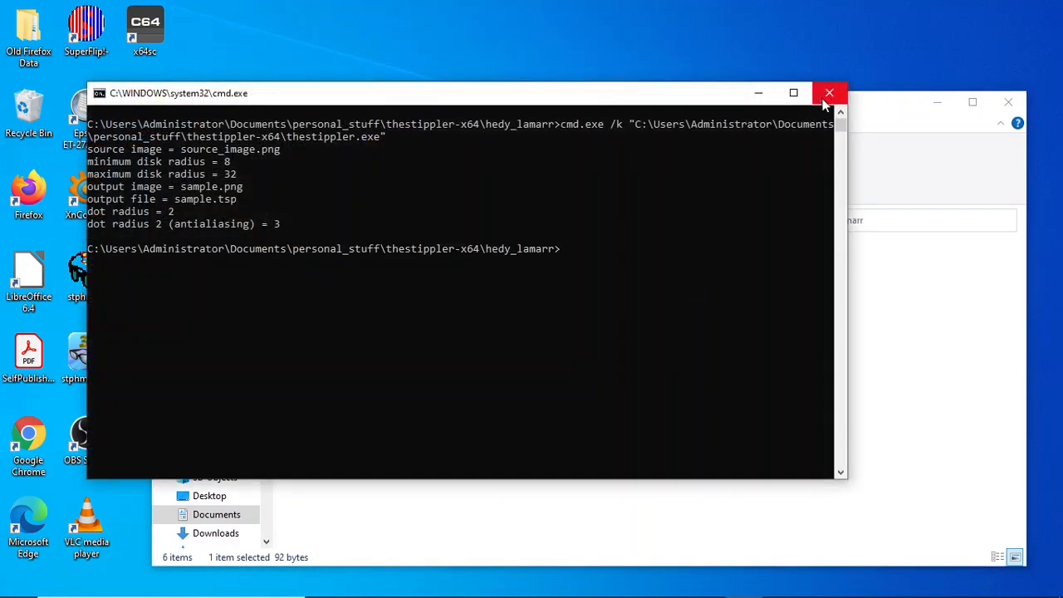
{"action": "left_click", "coordinate": [829, 93]}
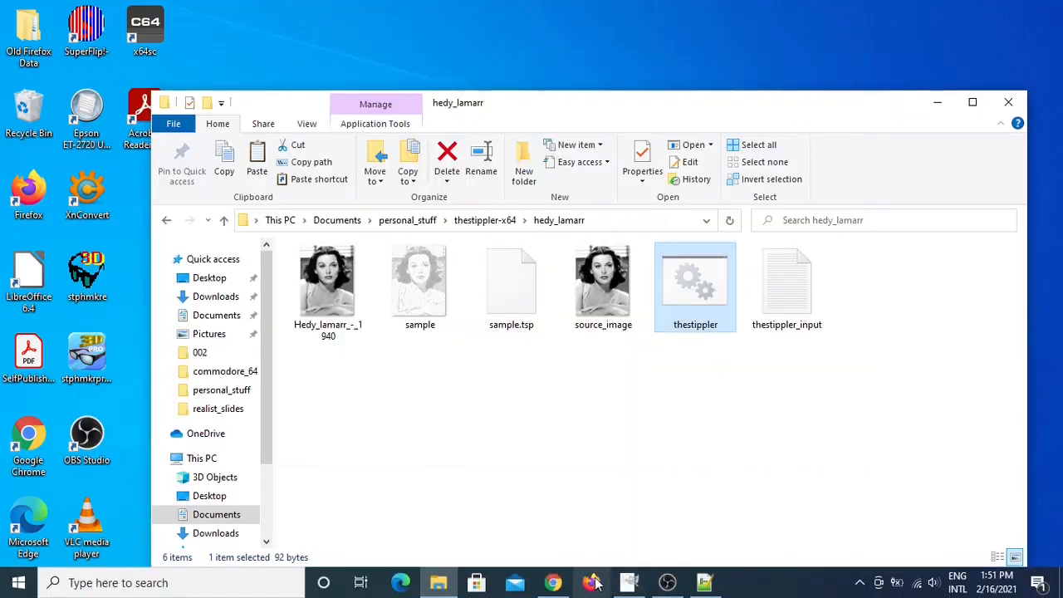
{"action": "left_click", "coordinate": [592, 581]}
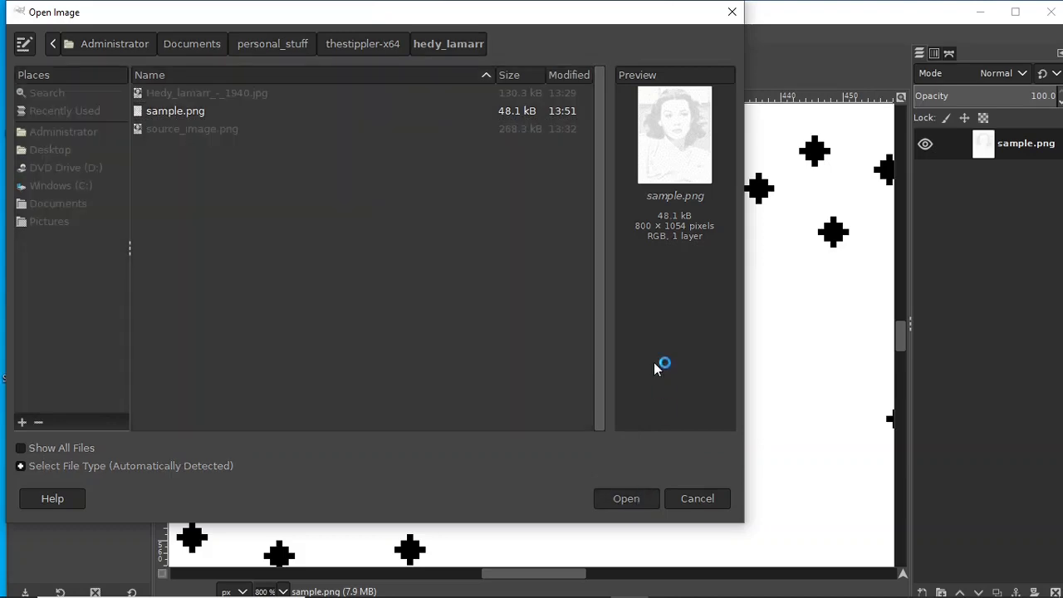
Load the antialiasing-3 sample.png as a seventh image and examine its rounder dots at 800% and beyond
{"action": "left_click", "coordinate": [626, 498]}
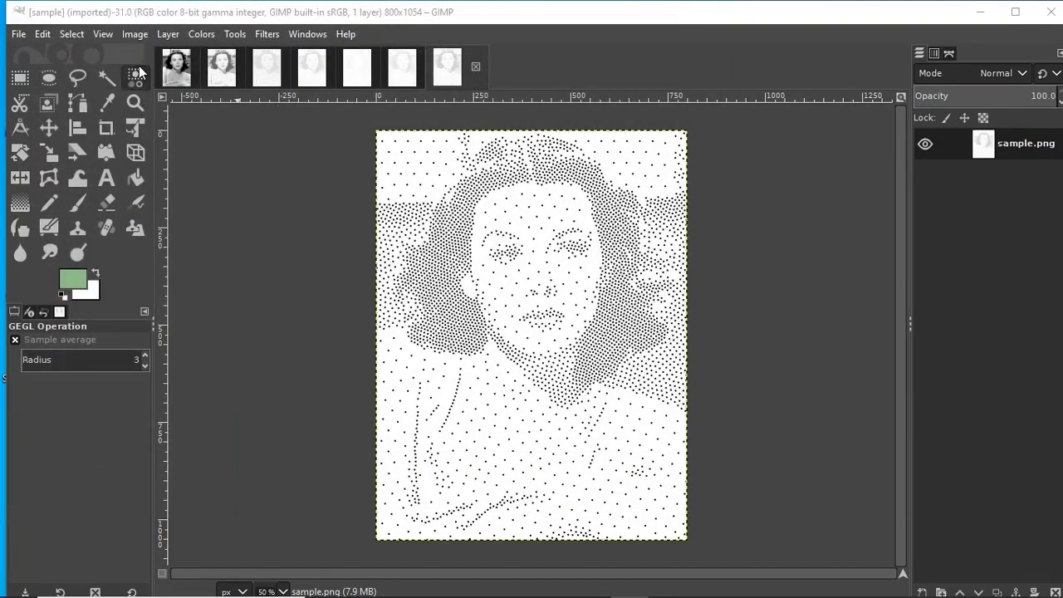
{"action": "left_click", "coordinate": [103, 33]}
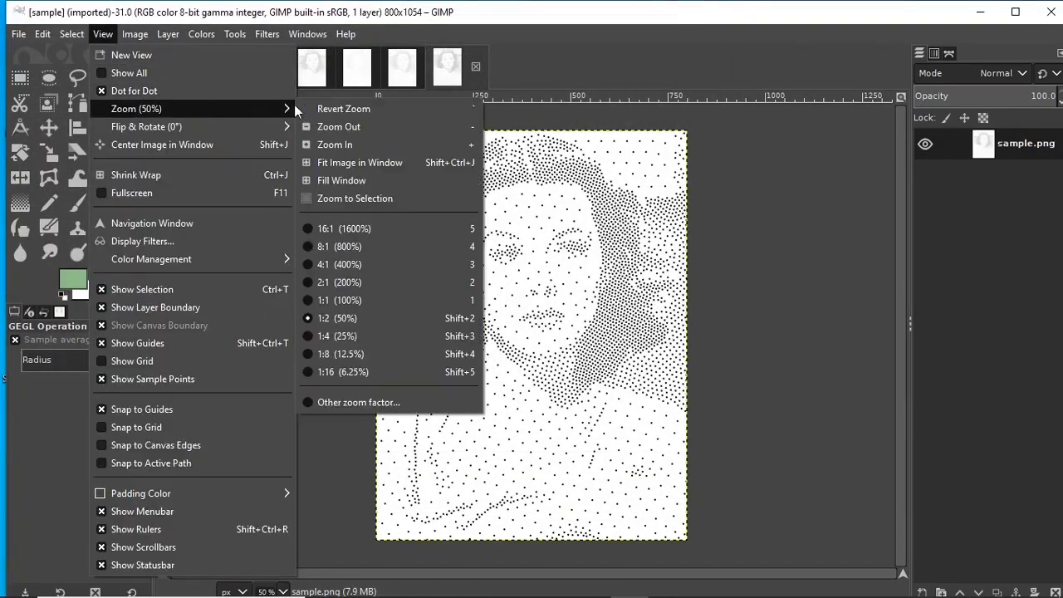
{"action": "left_click", "coordinate": [339, 246]}
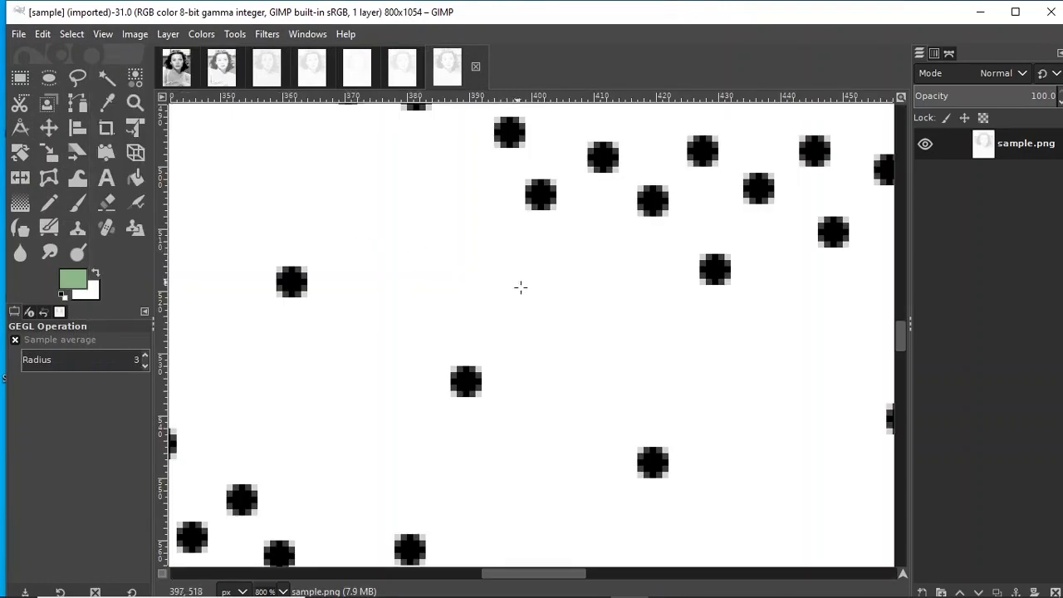
{"action": "mouse_move", "coordinate": [479, 370]}
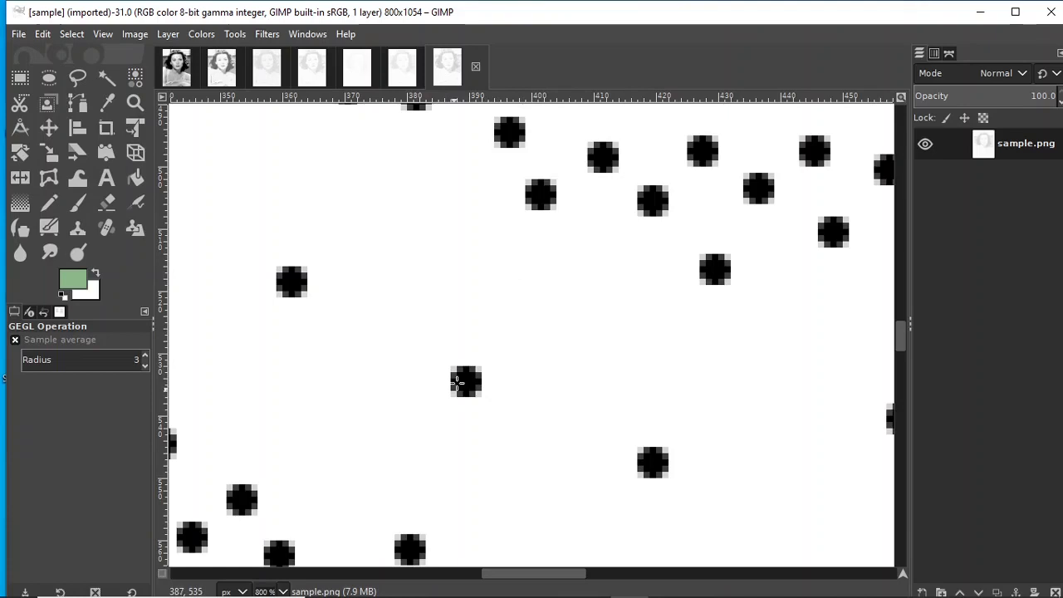
{"action": "mouse_move", "coordinate": [480, 380]}
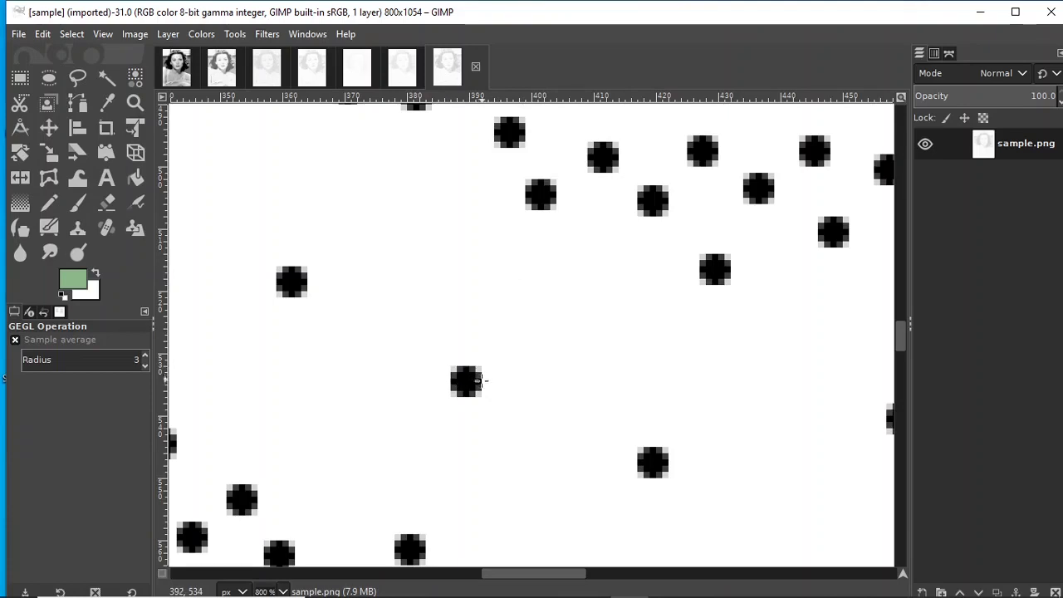
{"action": "mouse_move", "coordinate": [475, 386]}
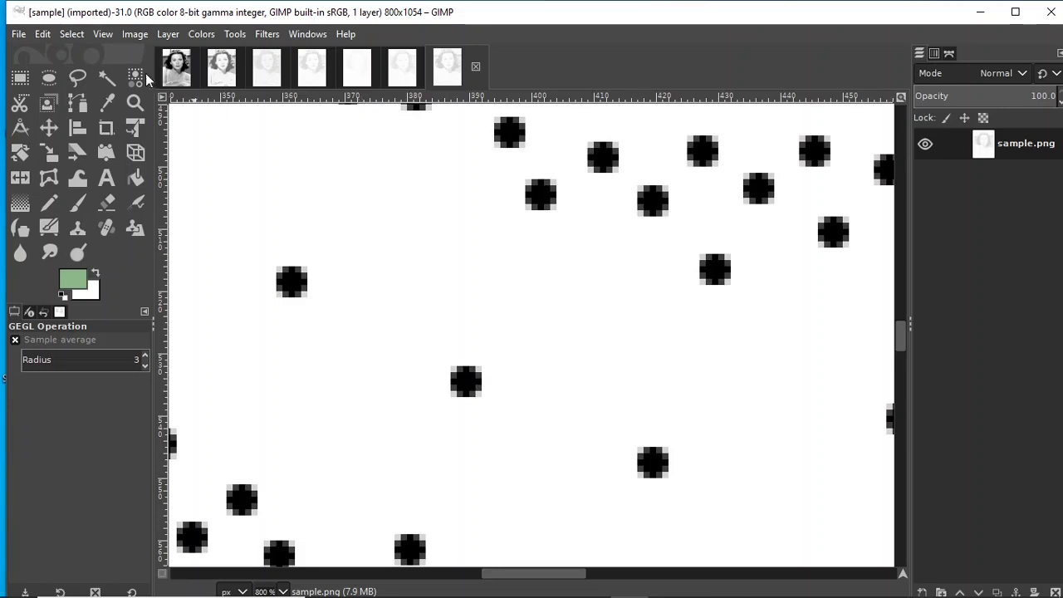
{"action": "left_click", "coordinate": [103, 33]}
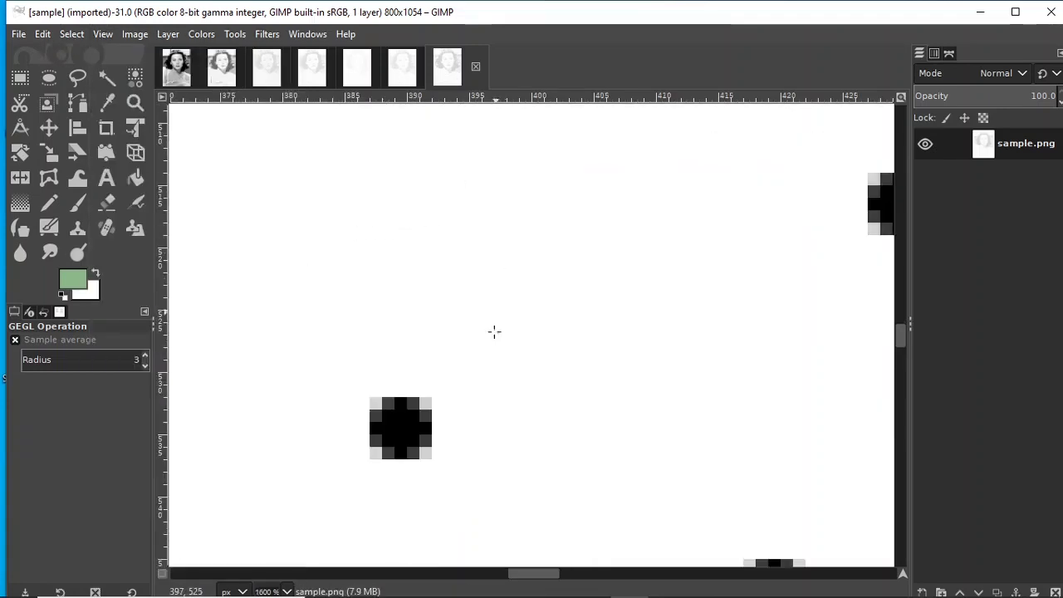
{"action": "mouse_move", "coordinate": [400, 405]}
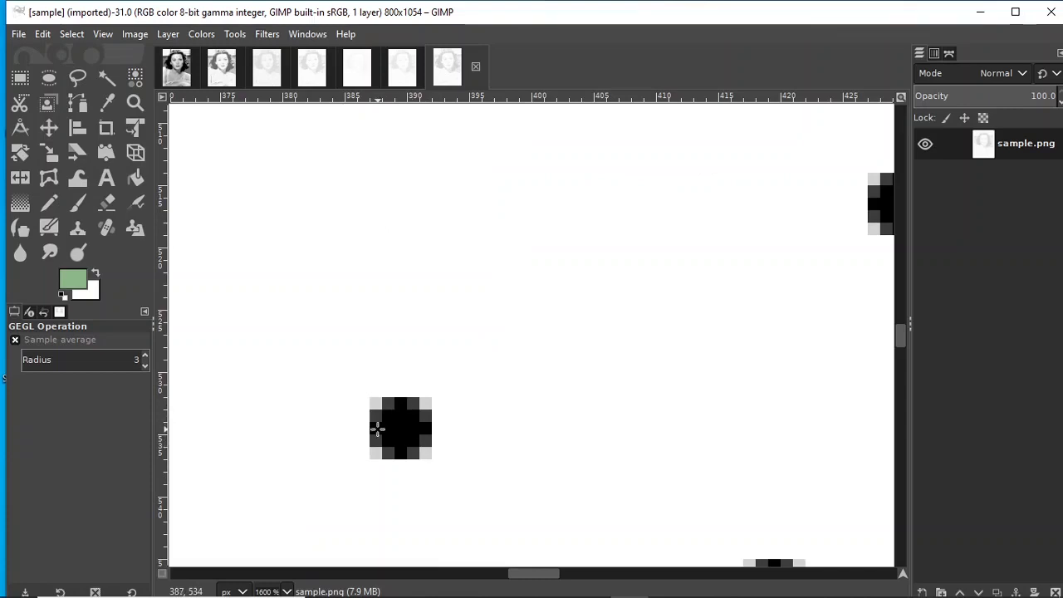
{"action": "mouse_move", "coordinate": [415, 442]}
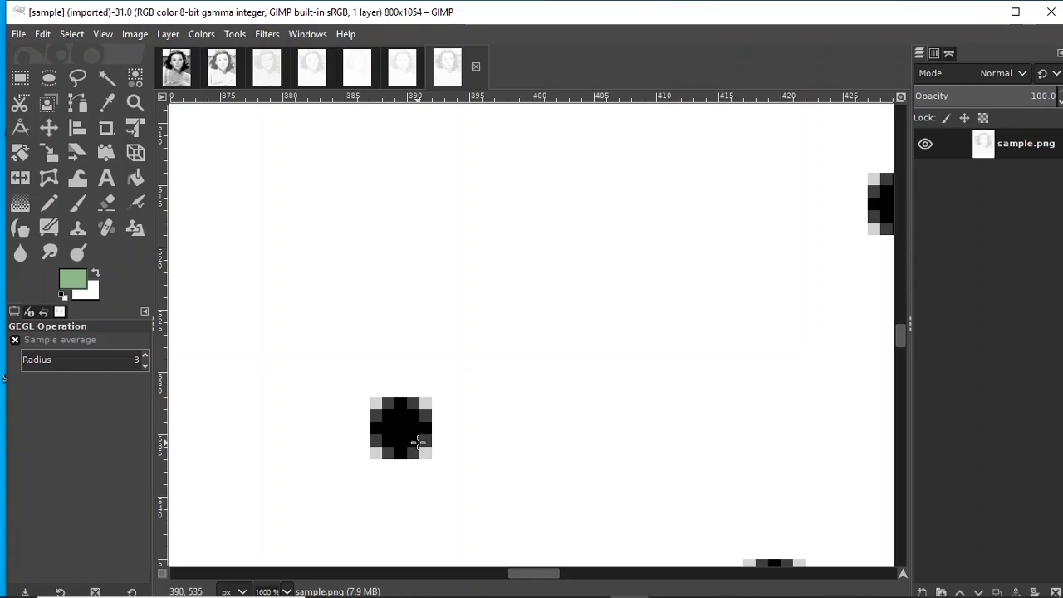
{"action": "mouse_move", "coordinate": [423, 416]}
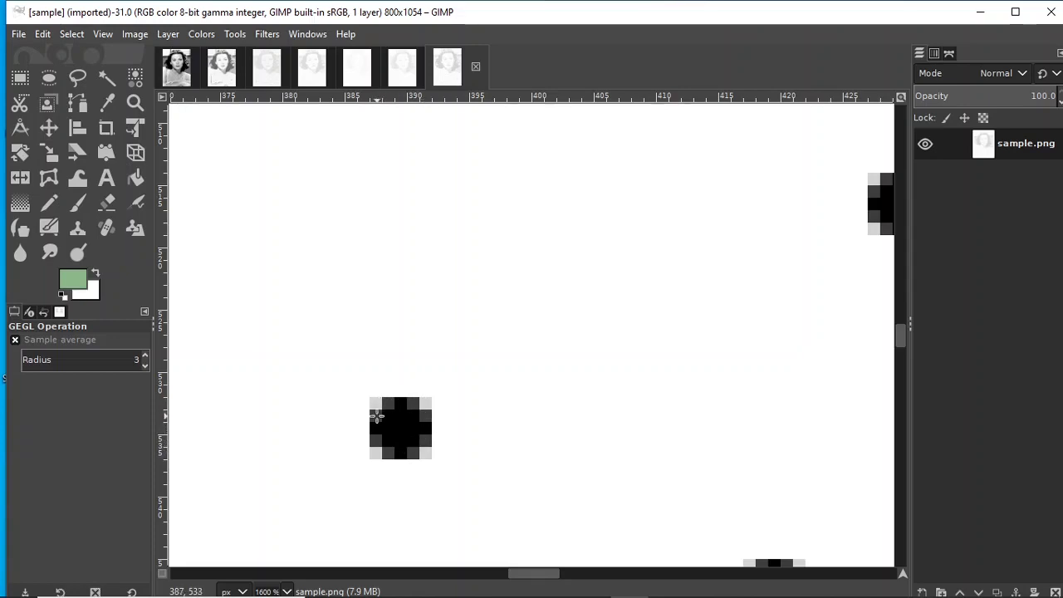
{"action": "mouse_move", "coordinate": [430, 400]}
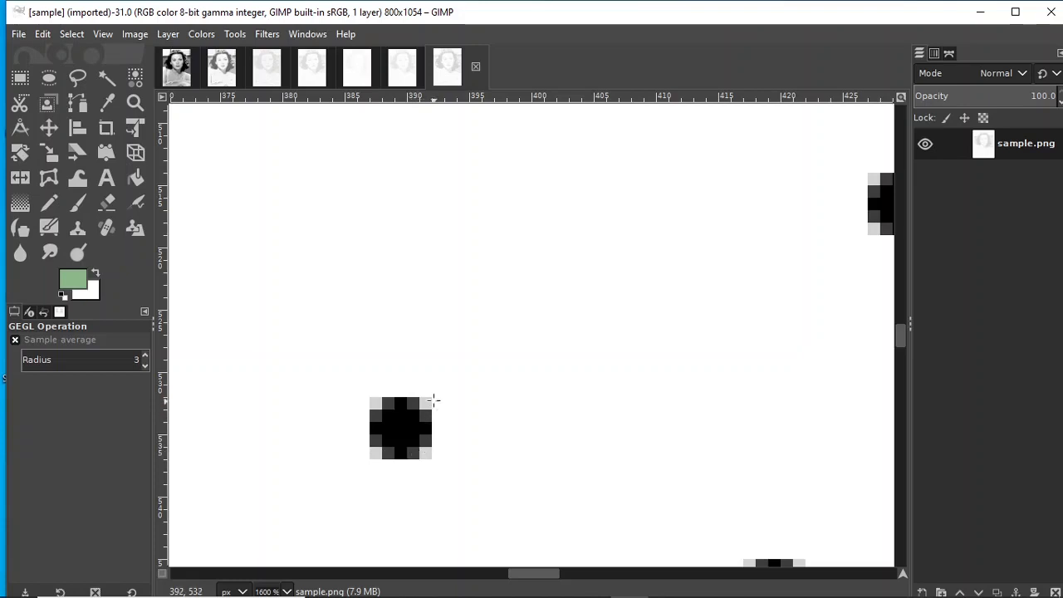
{"action": "mouse_move", "coordinate": [912, 63]}
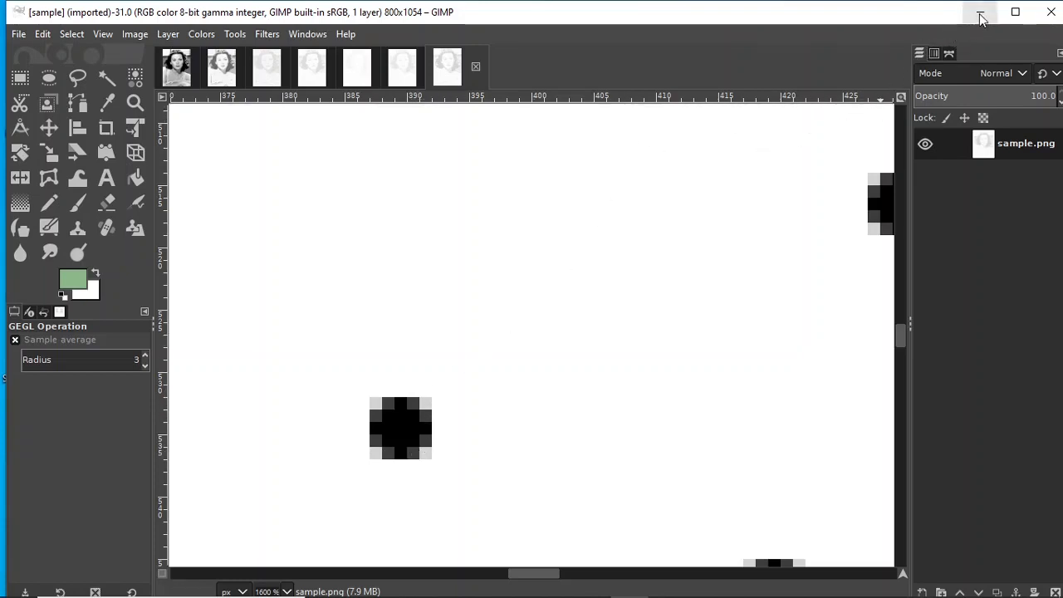
{"action": "mouse_move", "coordinate": [980, 15]}
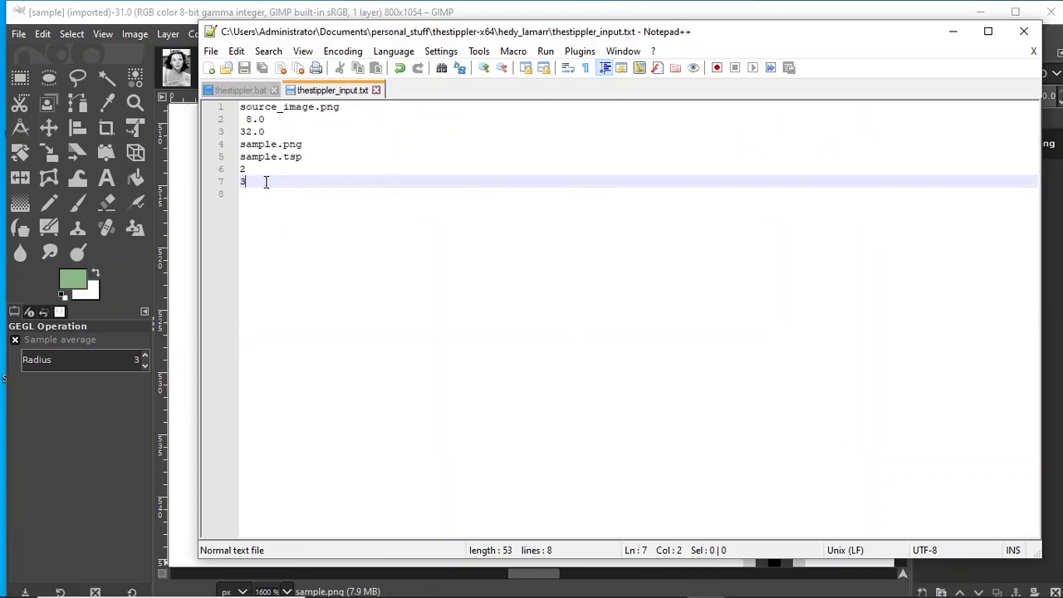
Set the antialiasing dot radius to 5, save, and rerun thestippler.exe to regenerate sample.png
{"action": "type", "text": "5"}
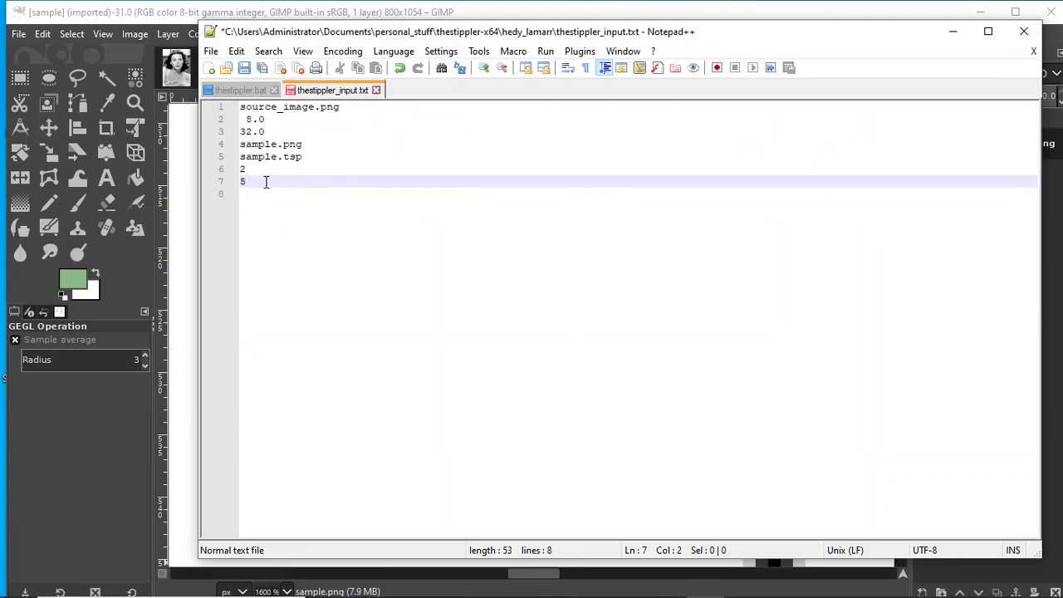
{"action": "left_click", "coordinate": [17, 33]}
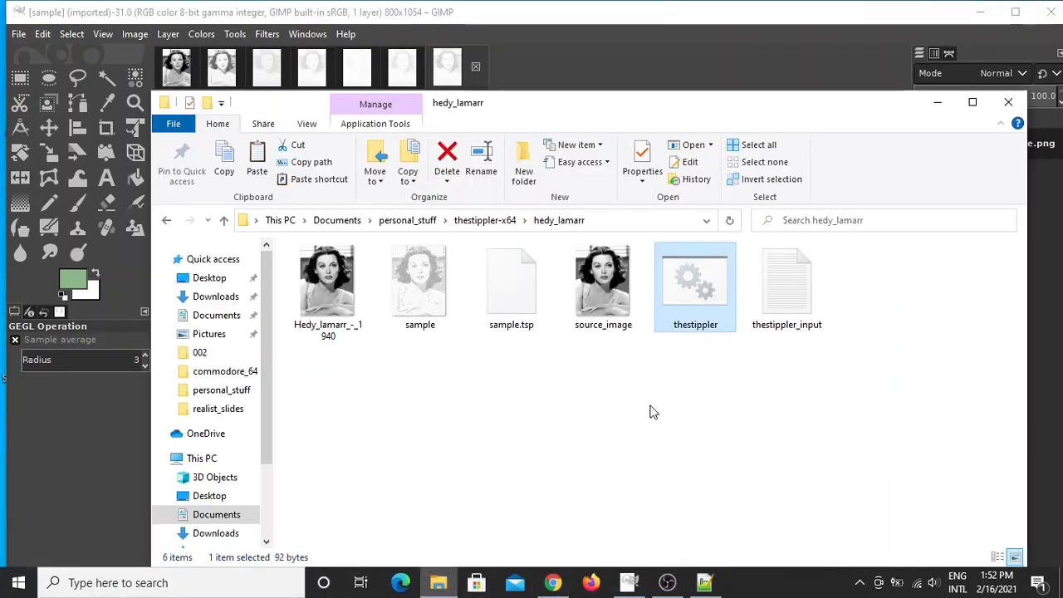
{"action": "double_click", "coordinate": [694, 279]}
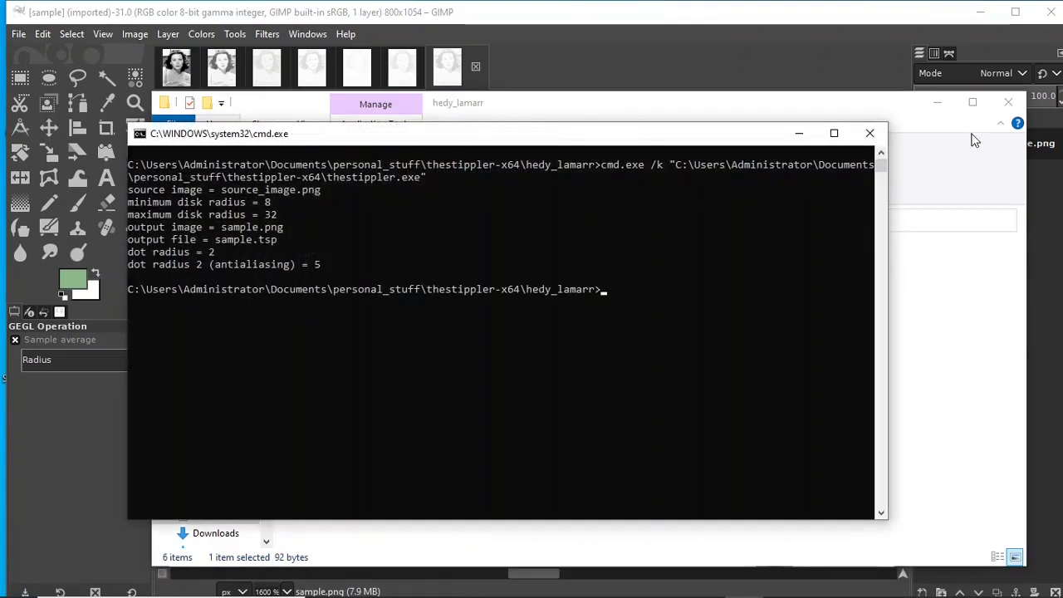
{"action": "left_click", "coordinate": [871, 133]}
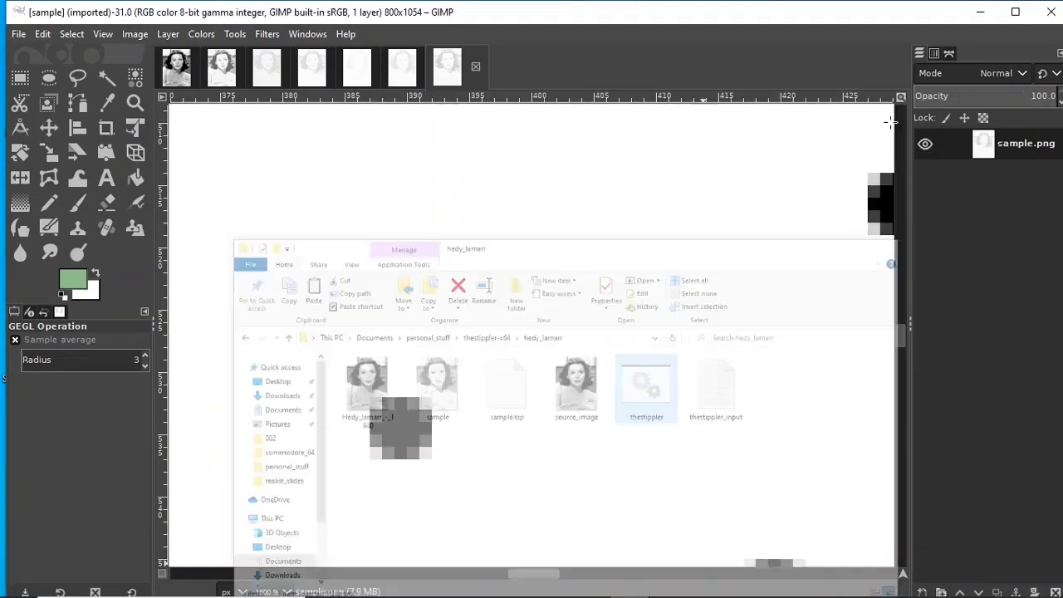
Load the newly generated antialiasing-5 sample.png into GIMP
{"action": "left_click", "coordinate": [16, 33]}
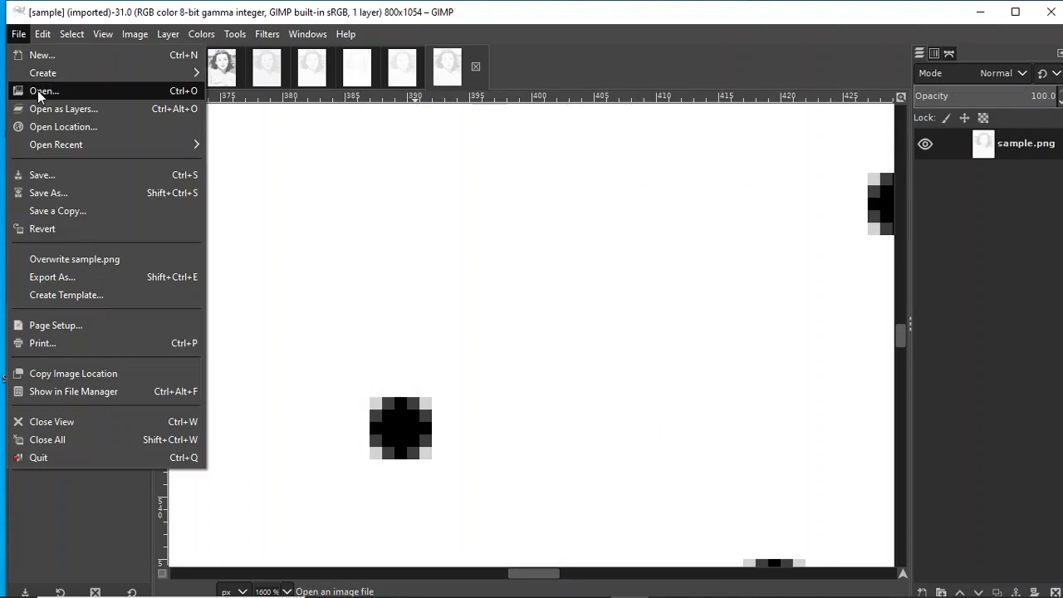
{"action": "left_click", "coordinate": [43, 89]}
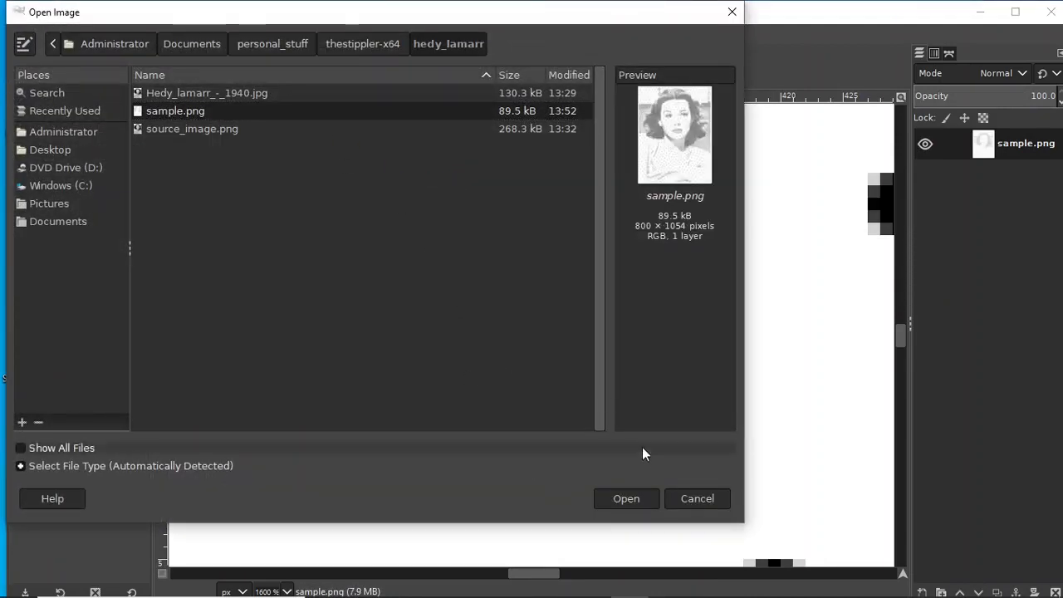
{"action": "left_click", "coordinate": [627, 498]}
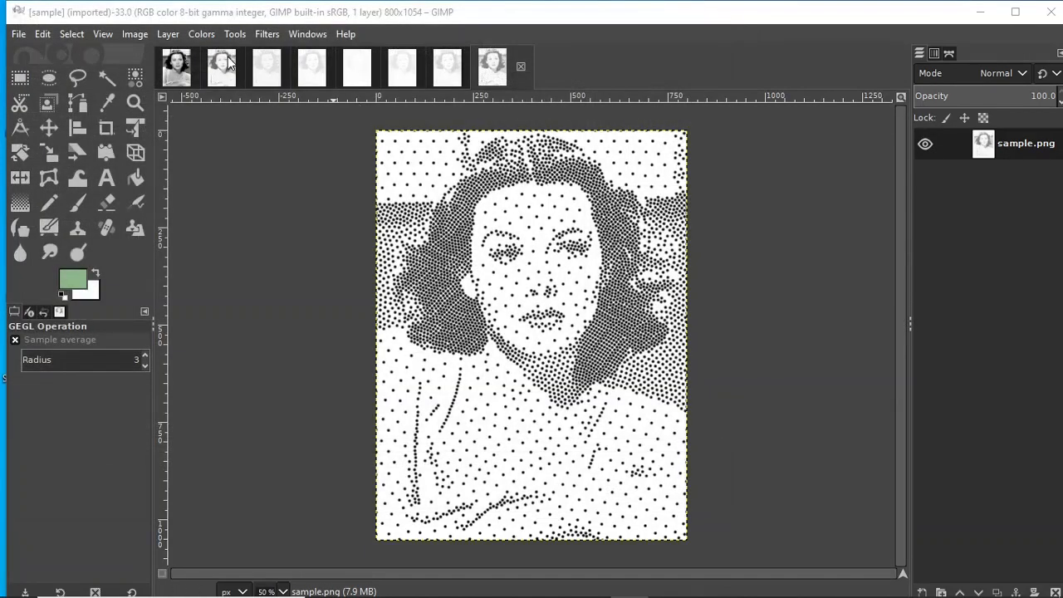
Inspect its dots at 16:1 magnification, then return to 1:1 actual pixel size
{"action": "left_click", "coordinate": [103, 34]}
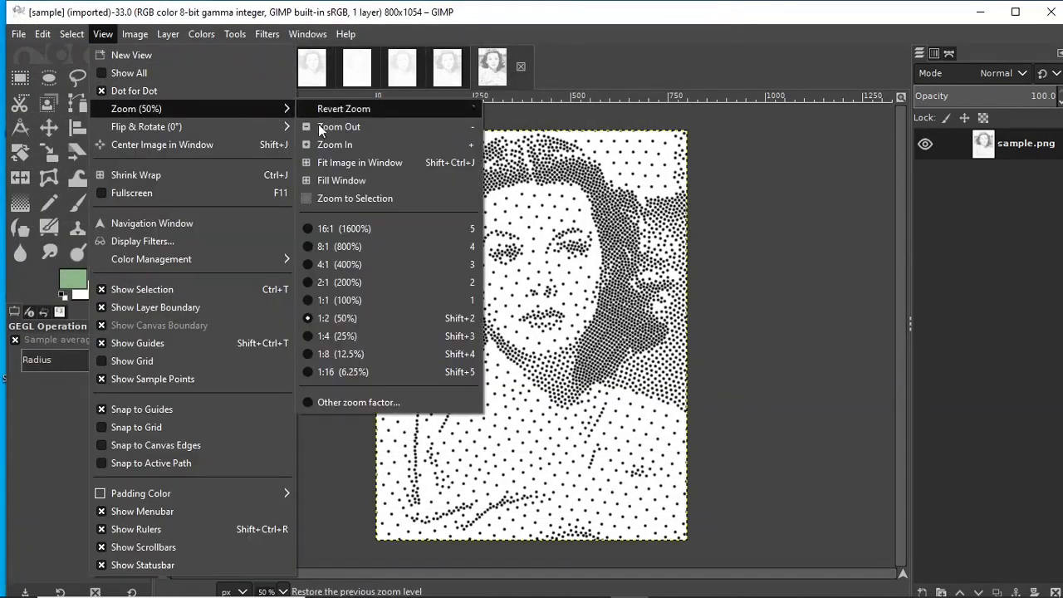
{"action": "left_click", "coordinate": [342, 230]}
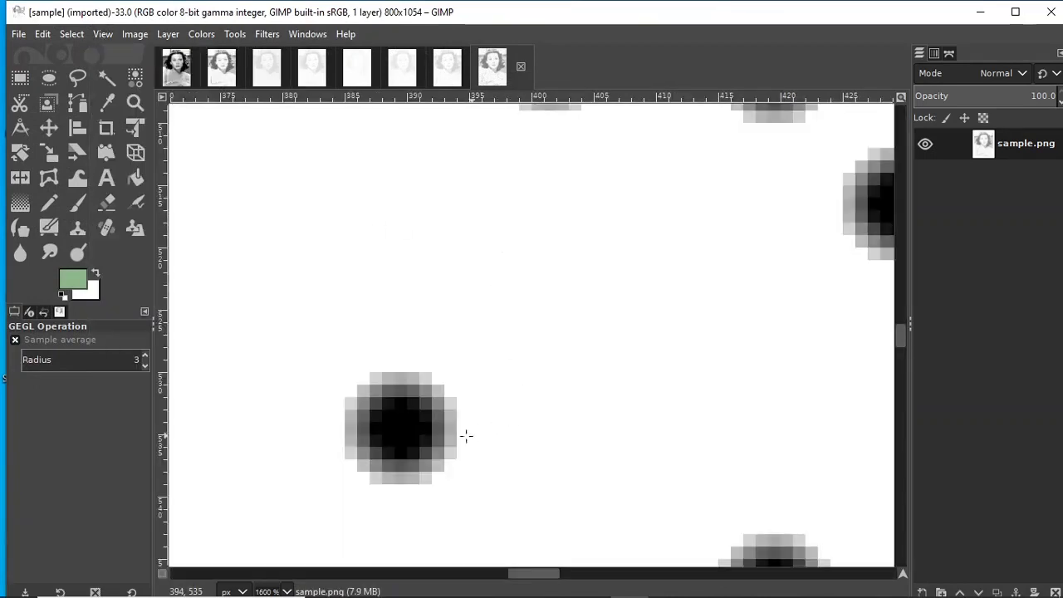
{"action": "mouse_move", "coordinate": [448, 70]}
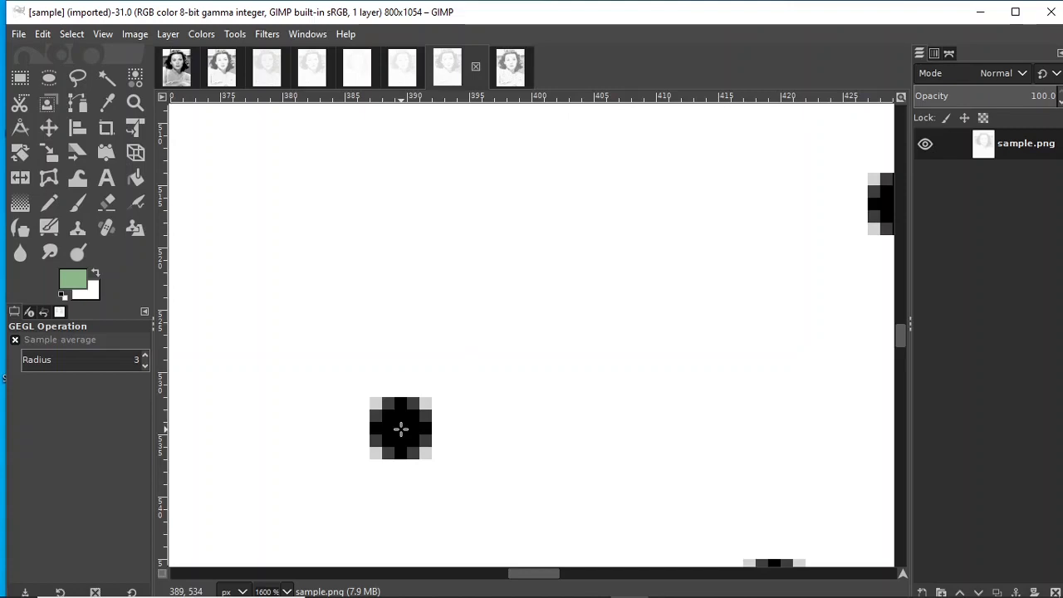
{"action": "mouse_move", "coordinate": [532, 107]}
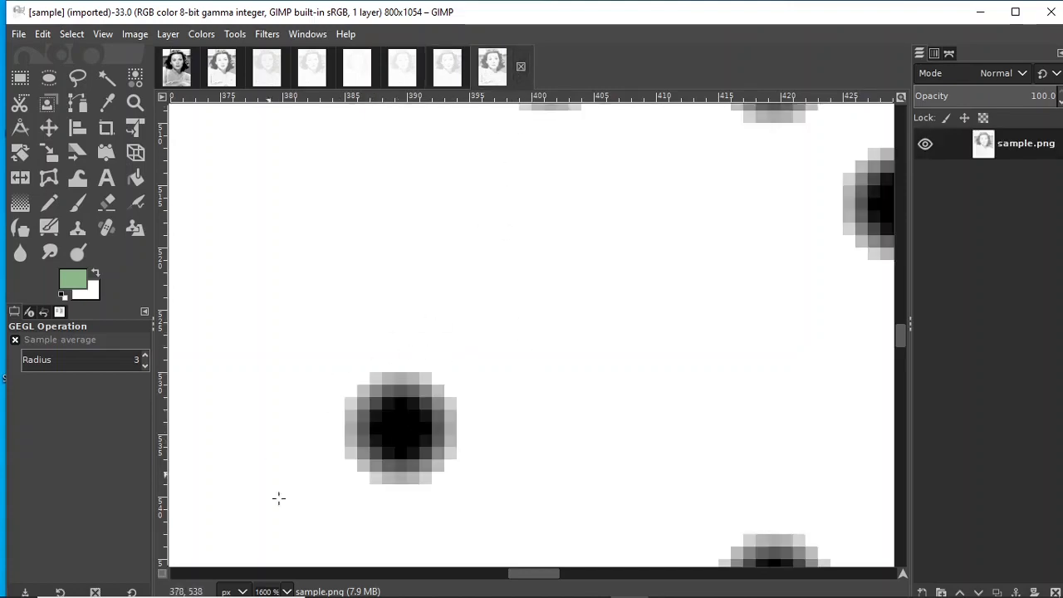
{"action": "mouse_move", "coordinate": [416, 170]}
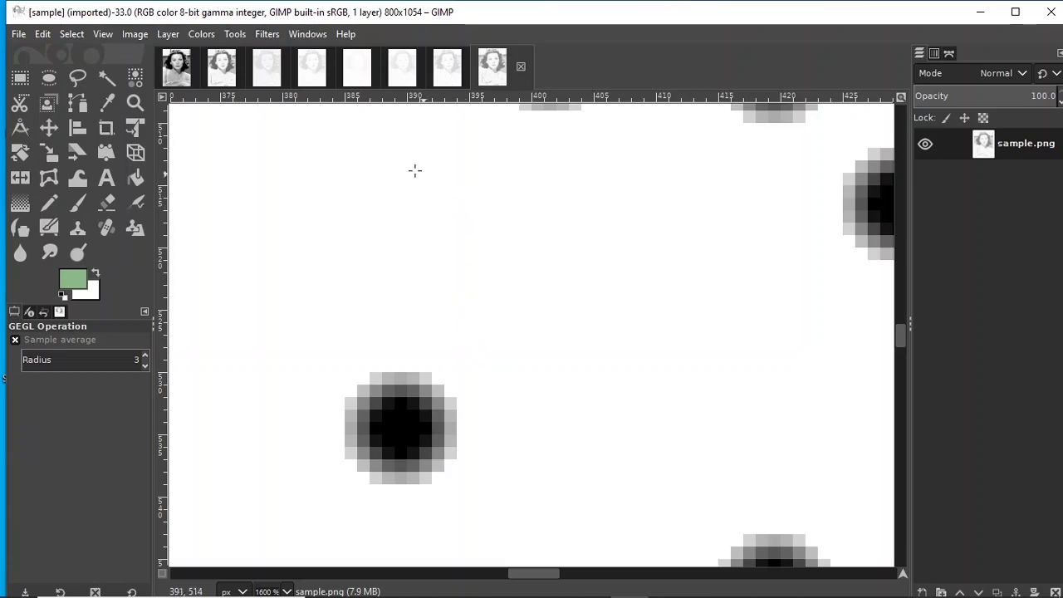
{"action": "left_click", "coordinate": [103, 33]}
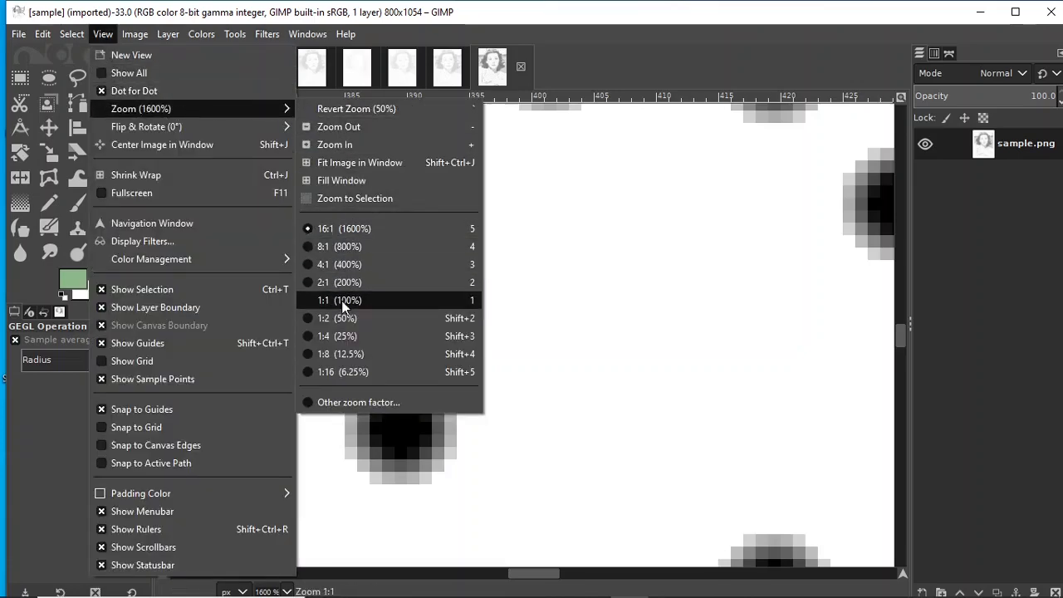
{"action": "left_click", "coordinate": [335, 299]}
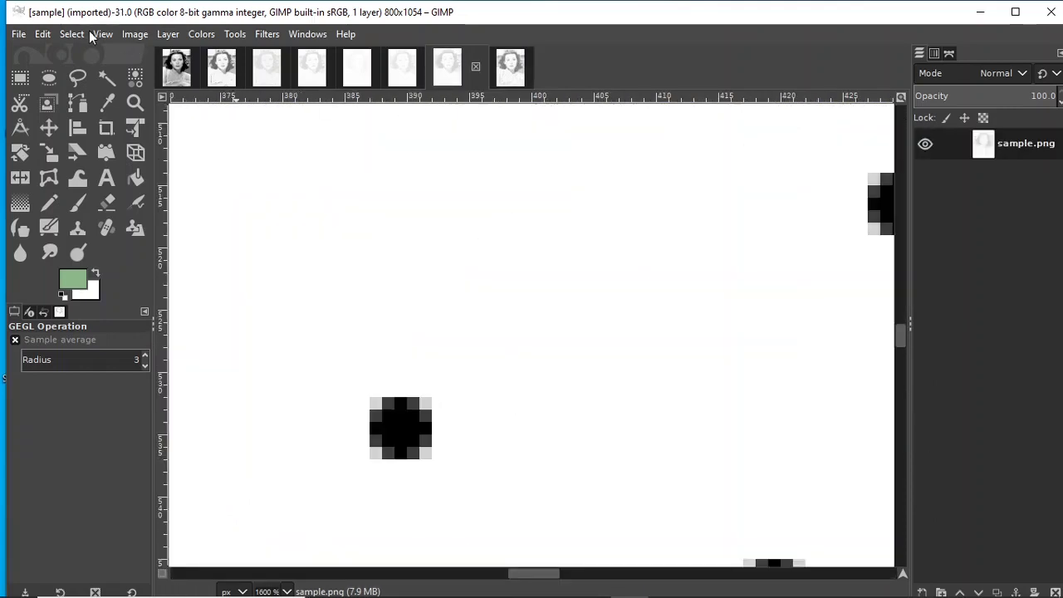
Show the earlier stippled portrait at 1:1 actual pixel size
{"action": "left_click", "coordinate": [103, 33]}
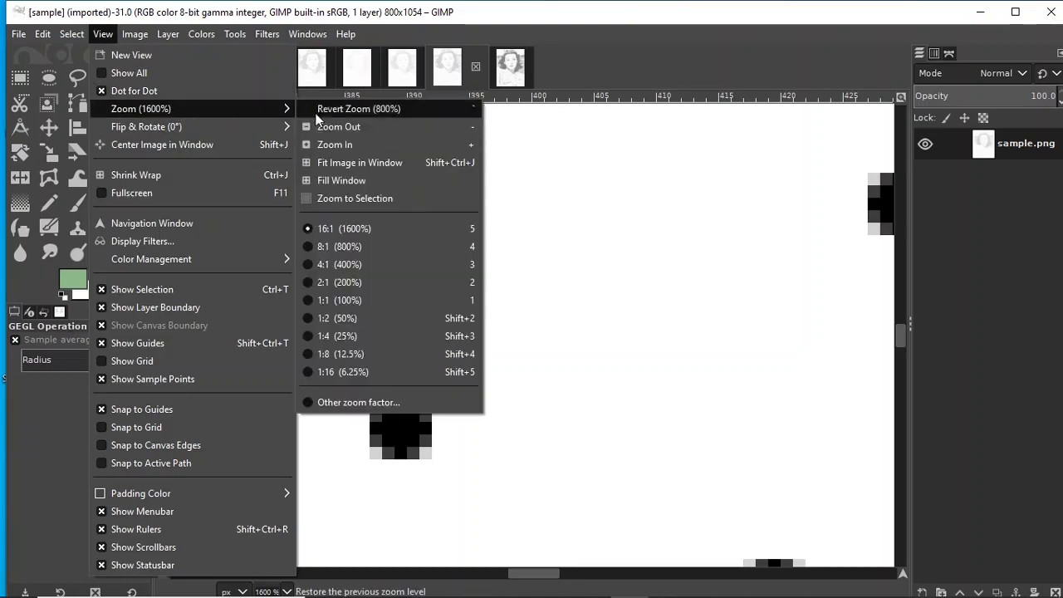
{"action": "left_click", "coordinate": [323, 299]}
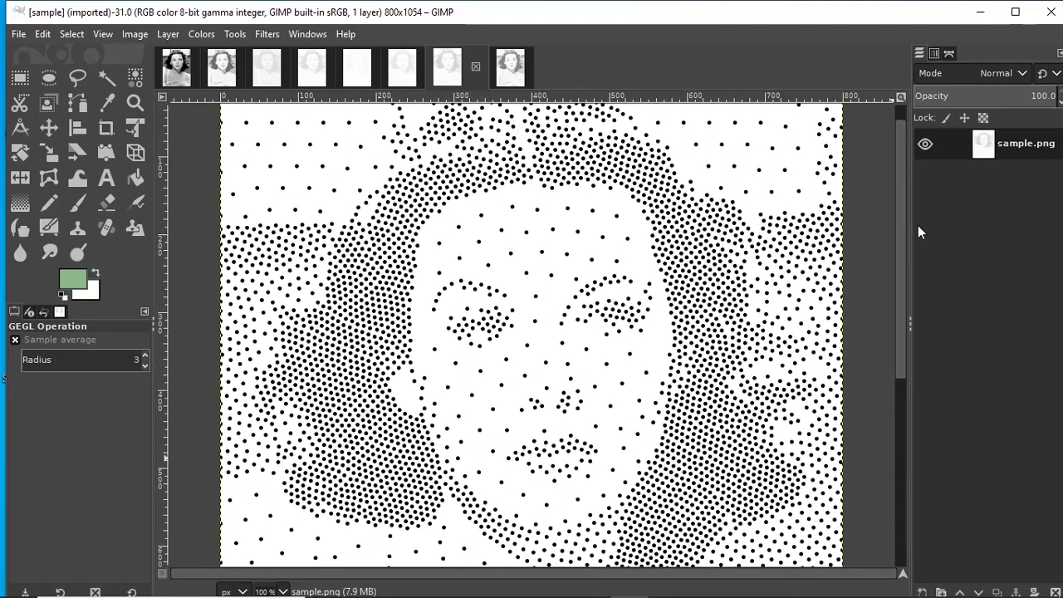
{"action": "mouse_move", "coordinate": [600, 222]}
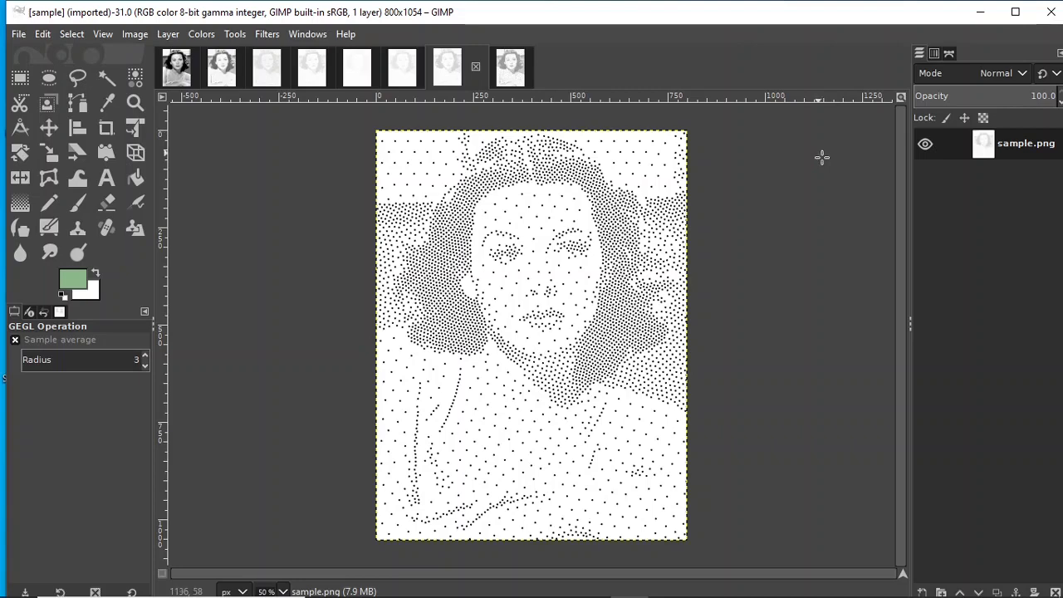
{"action": "mouse_move", "coordinate": [269, 73]}
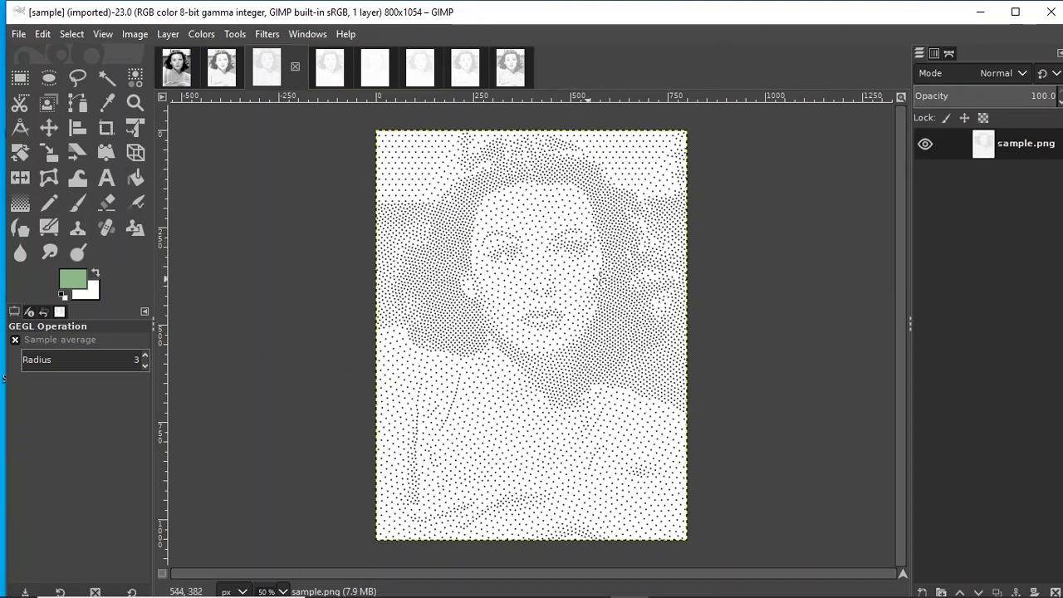
{"action": "mouse_move", "coordinate": [565, 286]}
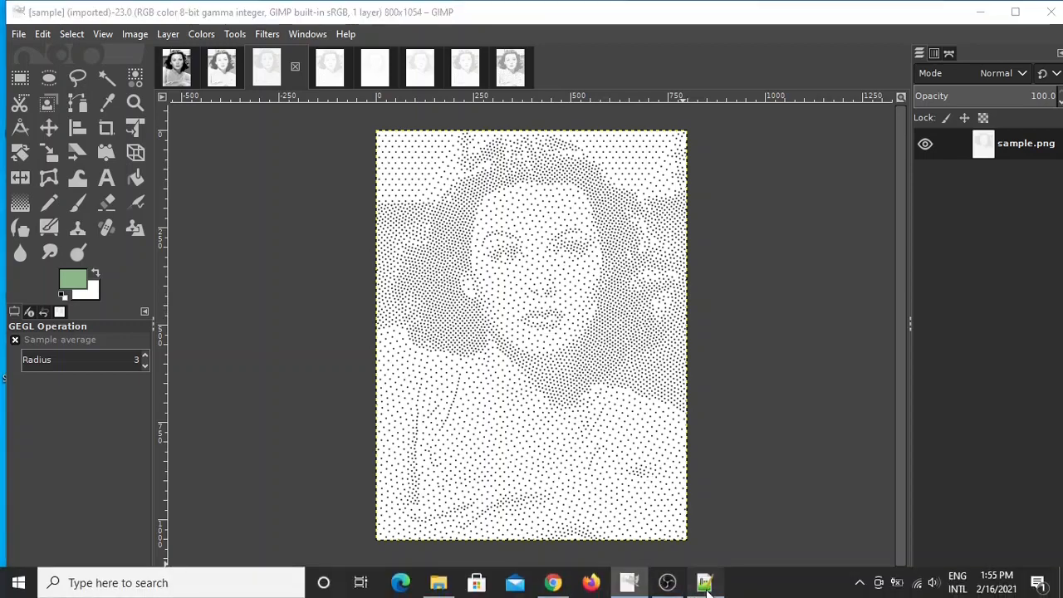
Set the antialiased dot radius on line 7 of thestippler_input.txt to 3
{"action": "left_click", "coordinate": [705, 582]}
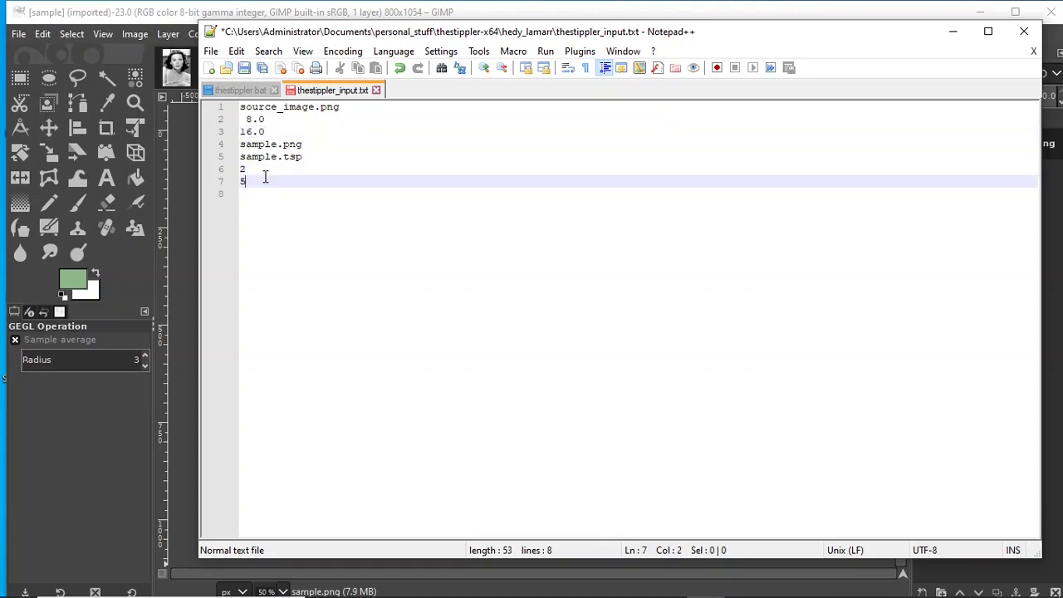
{"action": "type", "text": "3"}
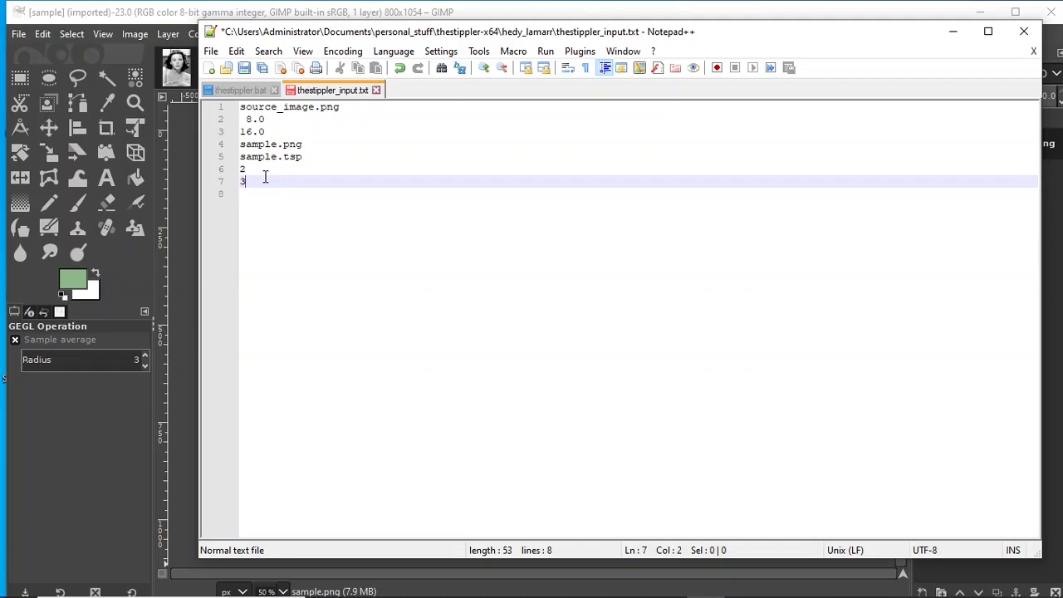
{"action": "mouse_move", "coordinate": [211, 51]}
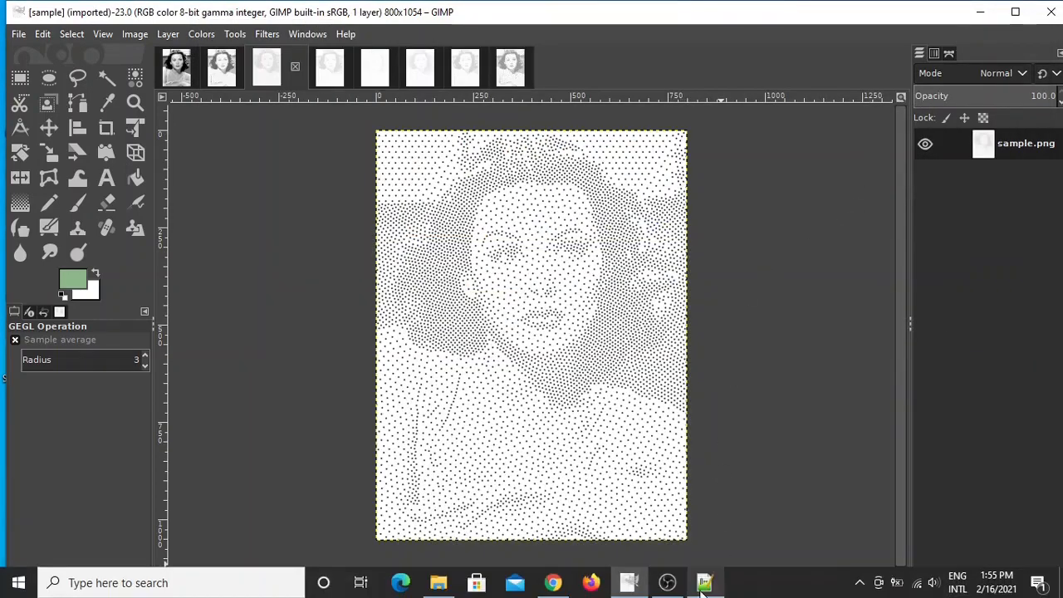
Rerun thestippler.exe from the hedy_lamarr folder with dot radius 2 and antialiasing 3
{"action": "left_click", "coordinate": [438, 581]}
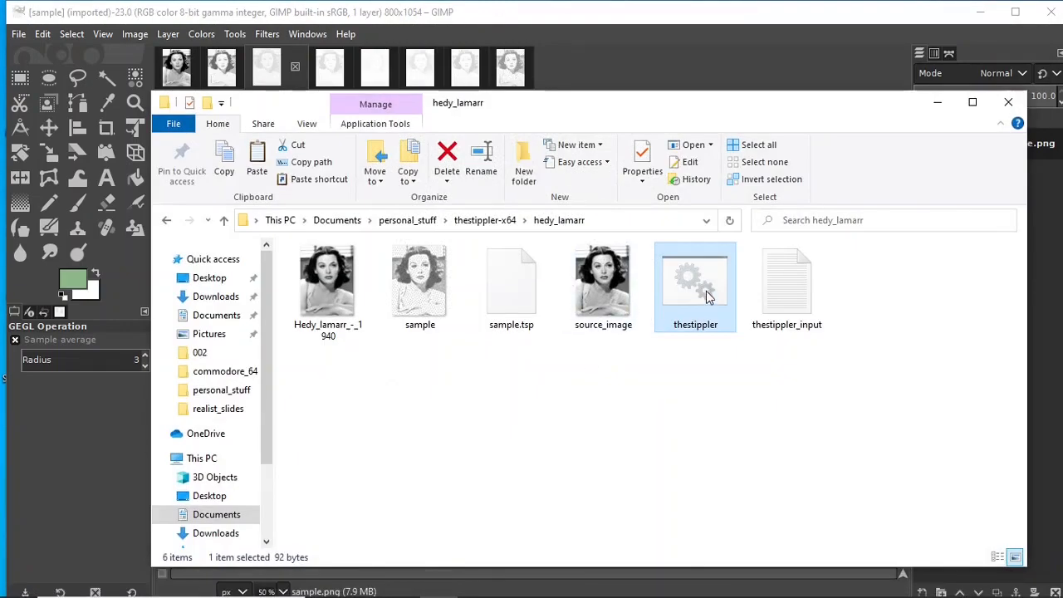
{"action": "double_click", "coordinate": [695, 280]}
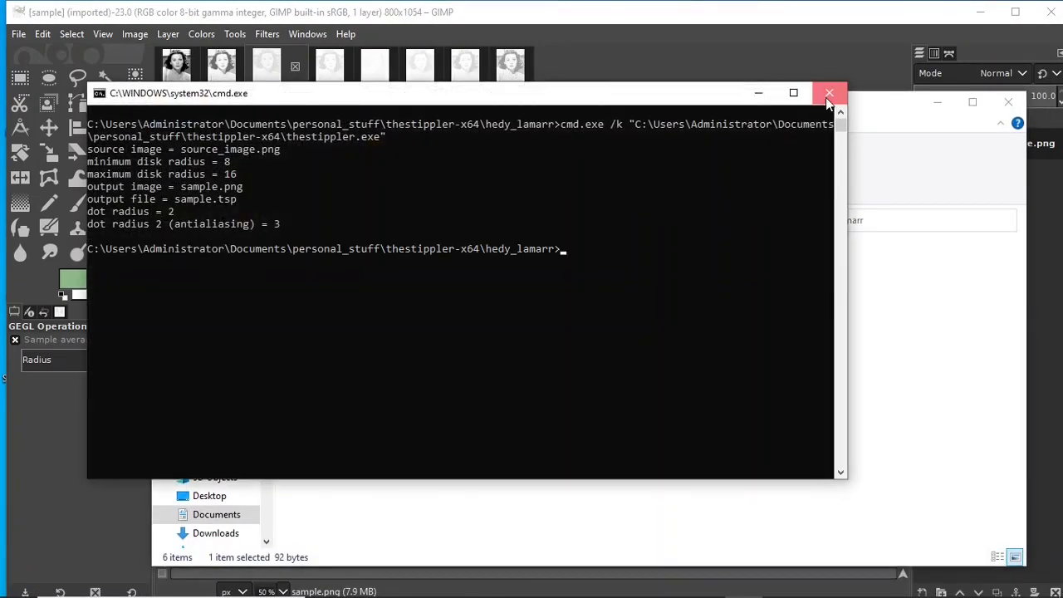
{"action": "left_click", "coordinate": [830, 93]}
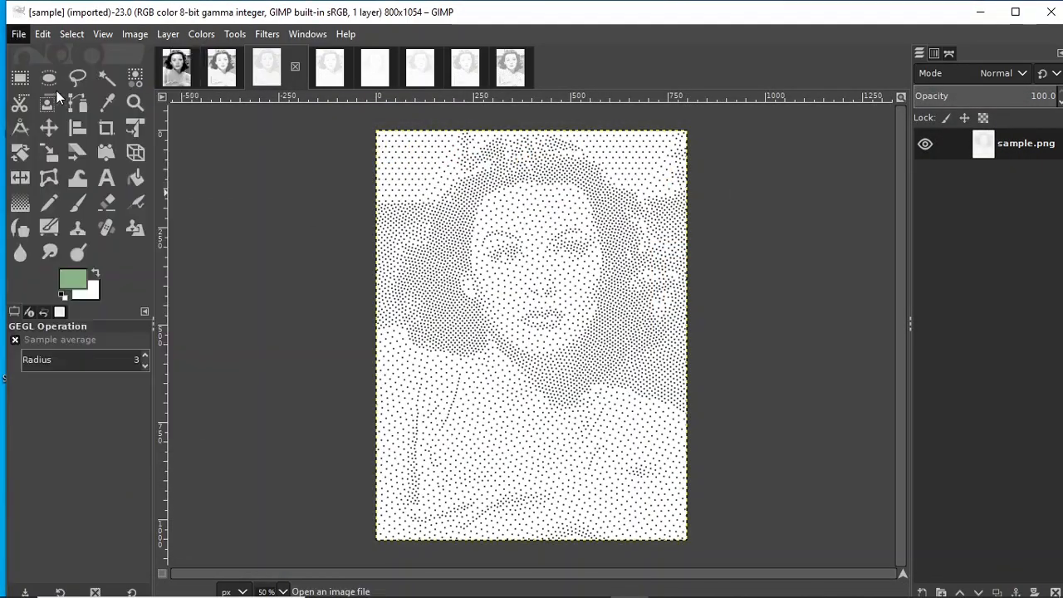
Load the regenerated sample.png and close the large-dot portrait, discarding changes
{"action": "left_click", "coordinate": [17, 33]}
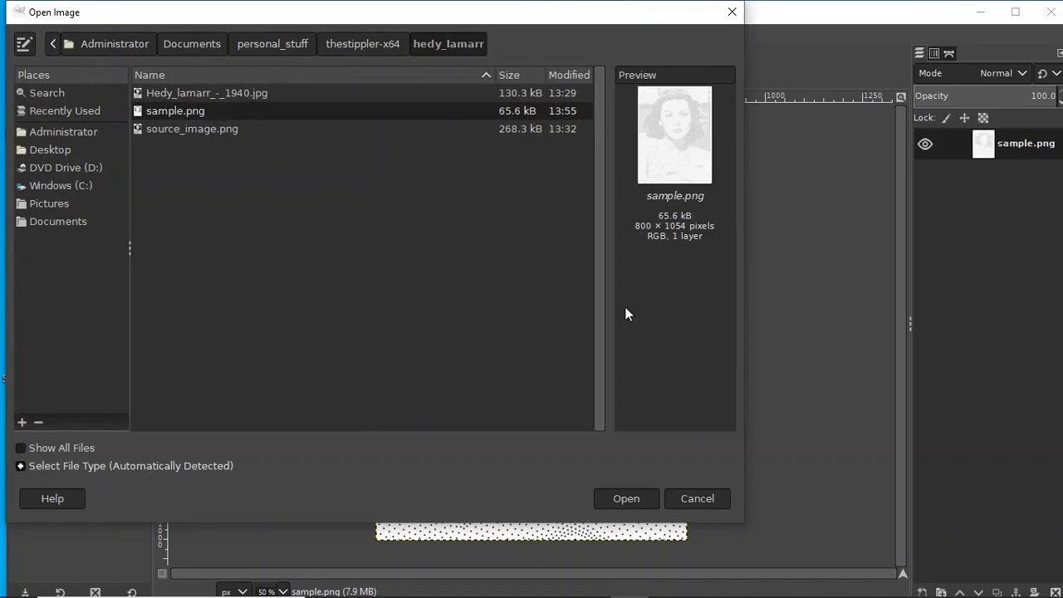
{"action": "left_click", "coordinate": [625, 499]}
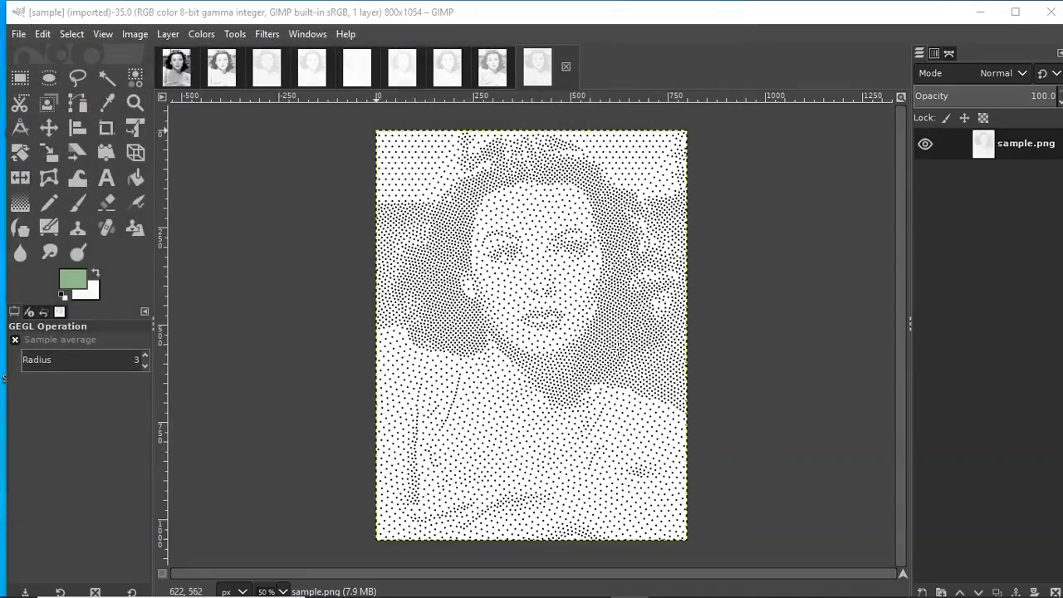
{"action": "mouse_move", "coordinate": [498, 252]}
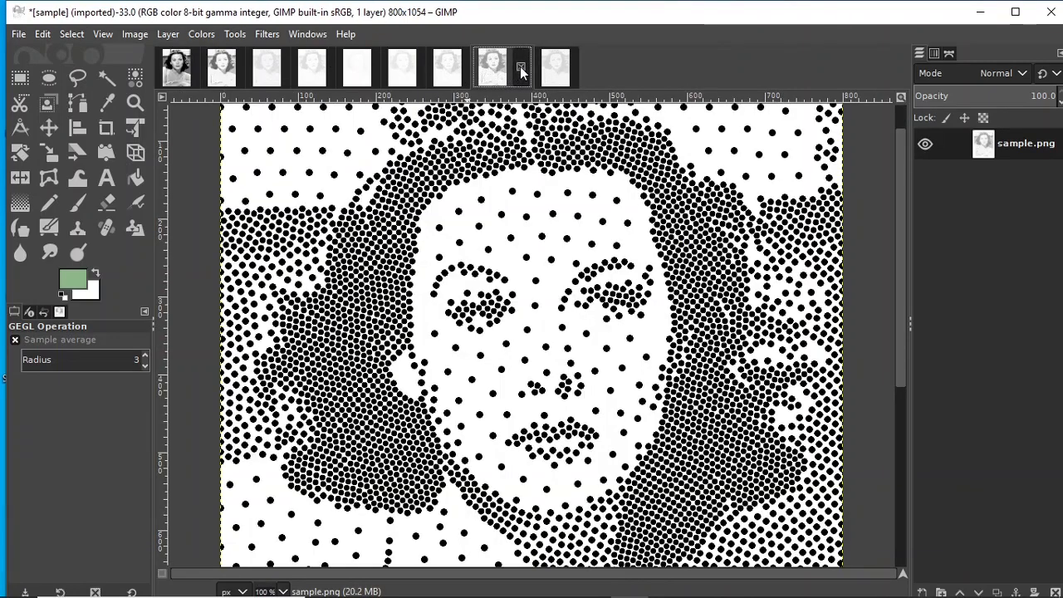
{"action": "left_click", "coordinate": [522, 66]}
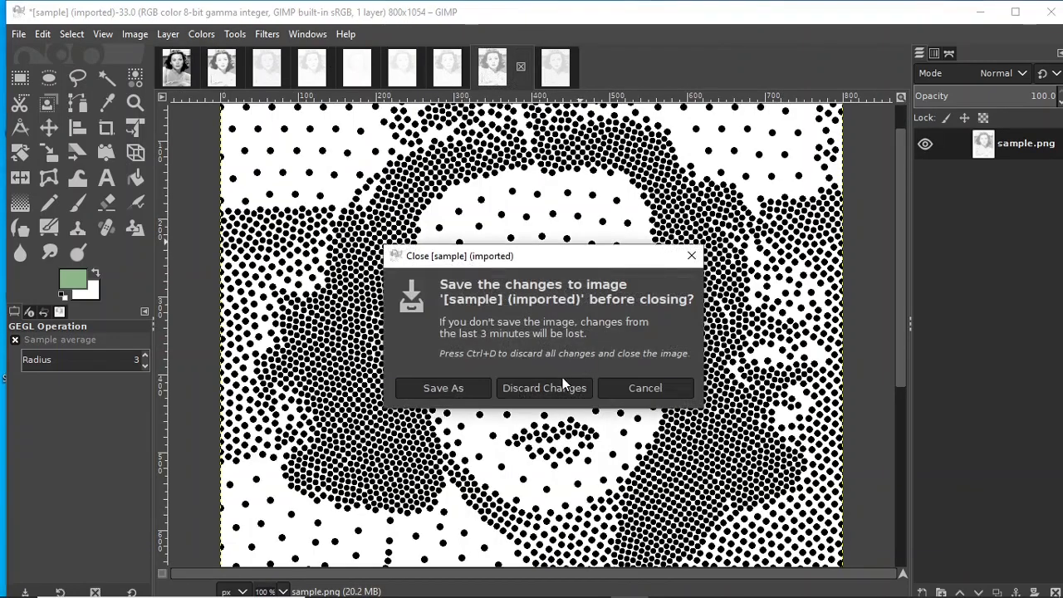
{"action": "left_click", "coordinate": [545, 389]}
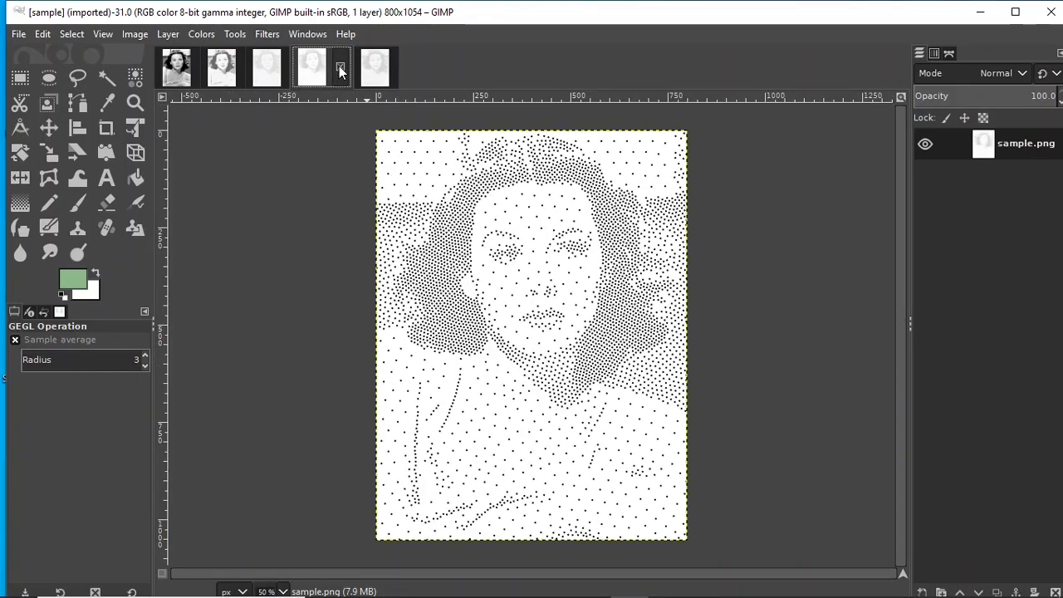
Close another earlier portrait and flip between the remaining stippled versions to compare them
{"action": "left_click", "coordinate": [356, 66]}
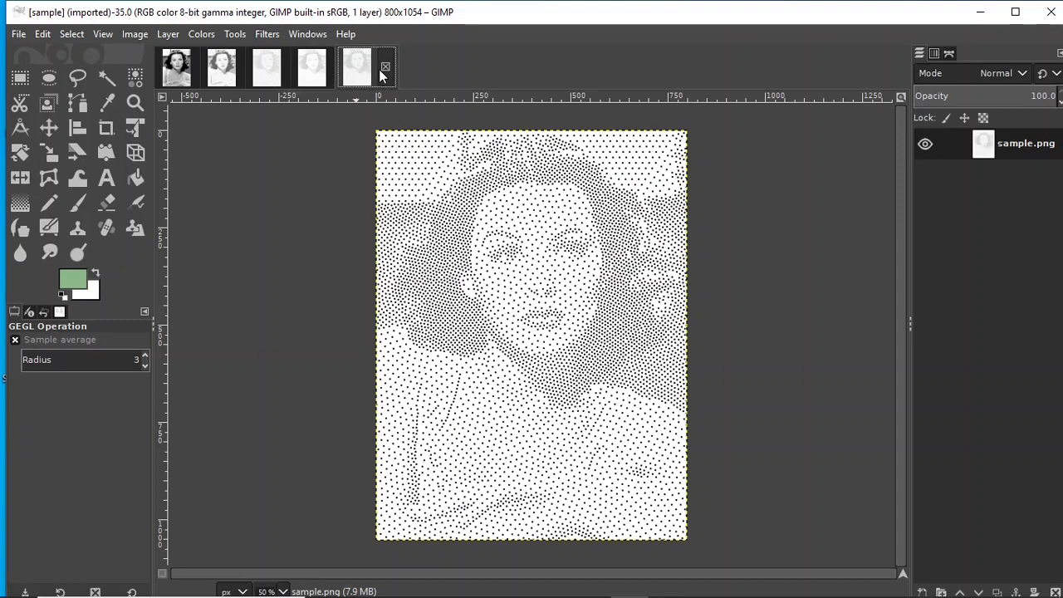
{"action": "left_click", "coordinate": [311, 67]}
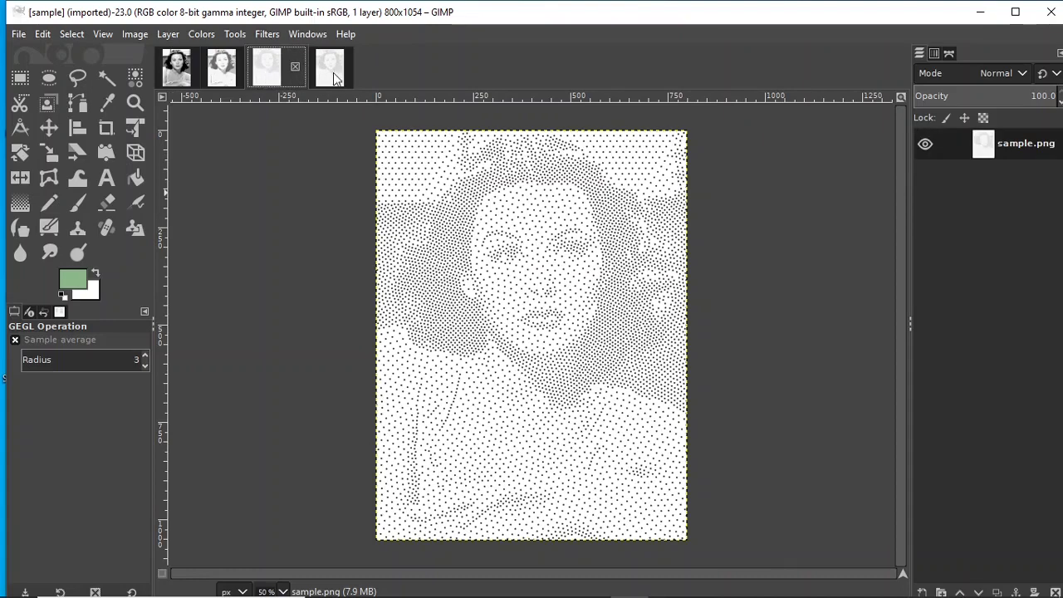
{"action": "left_click", "coordinate": [329, 66]}
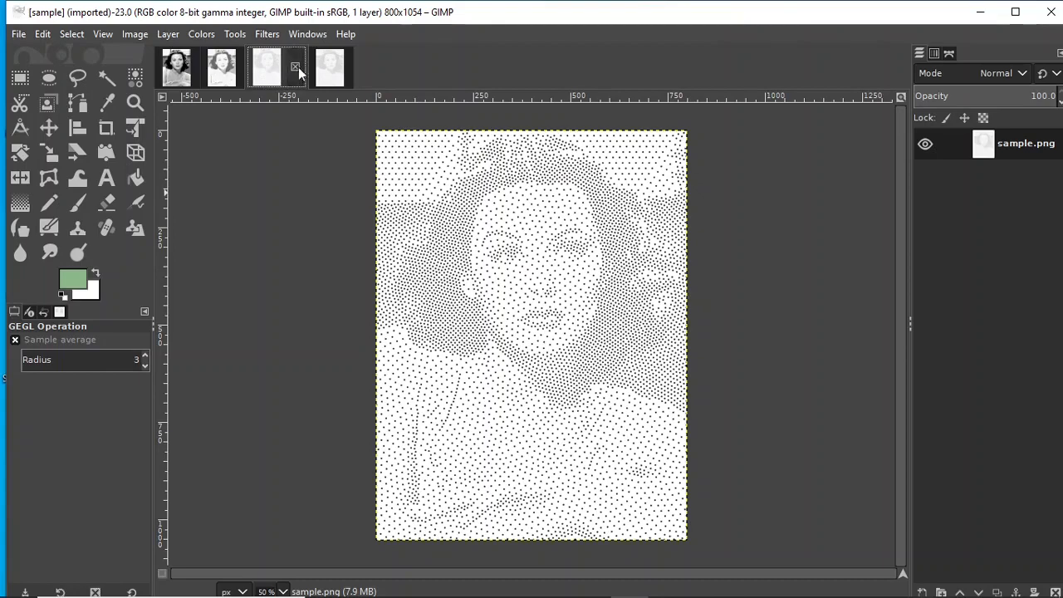
{"action": "left_click", "coordinate": [309, 66]}
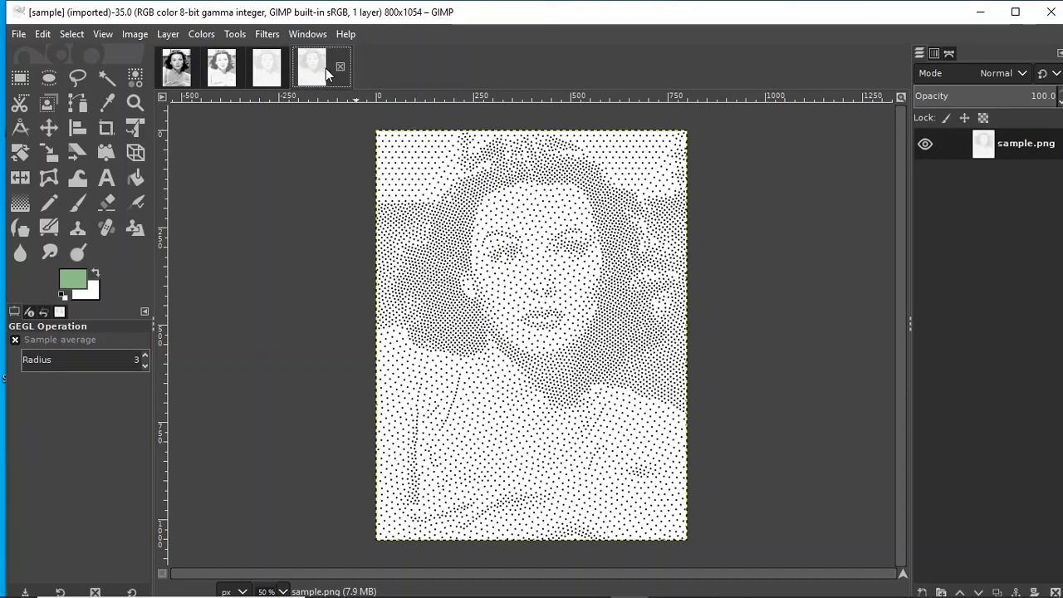
{"action": "left_click", "coordinate": [266, 66]}
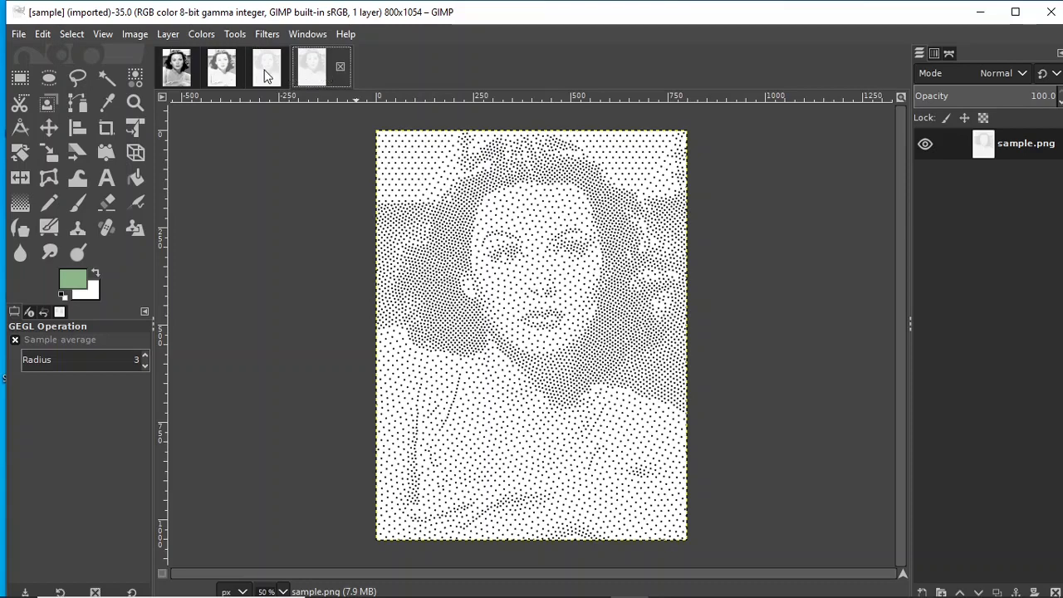
{"action": "left_click", "coordinate": [311, 66]}
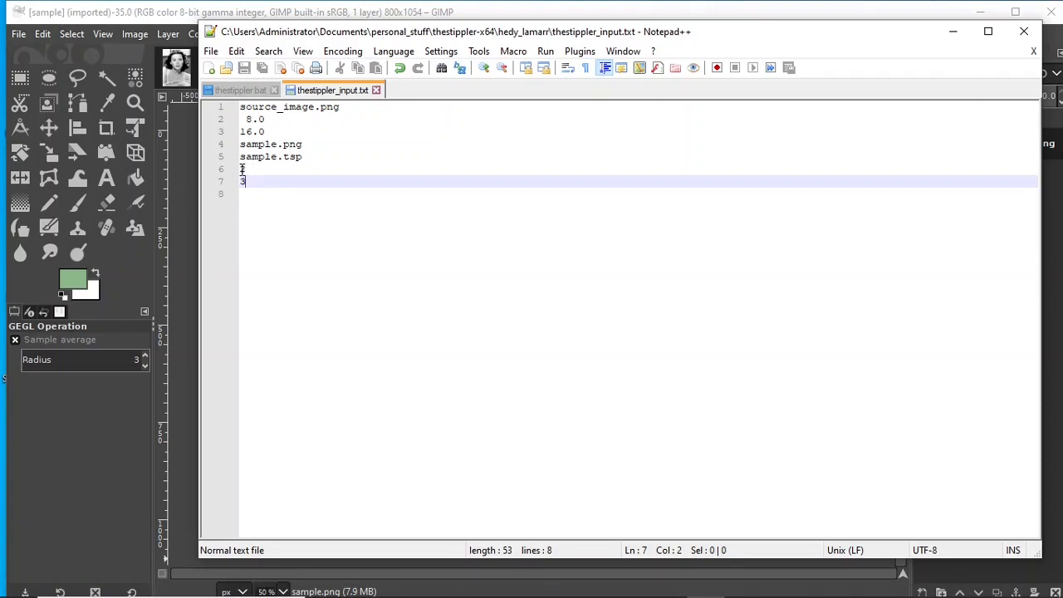
Edit the dot radius and antialiased dot radius lines of thestippler_input.txt
{"action": "type", "text": "2"}
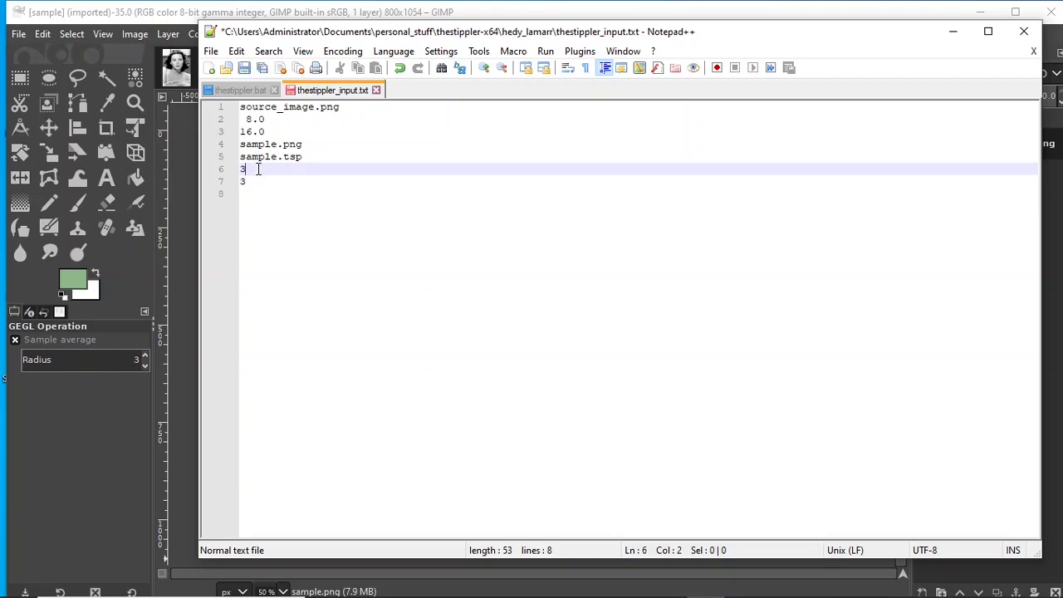
{"action": "type", "text": "4"}
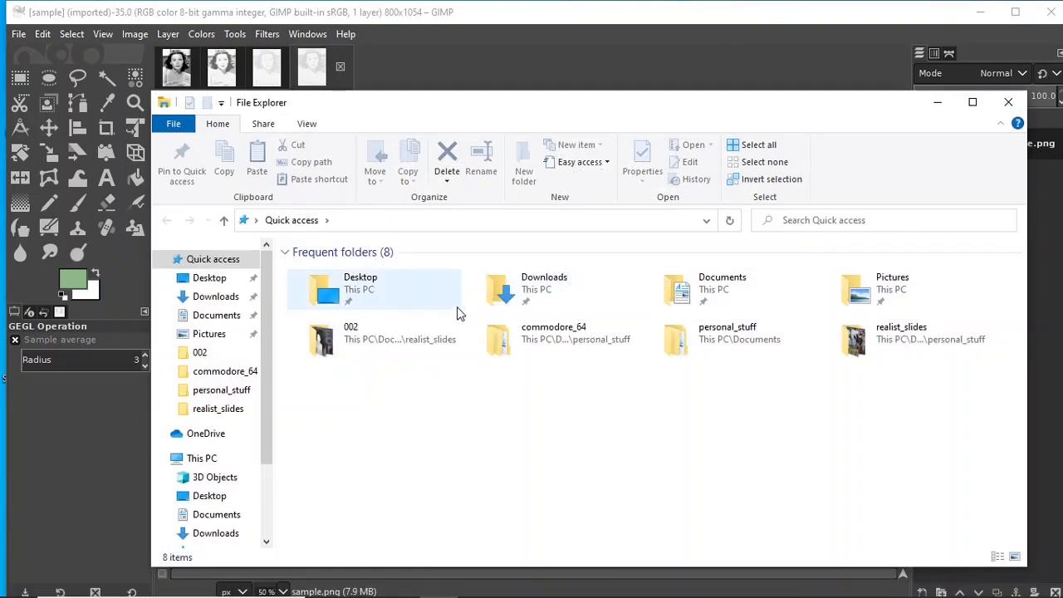
Browse to the hedy_lamarr folder and rerun thestippler.exe with dot radius 3, antialiasing 4
{"action": "left_click", "coordinate": [216, 316]}
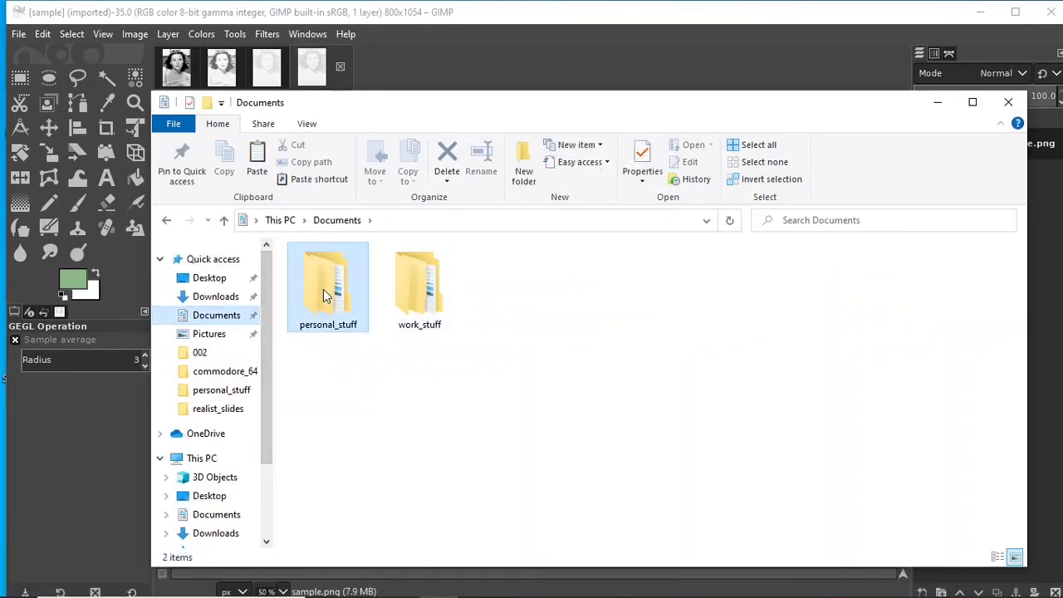
{"action": "double_click", "coordinate": [328, 286]}
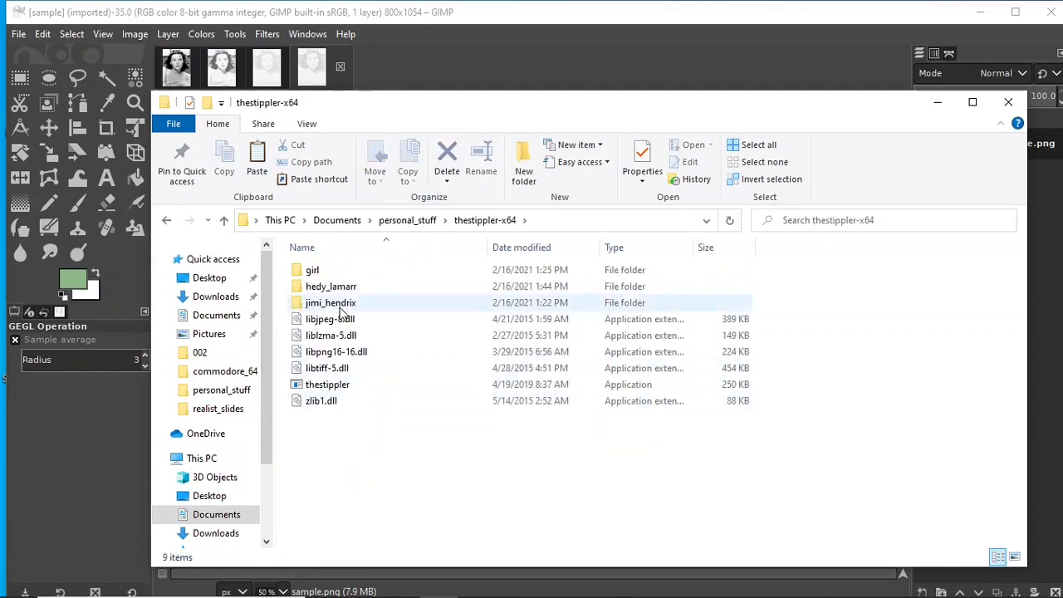
{"action": "double_click", "coordinate": [331, 286]}
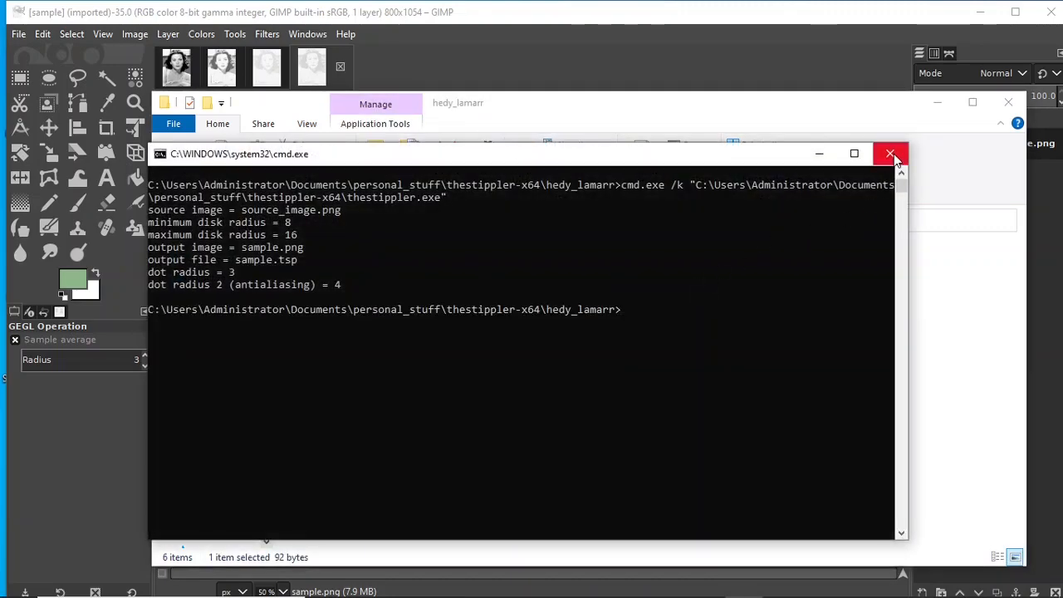
{"action": "left_click", "coordinate": [891, 153]}
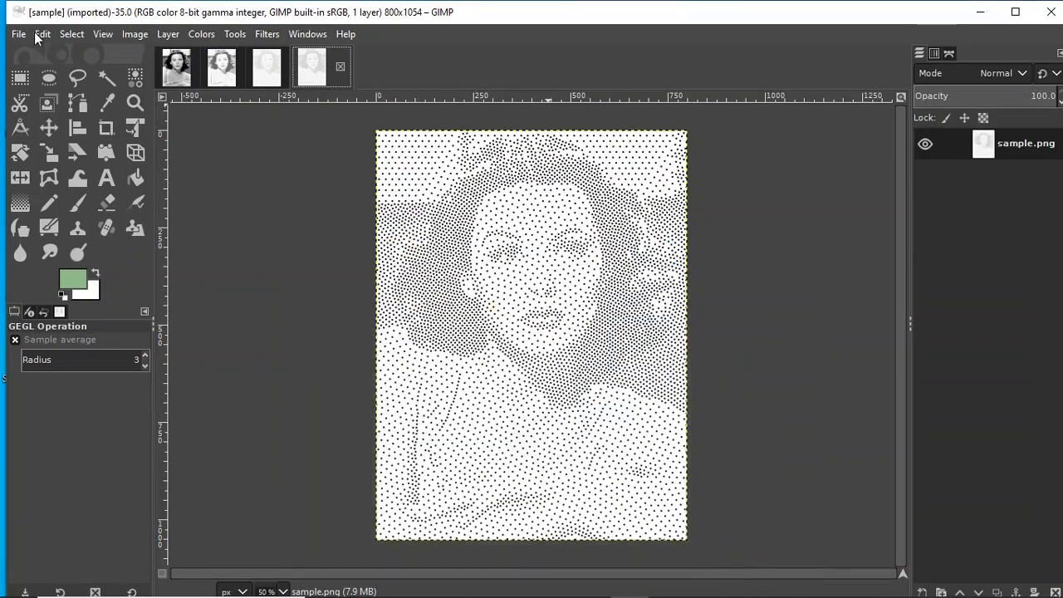
Load the dot-radius-3 sample.png and flip between it and the previous stipple version
{"action": "left_click", "coordinate": [18, 33]}
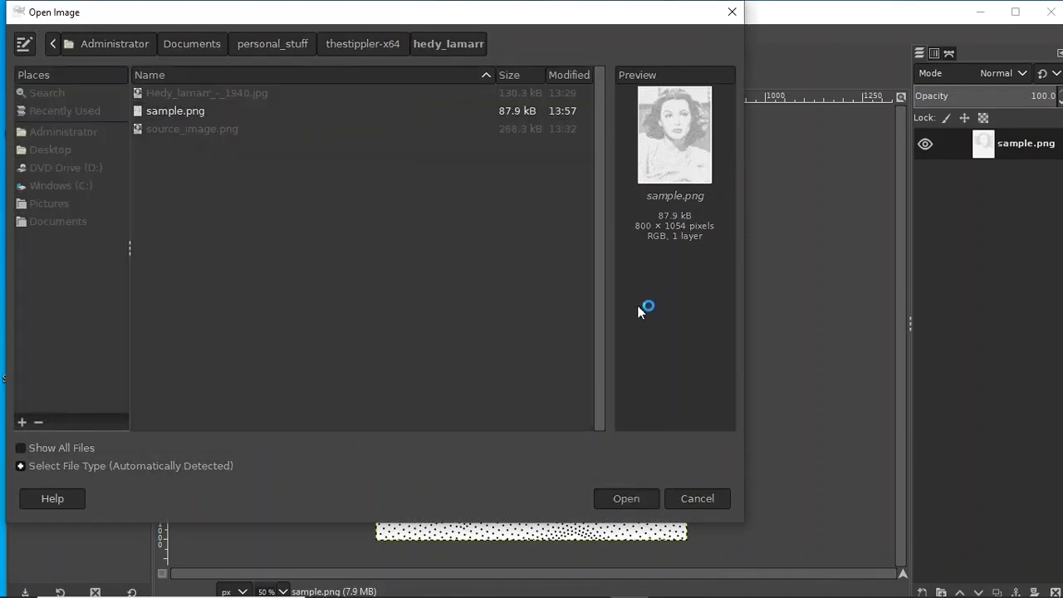
{"action": "left_click", "coordinate": [625, 498]}
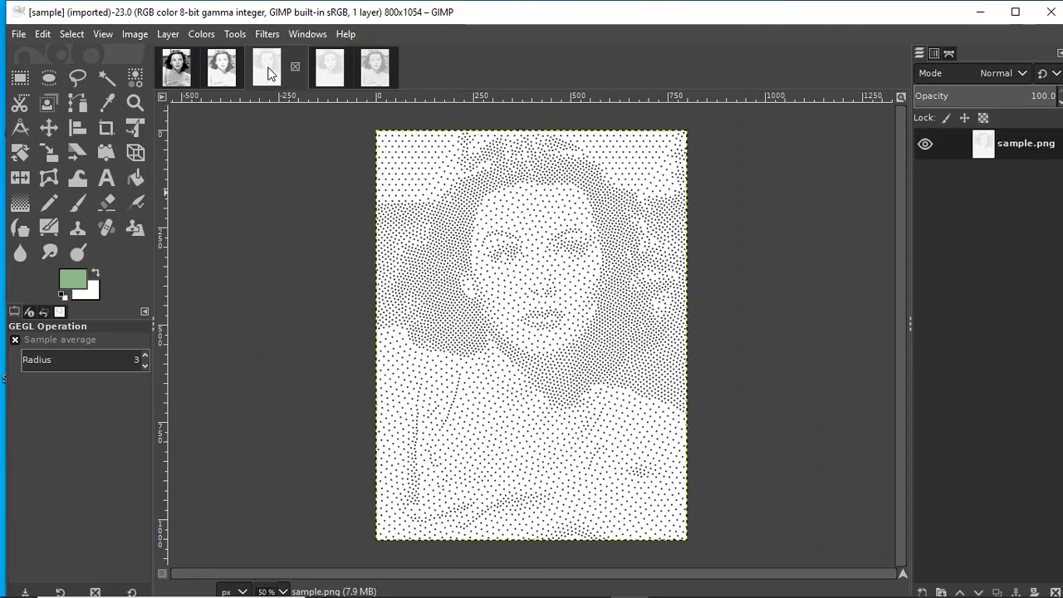
{"action": "left_click", "coordinate": [375, 68]}
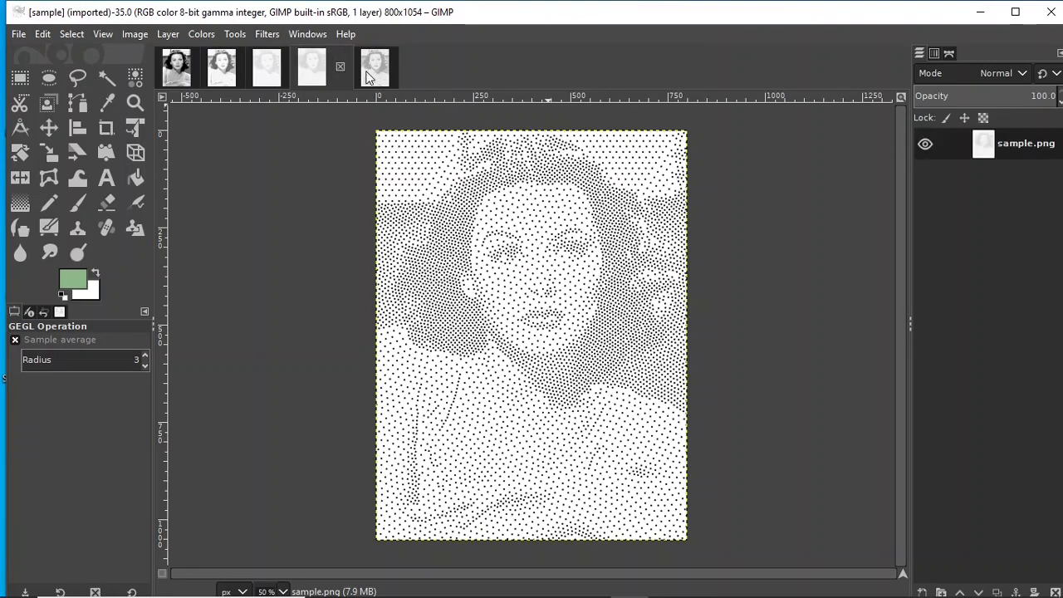
{"action": "left_click", "coordinate": [356, 66]}
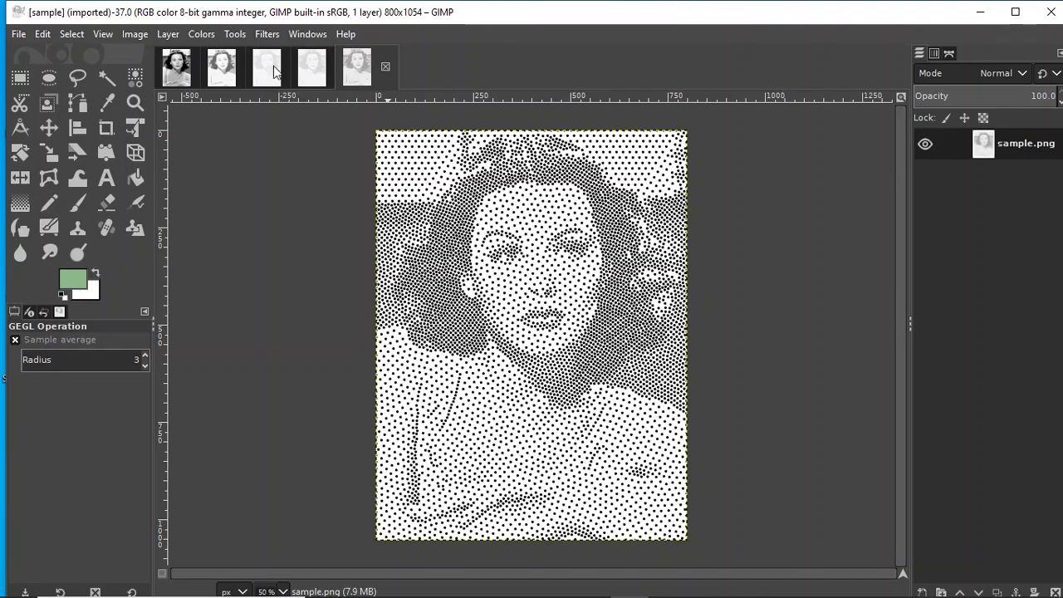
{"action": "left_click", "coordinate": [103, 33]}
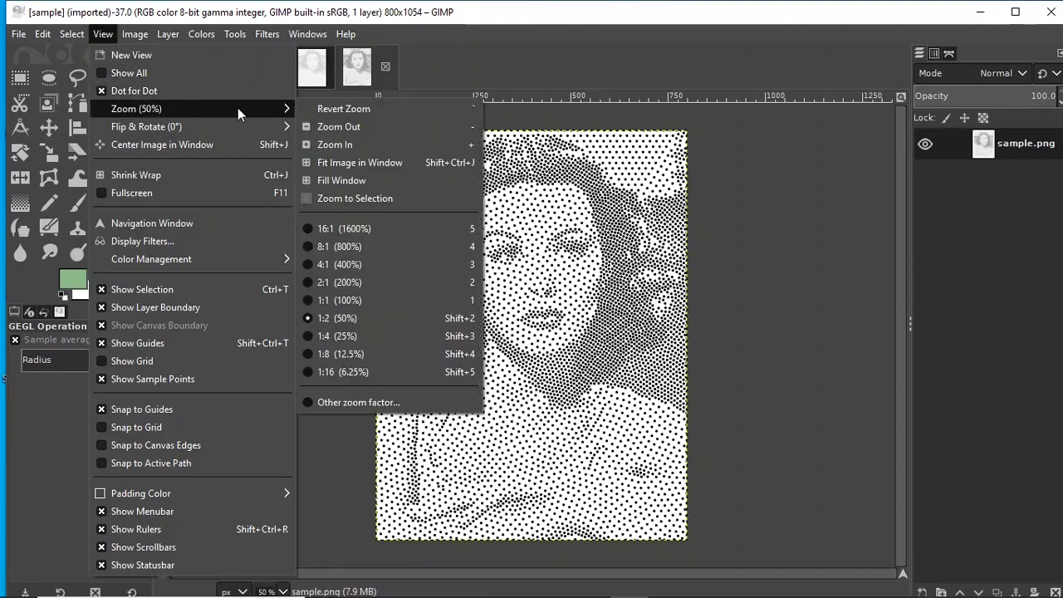
{"action": "left_click", "coordinate": [336, 335]}
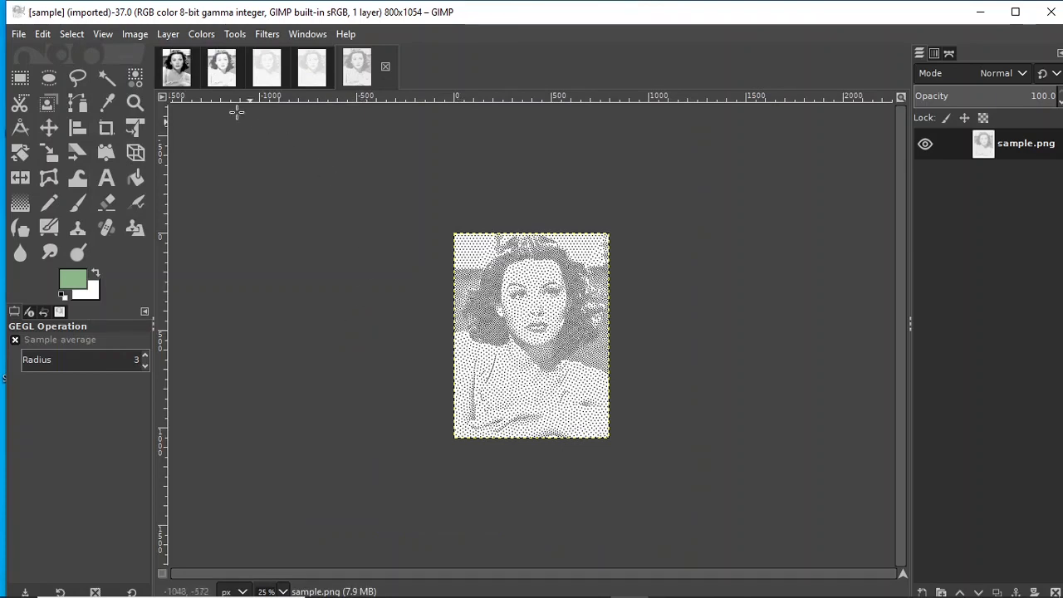
{"action": "left_click", "coordinate": [103, 34]}
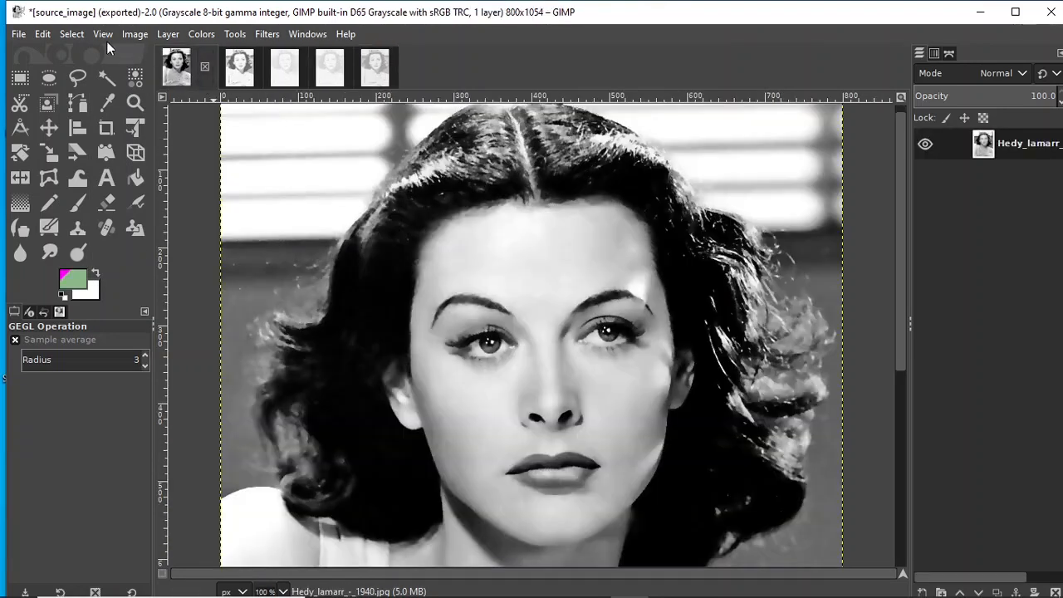
{"action": "left_click", "coordinate": [103, 34]}
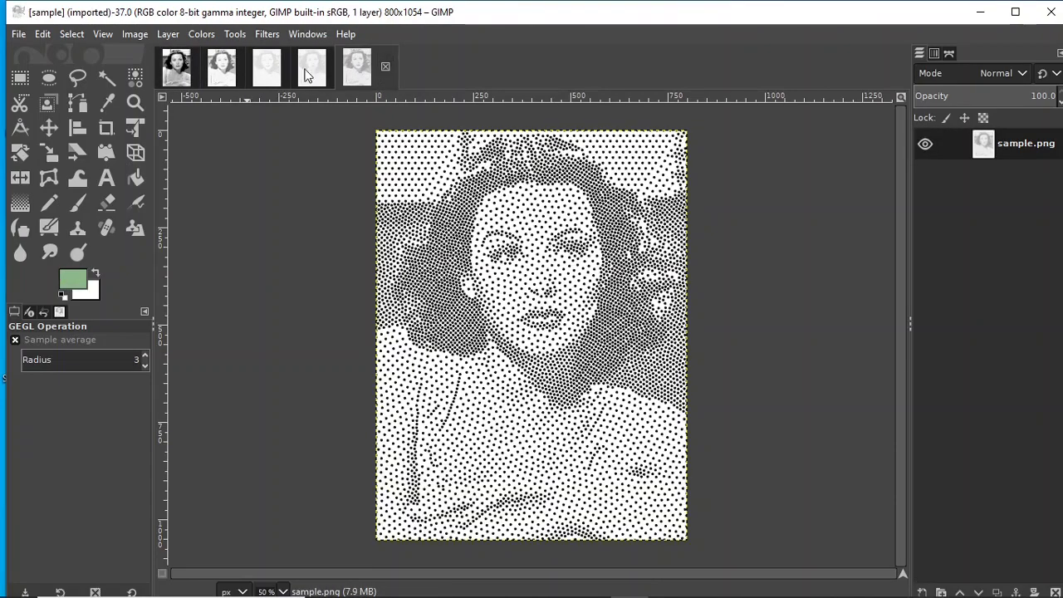
{"action": "left_click", "coordinate": [176, 66]}
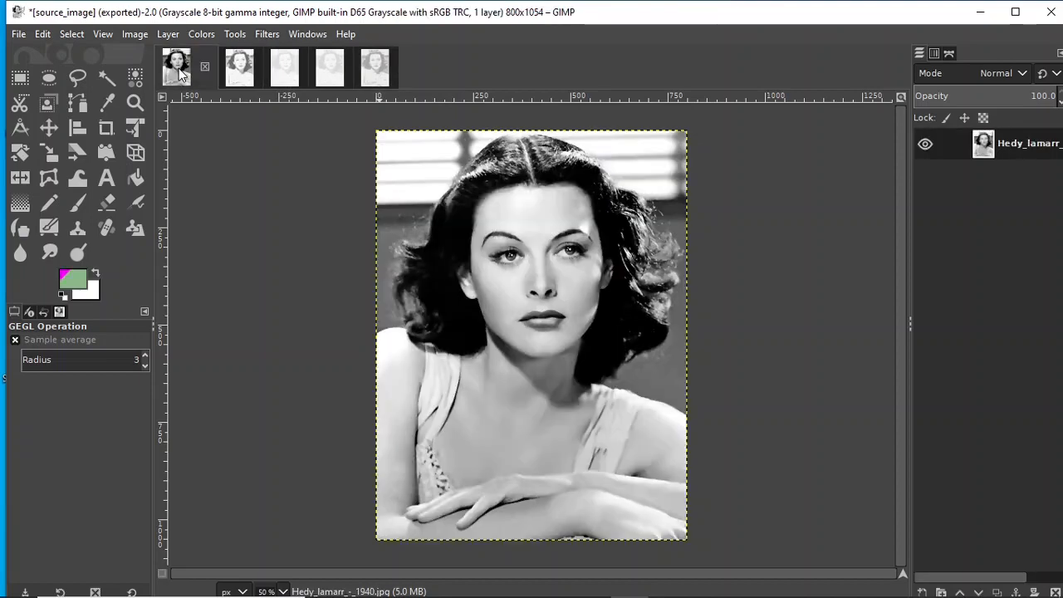
{"action": "left_click", "coordinate": [221, 66]}
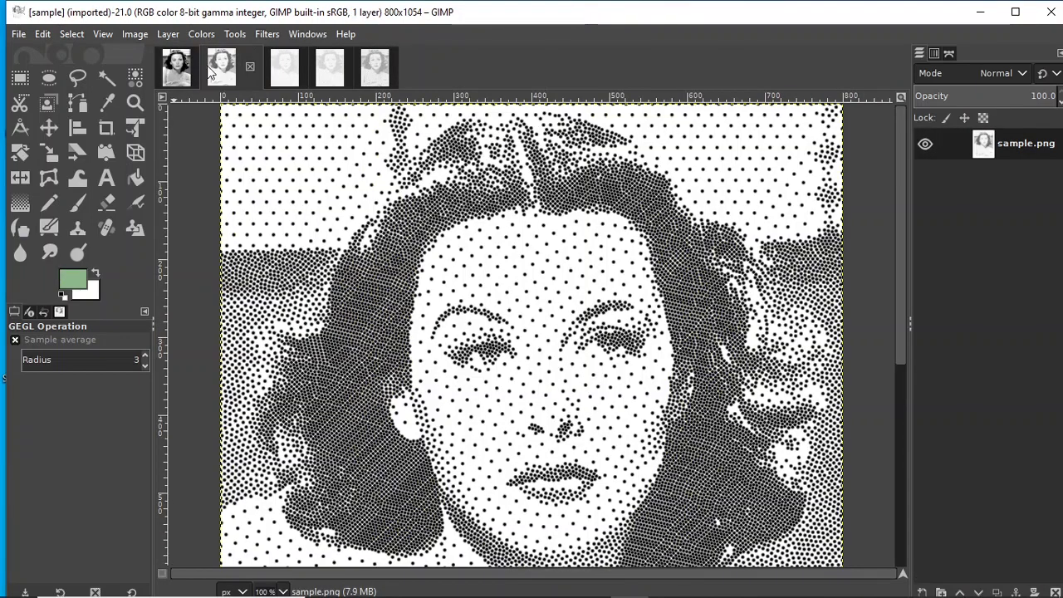
{"action": "left_click", "coordinate": [103, 33]}
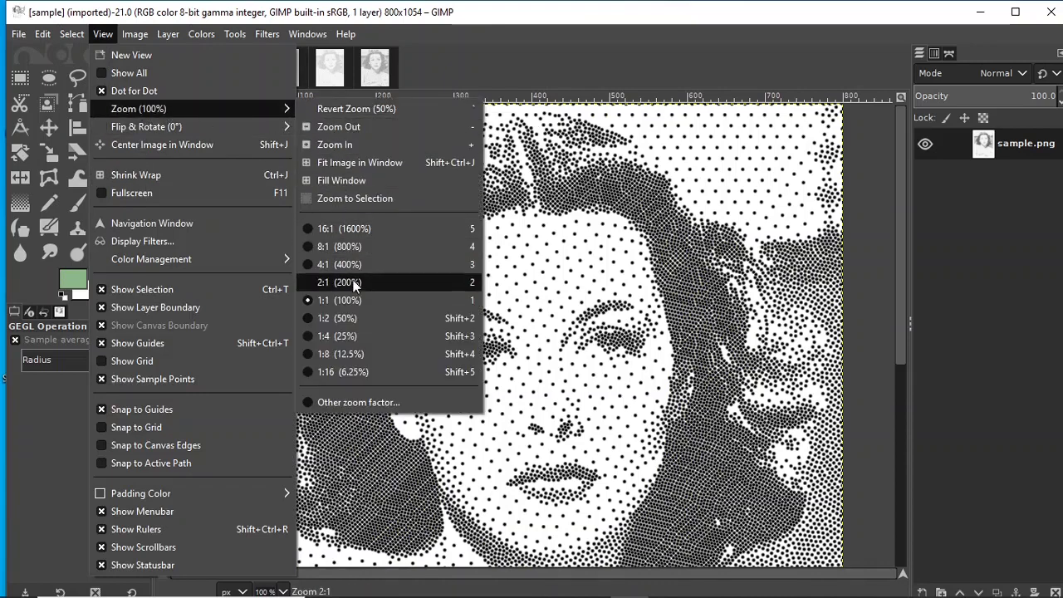
{"action": "left_click", "coordinate": [335, 319]}
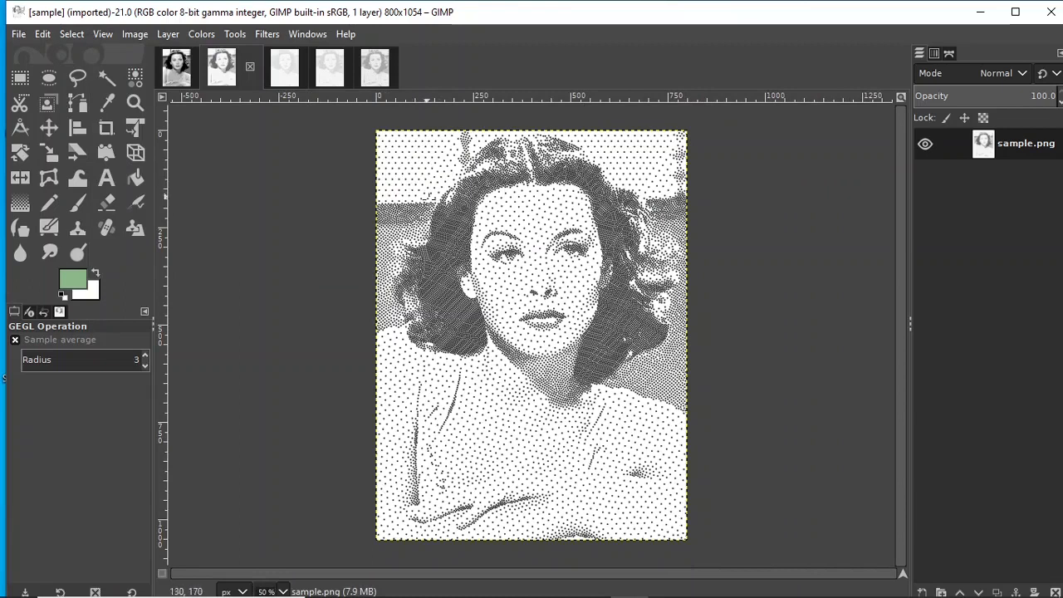
{"action": "mouse_move", "coordinate": [573, 296]}
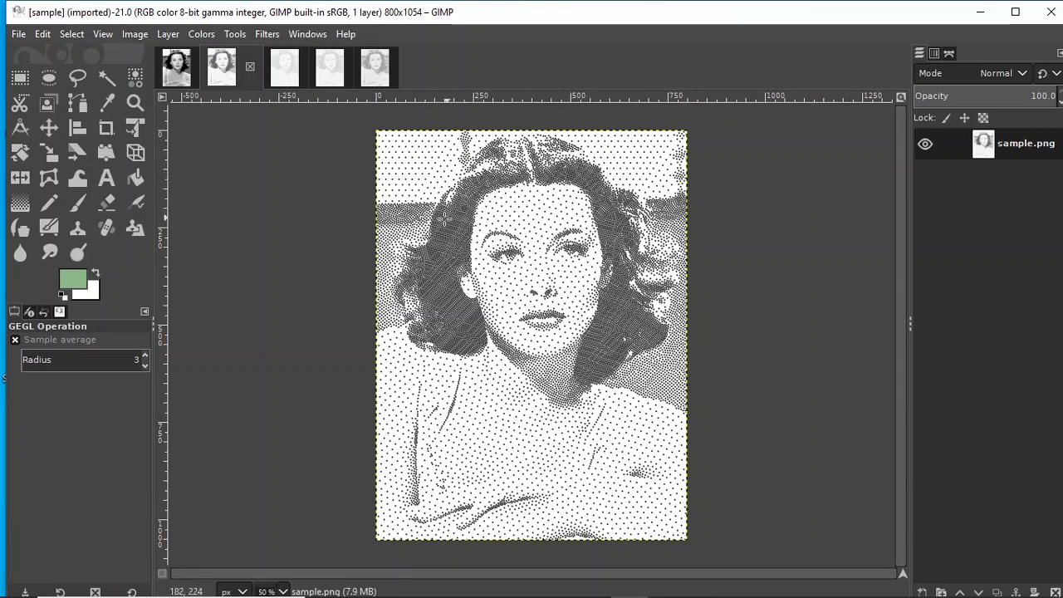
{"action": "mouse_move", "coordinate": [455, 216]}
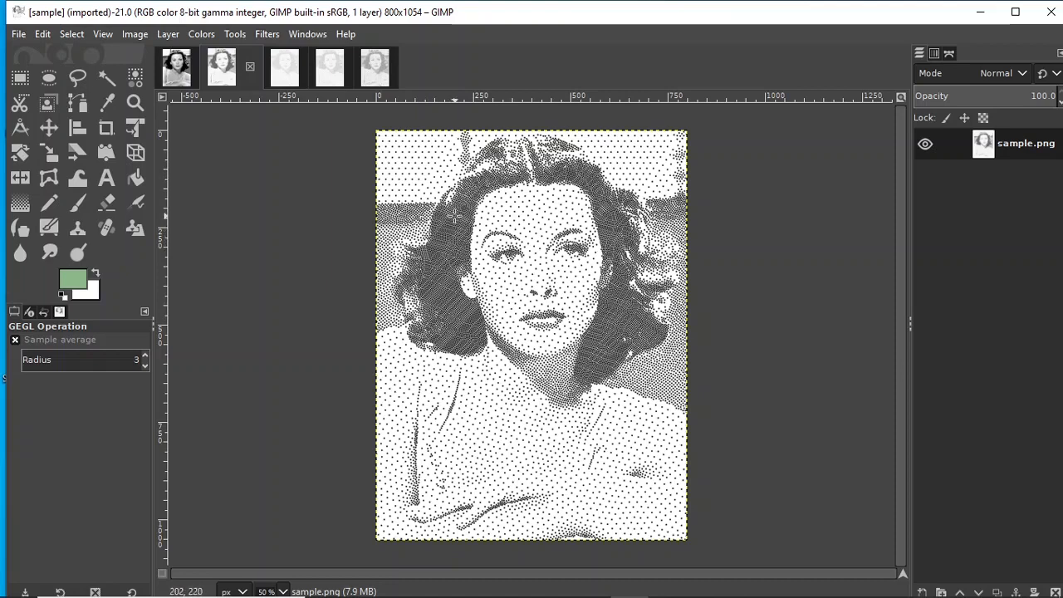
{"action": "mouse_move", "coordinate": [455, 324]}
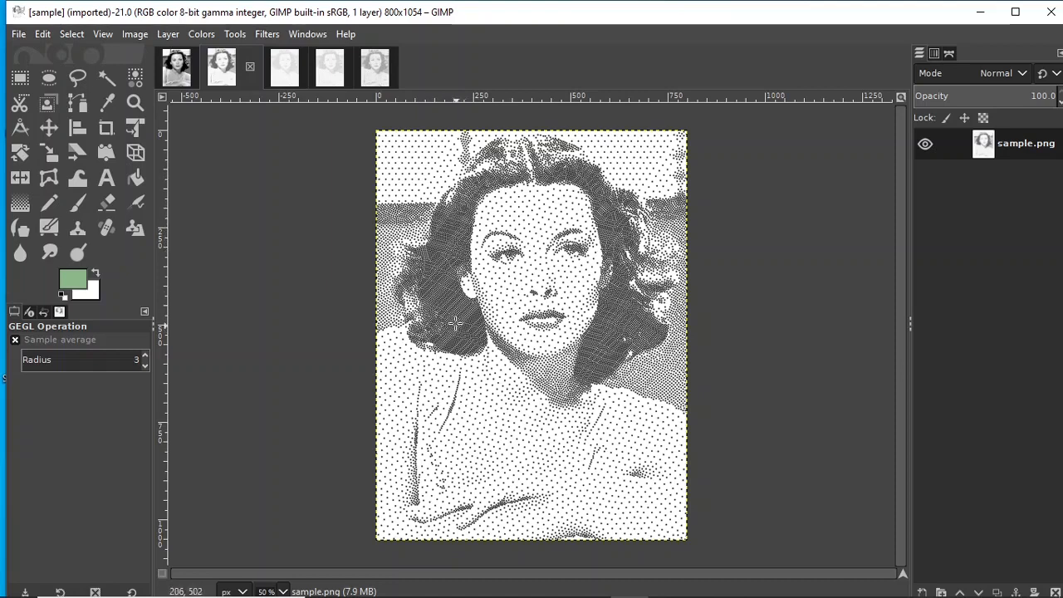
{"action": "mouse_move", "coordinate": [462, 326]}
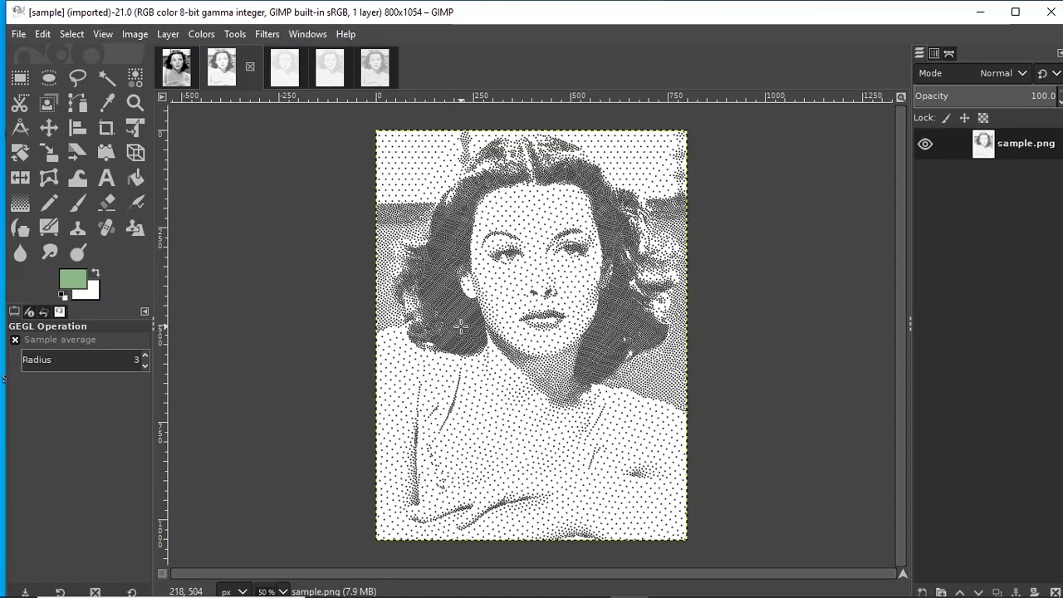
{"action": "mouse_move", "coordinate": [468, 326]}
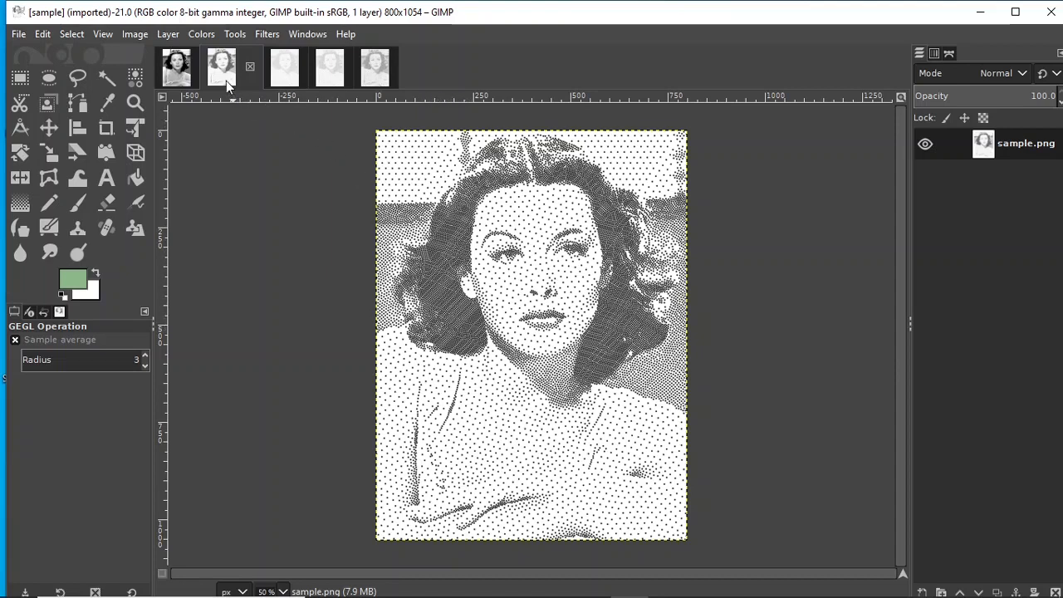
{"action": "left_click", "coordinate": [265, 66]}
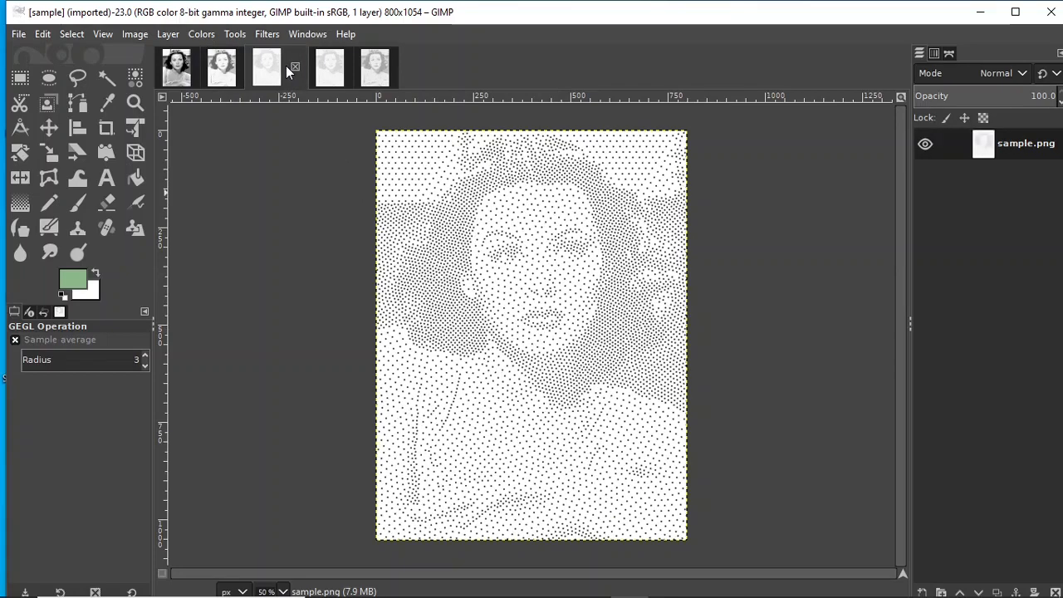
{"action": "left_click", "coordinate": [311, 66]}
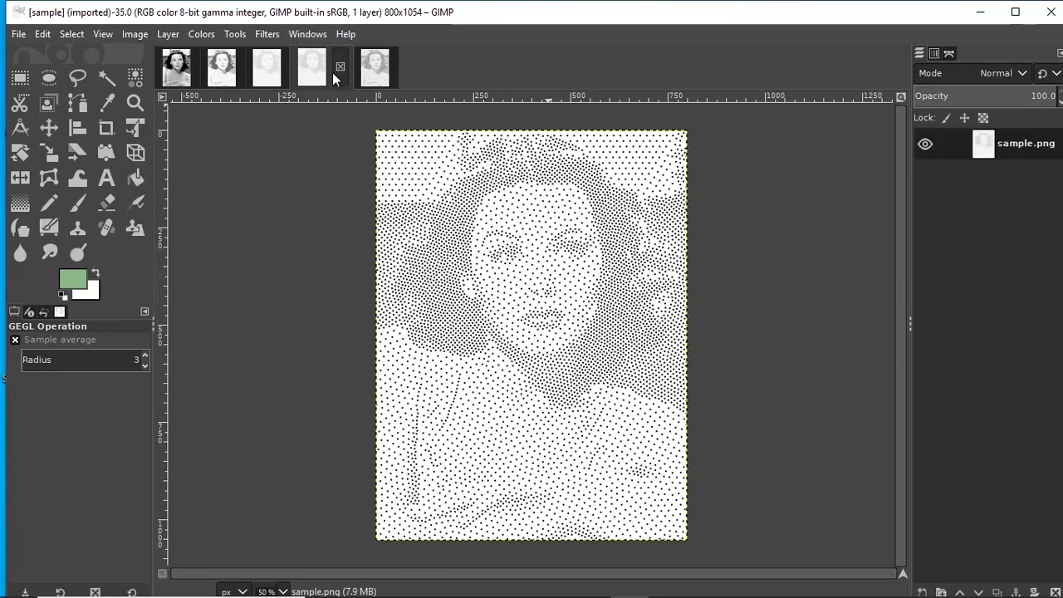
{"action": "left_click", "coordinate": [372, 66]}
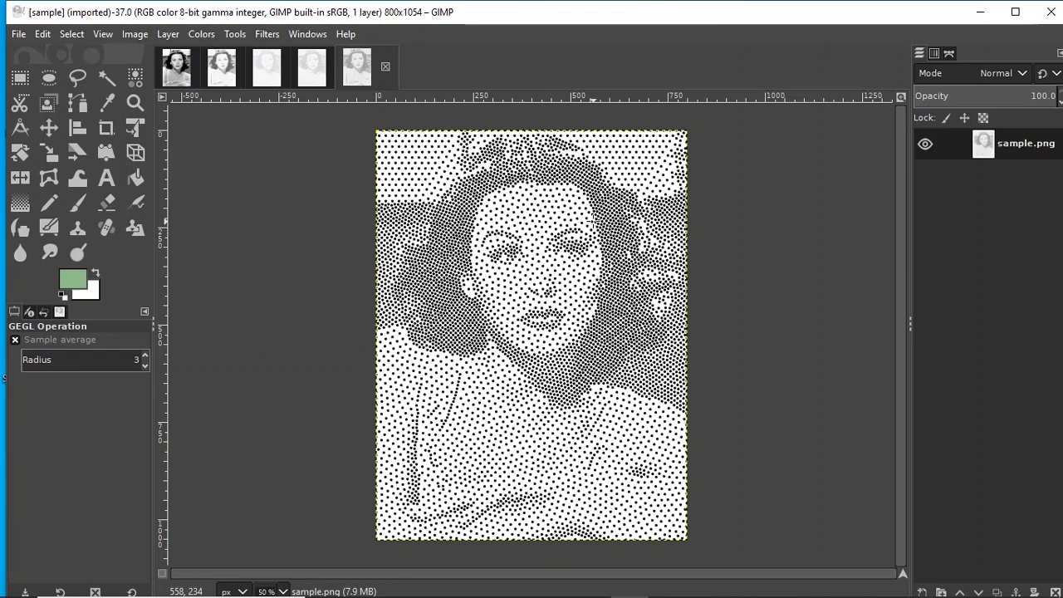
{"action": "mouse_move", "coordinate": [585, 217]}
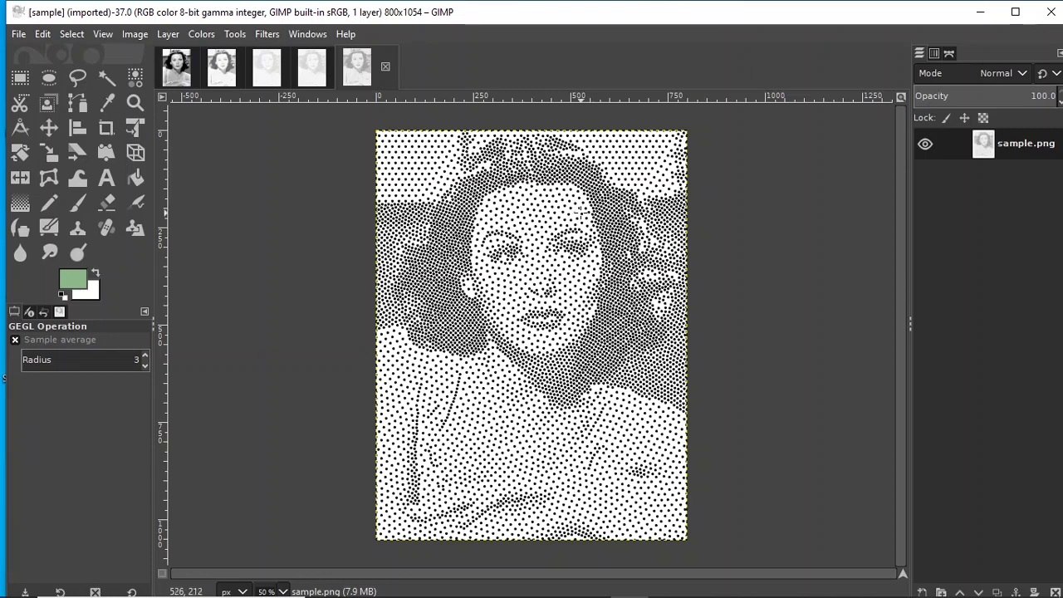